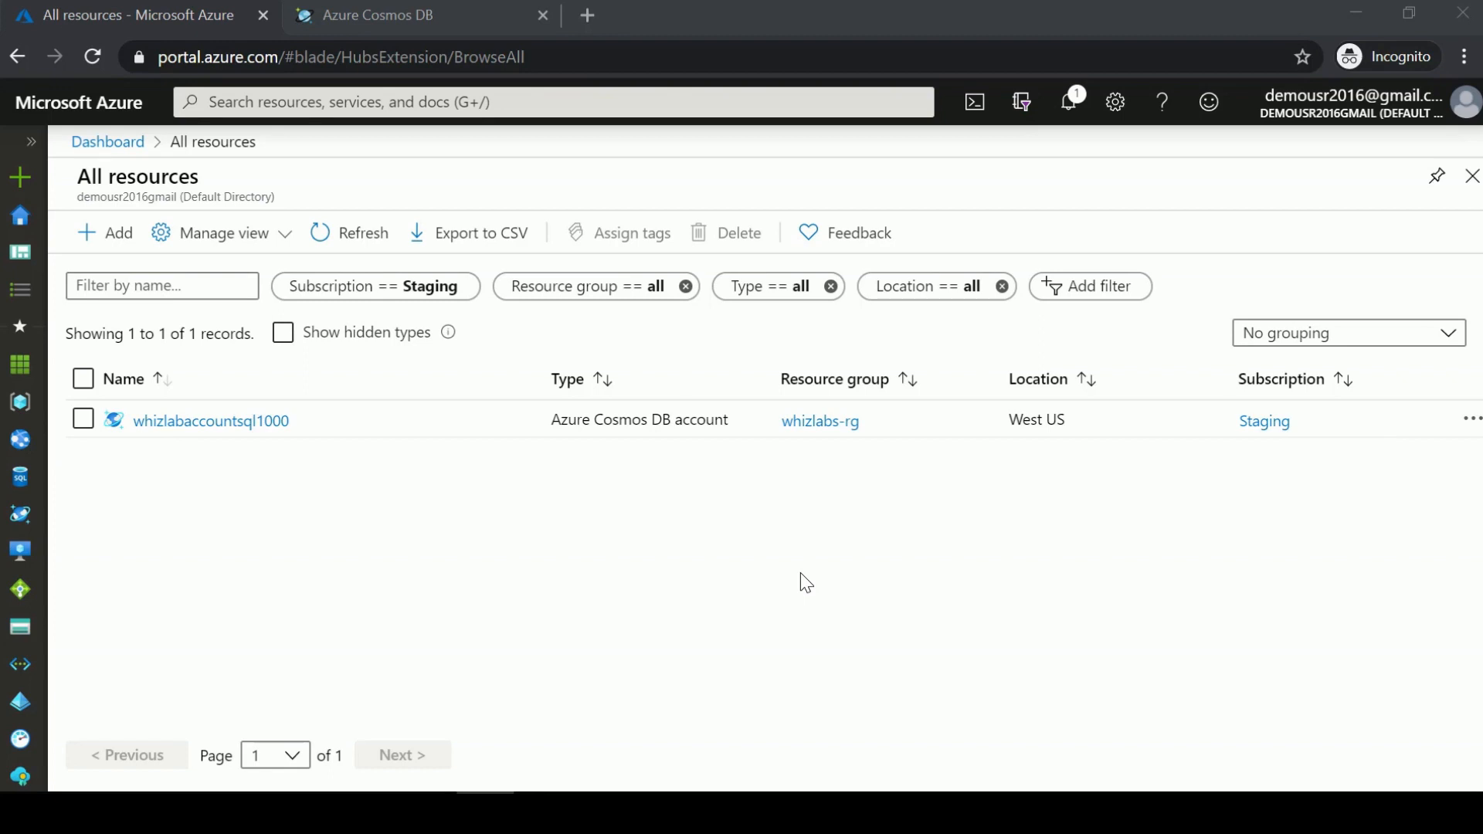
mouse_move(278, 211)
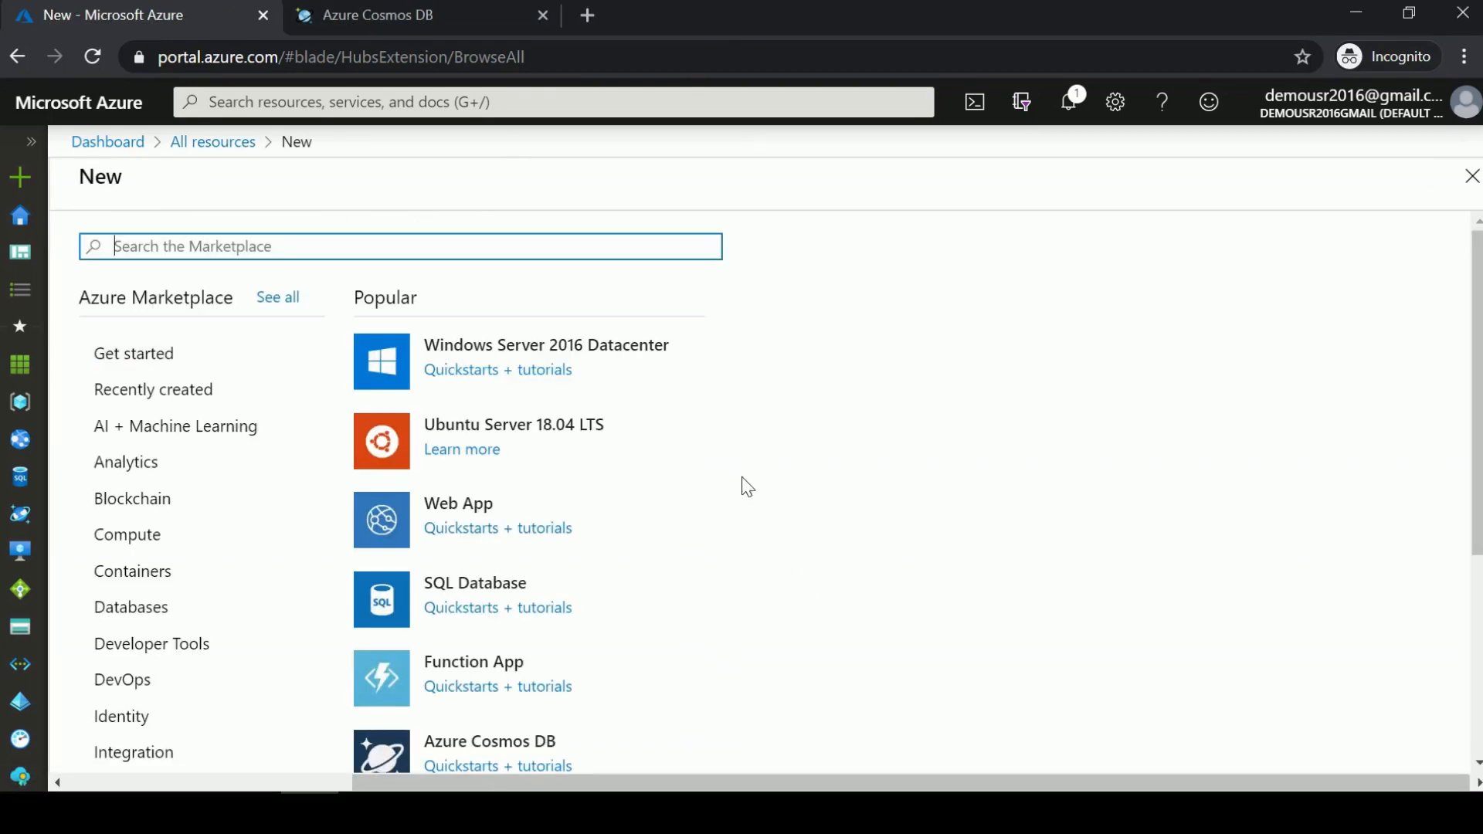
Search the Marketplace for 'Cosmos' and open the Azure Cosmos DB offering.
text(Cosm)
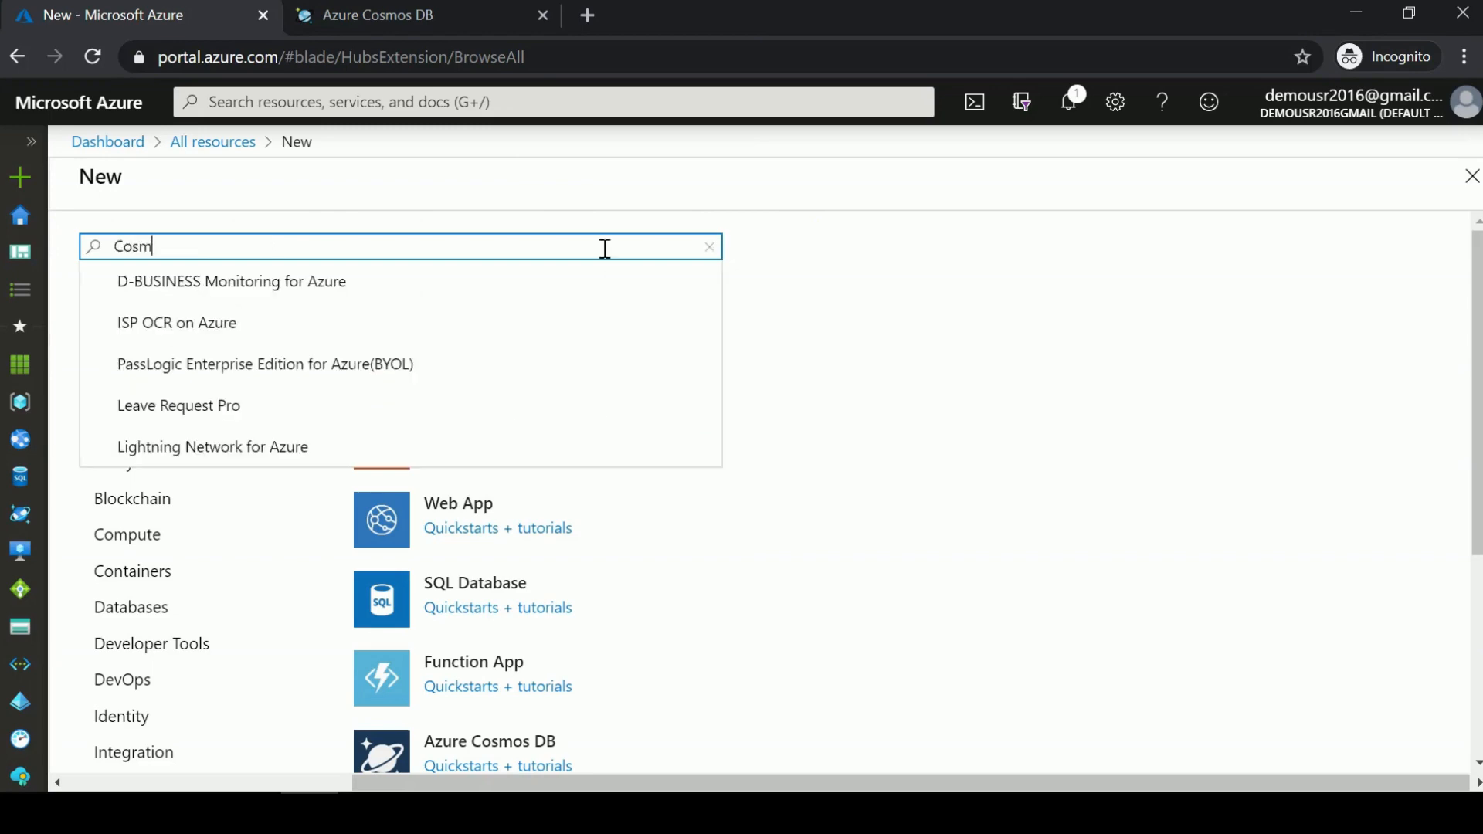
click(489, 753)
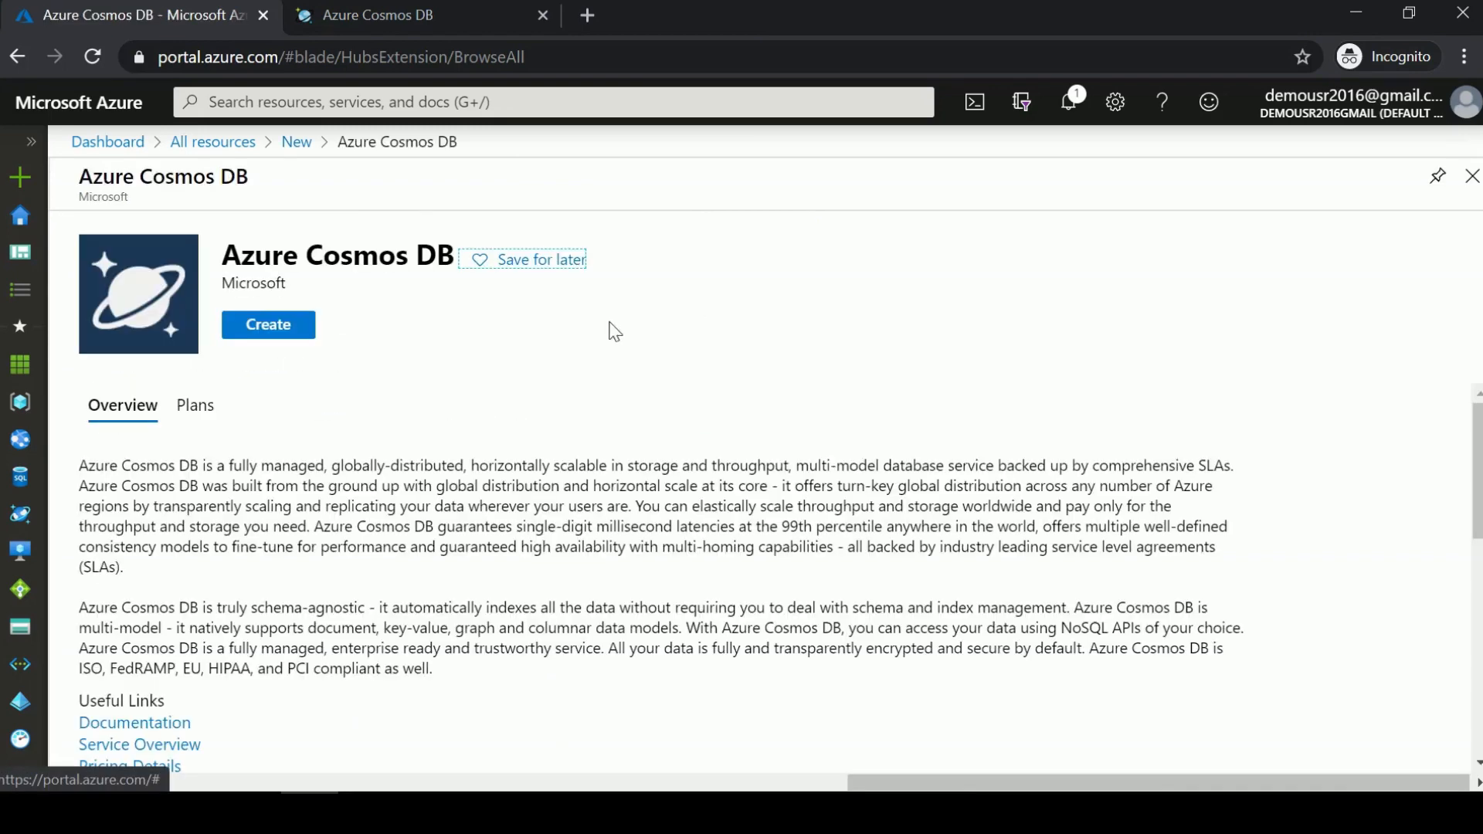
Start a Cosmos DB account in whizlabs-rg named whizlabtable1000 with the Azure Table API.
click(268, 325)
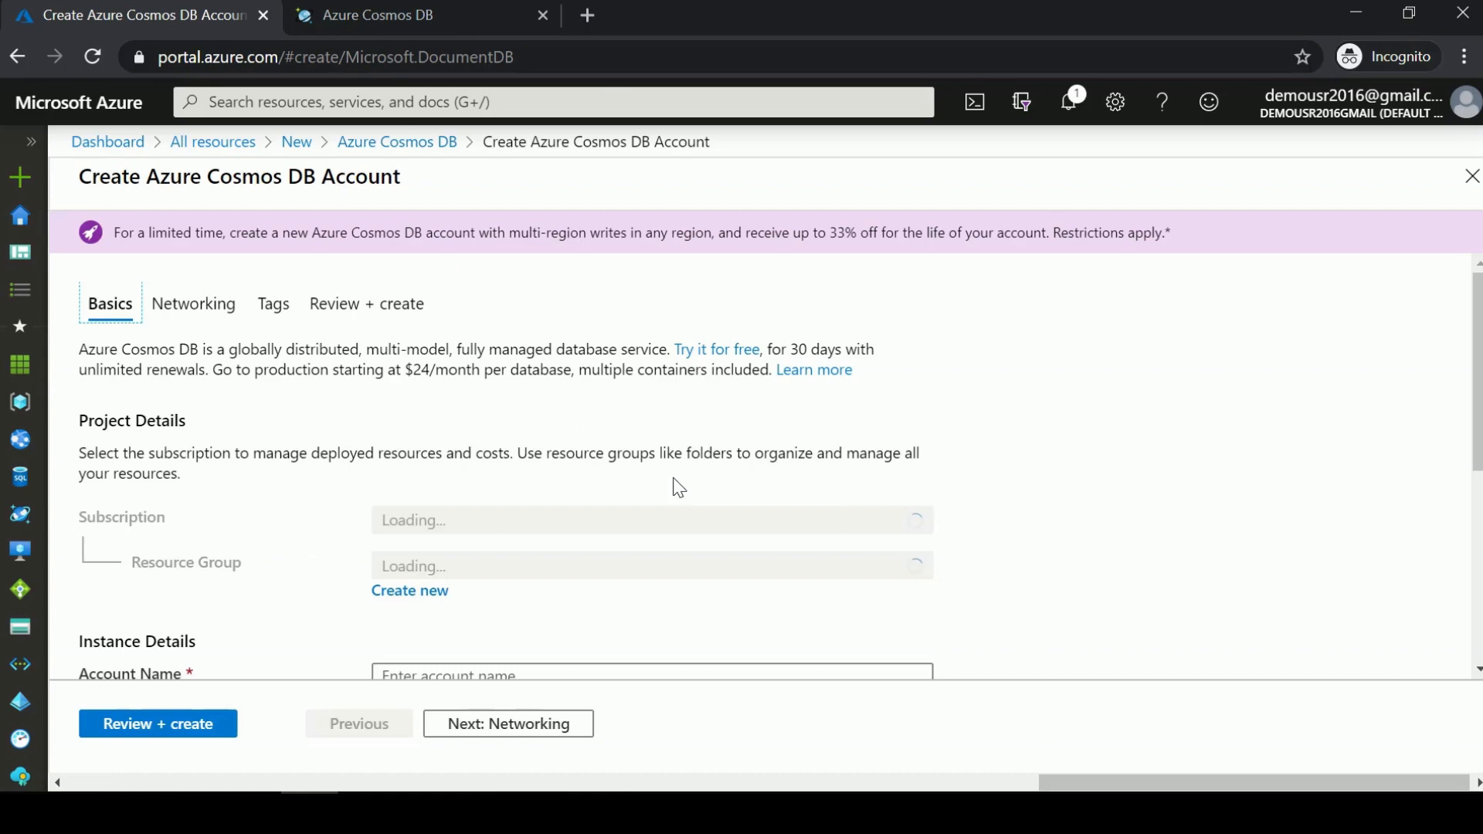
scroll(down, 3)
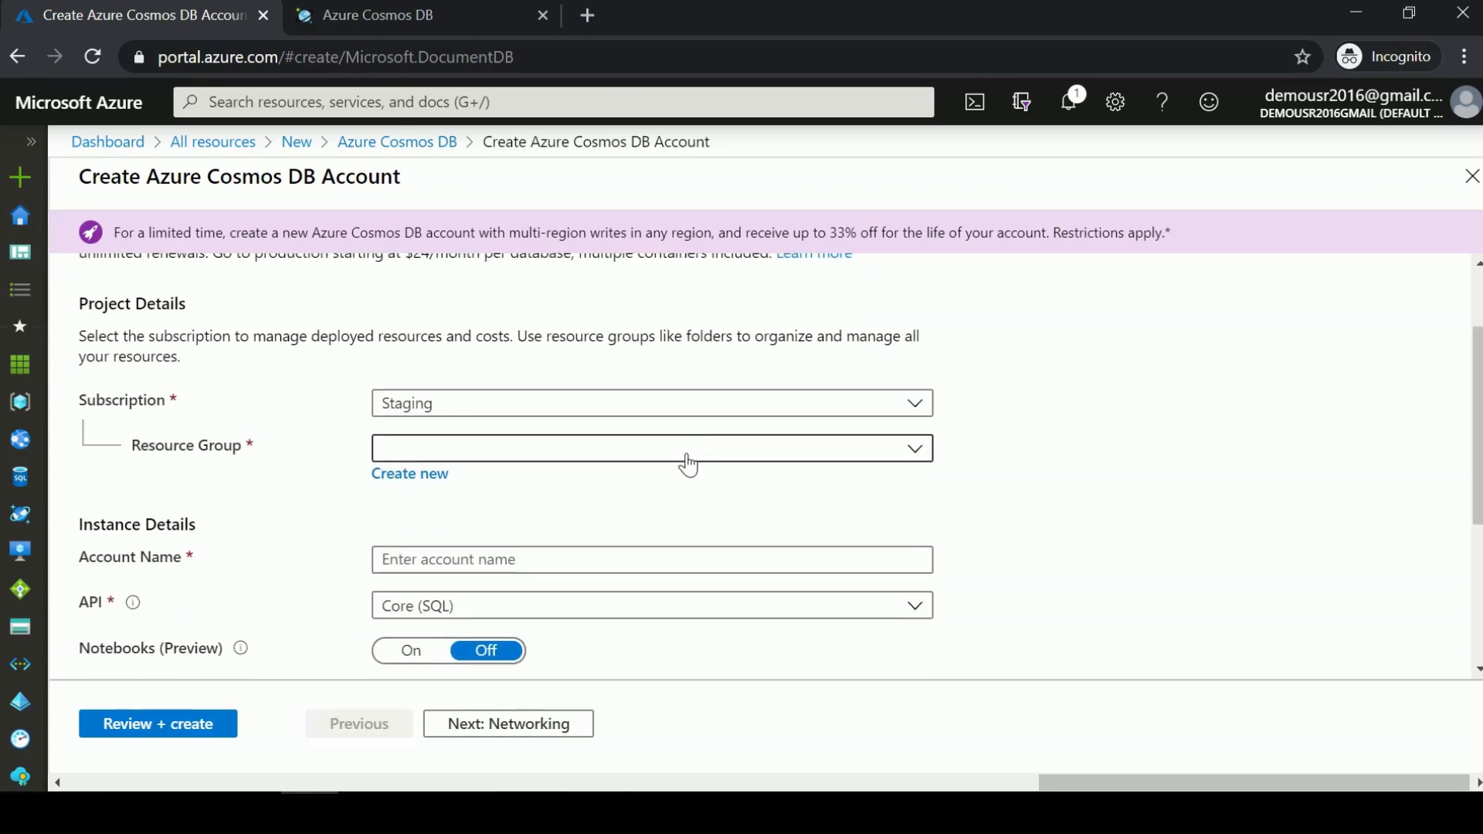
text(whizlabs-rg)
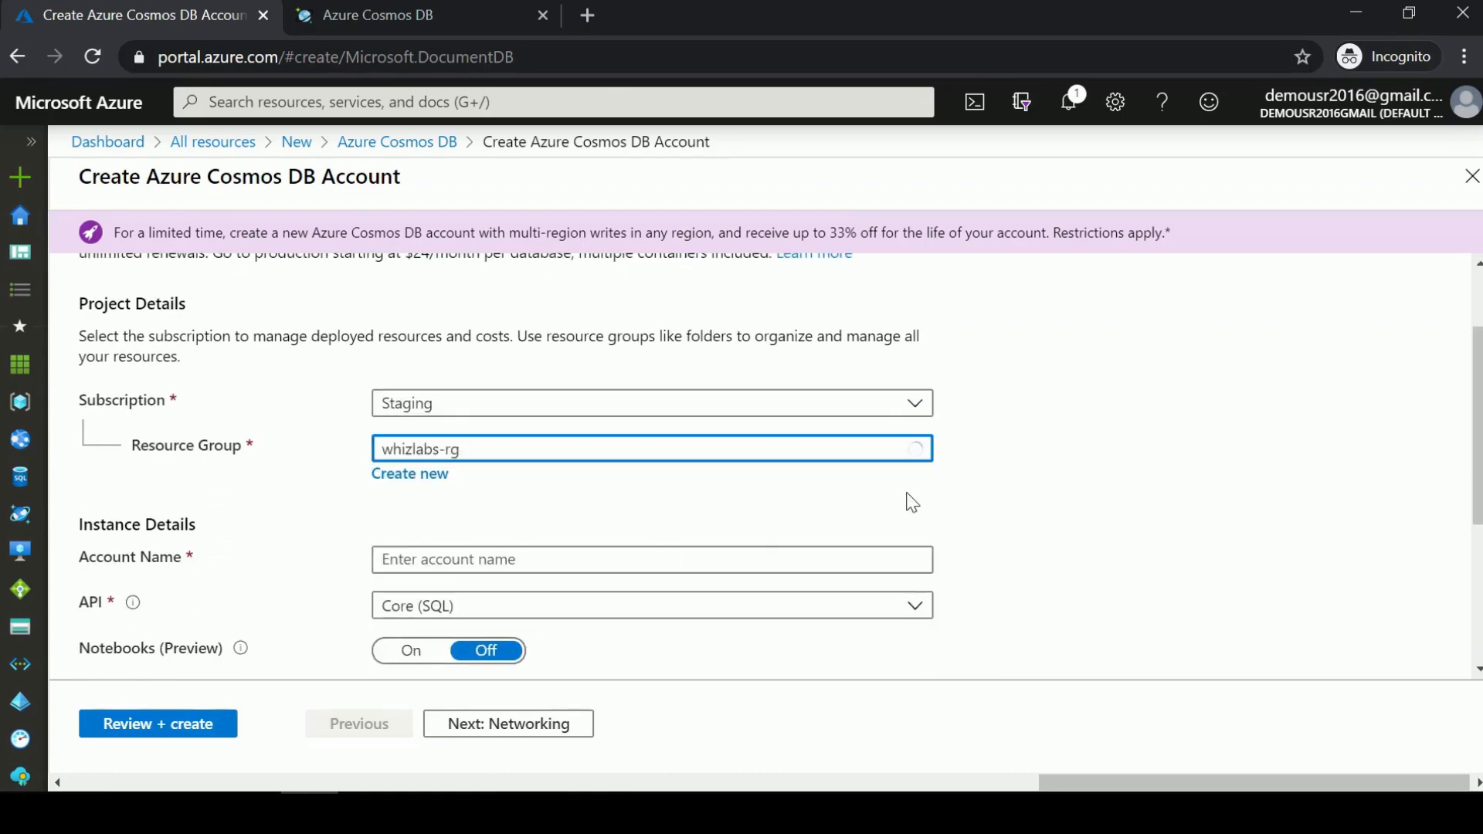
scroll(down, 3)
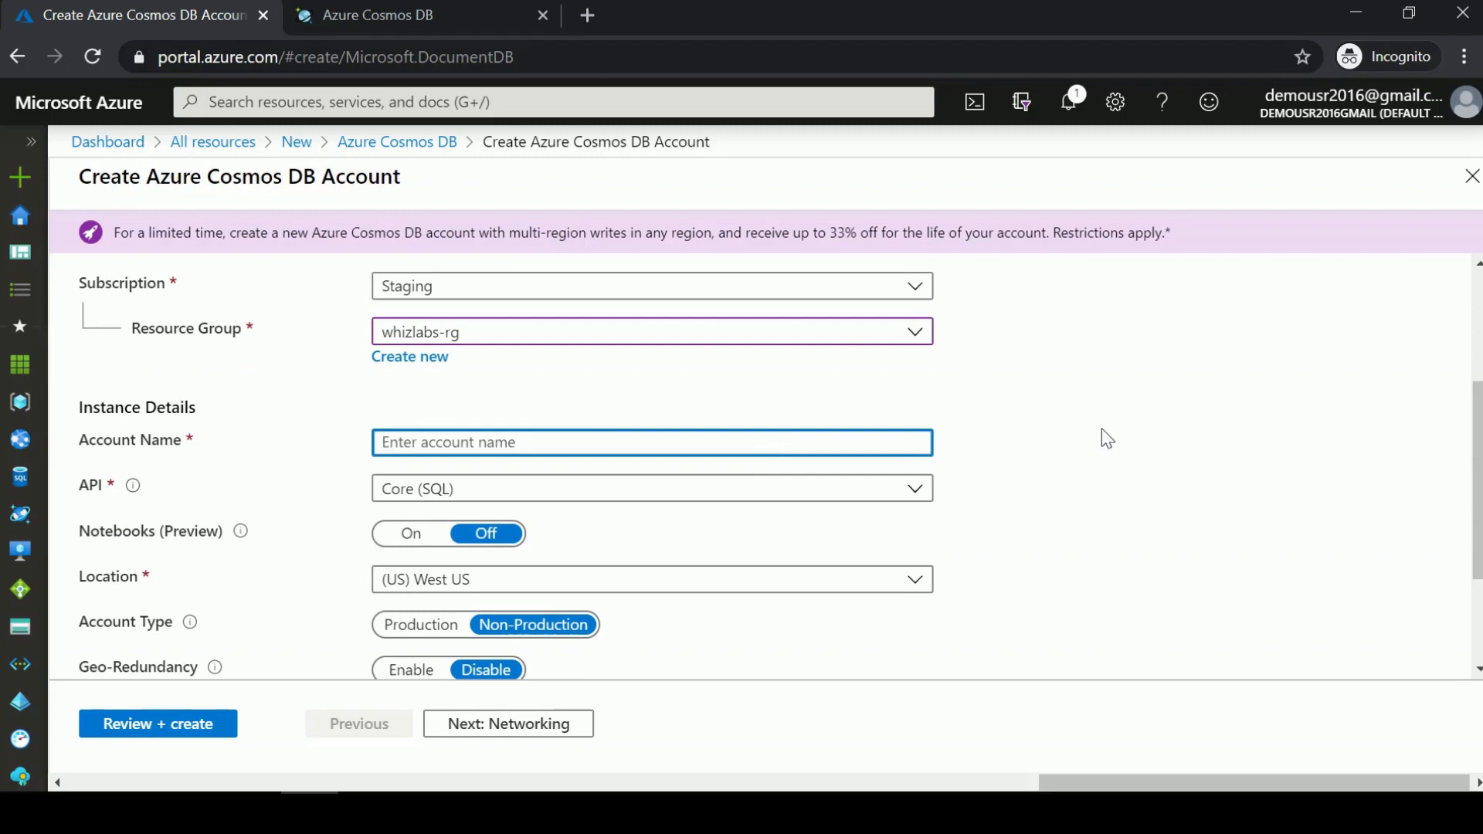
text(whizlabtab)
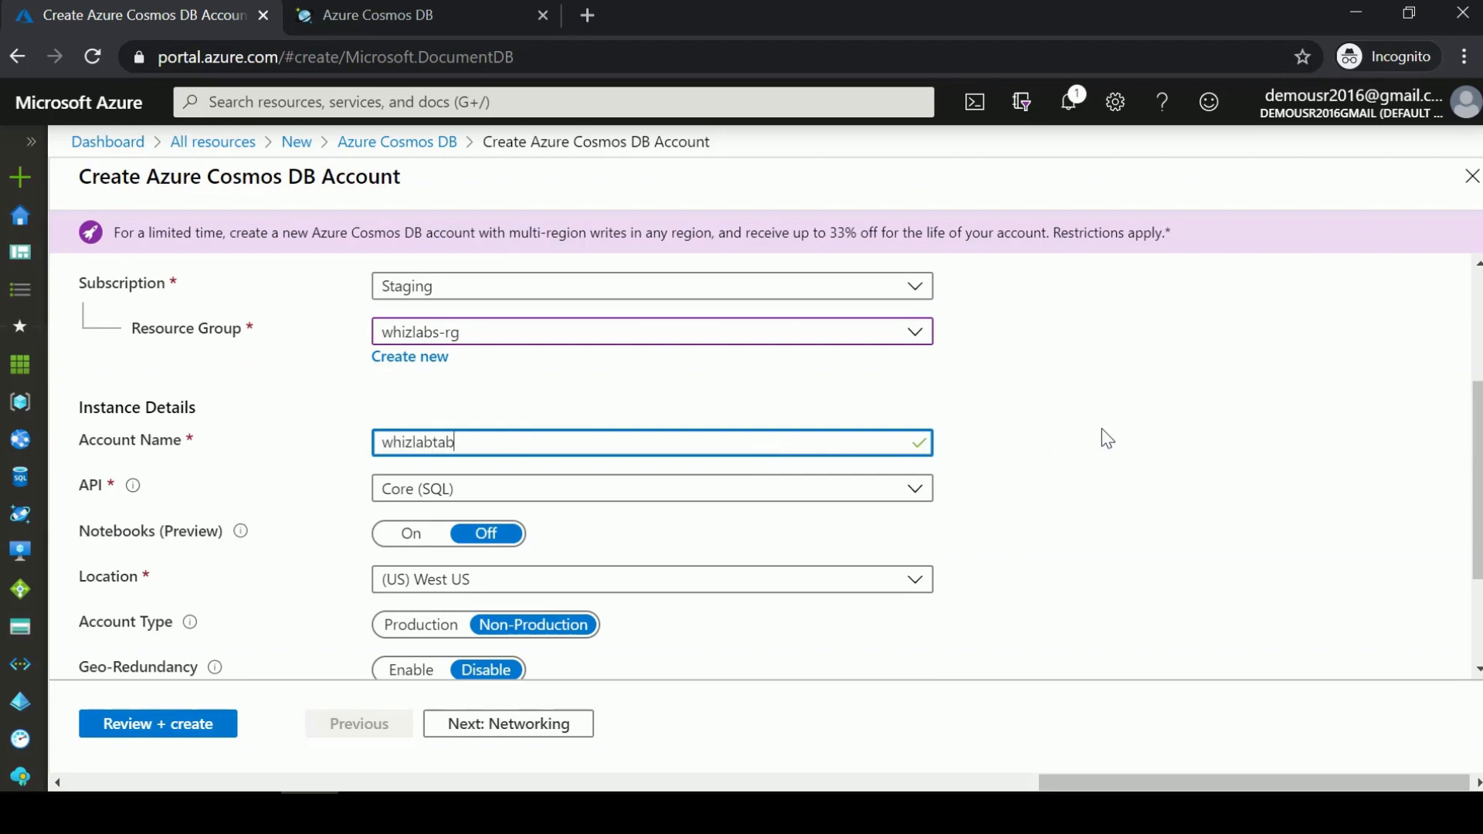
text(le1000)
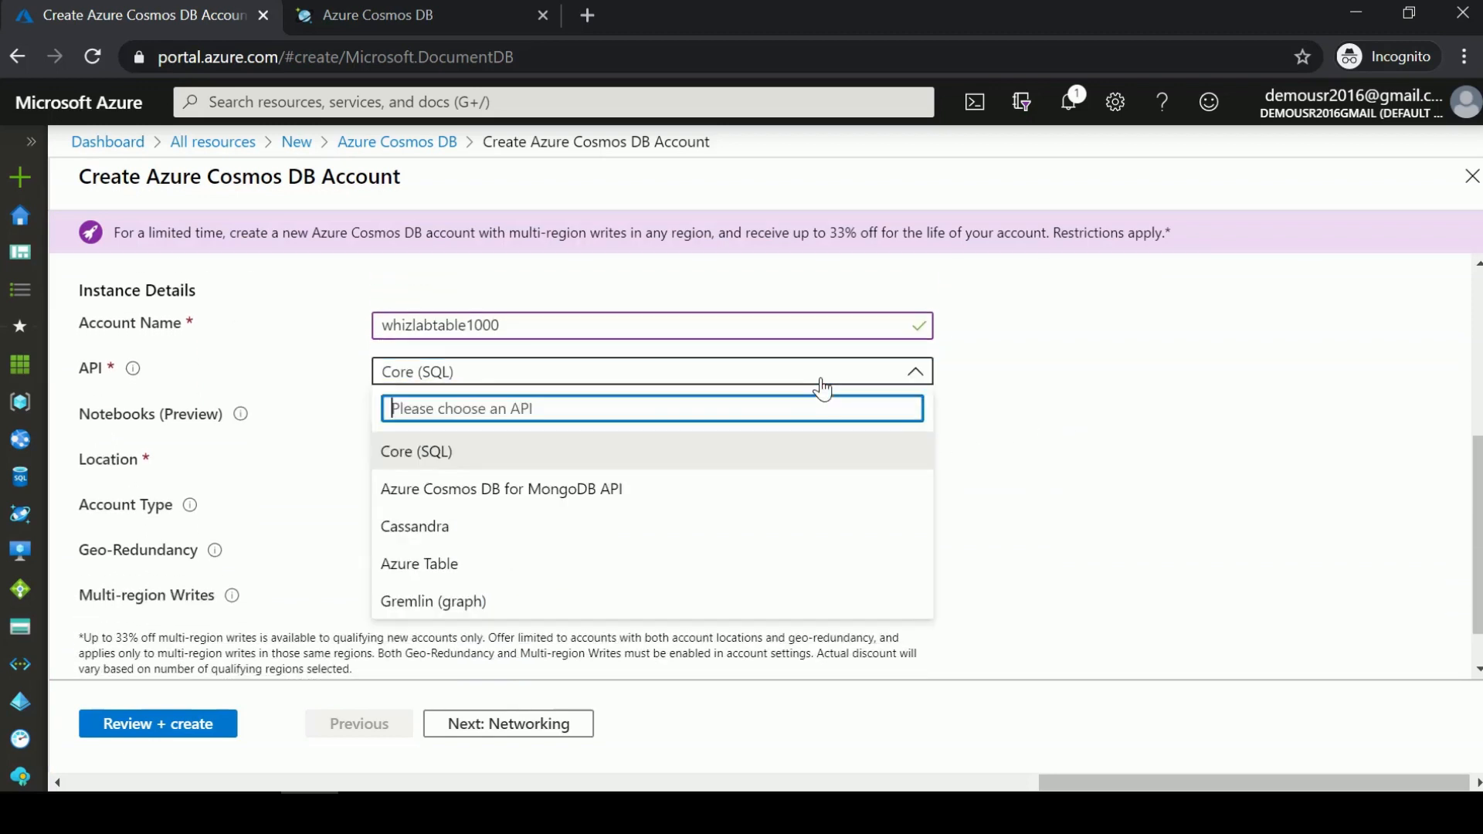
click(419, 563)
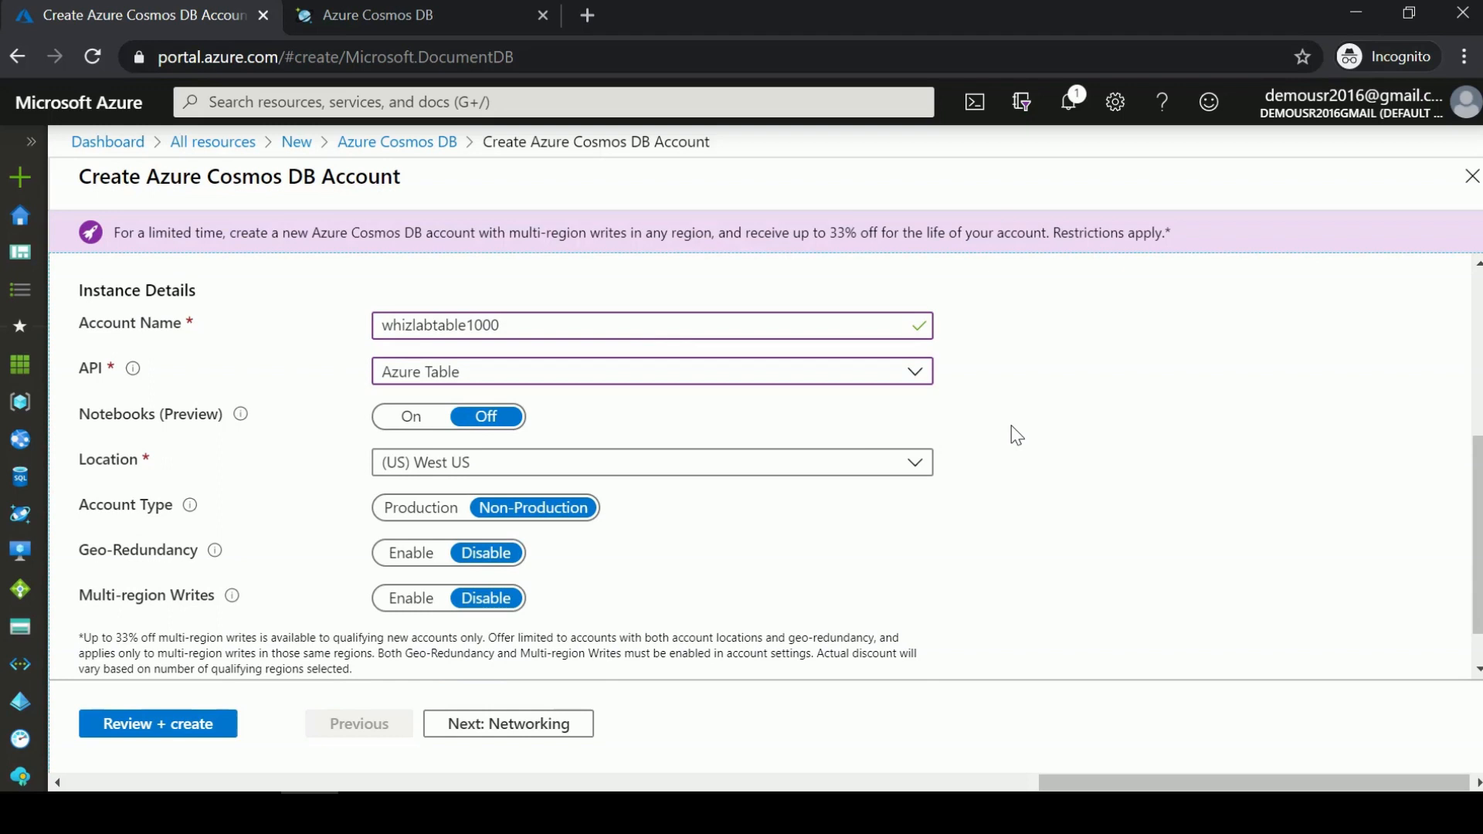
mouse_move(1027, 433)
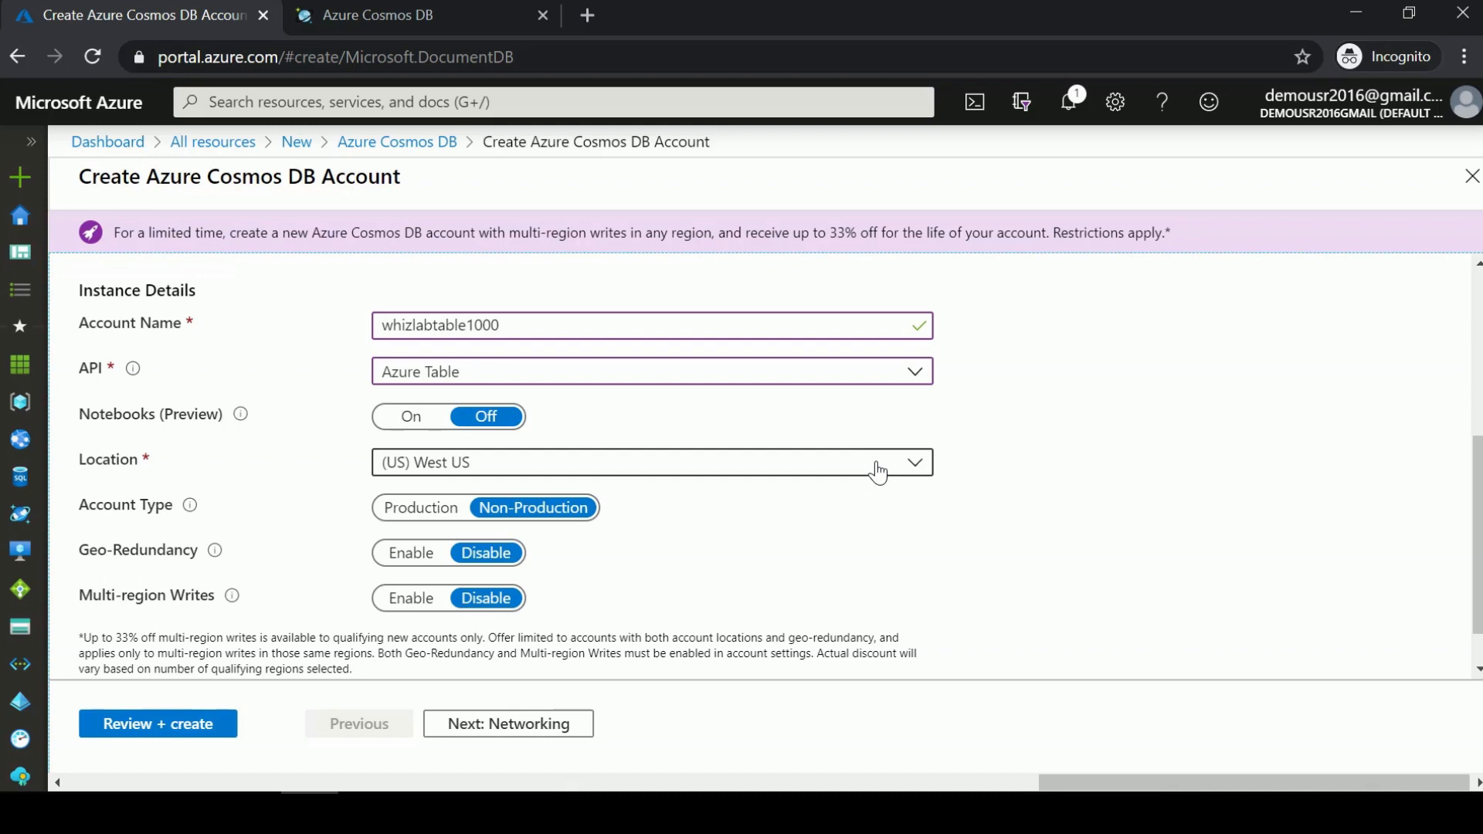
Pass Networking and Tags to Review + create, then create whizlabtable1000.
click(506, 724)
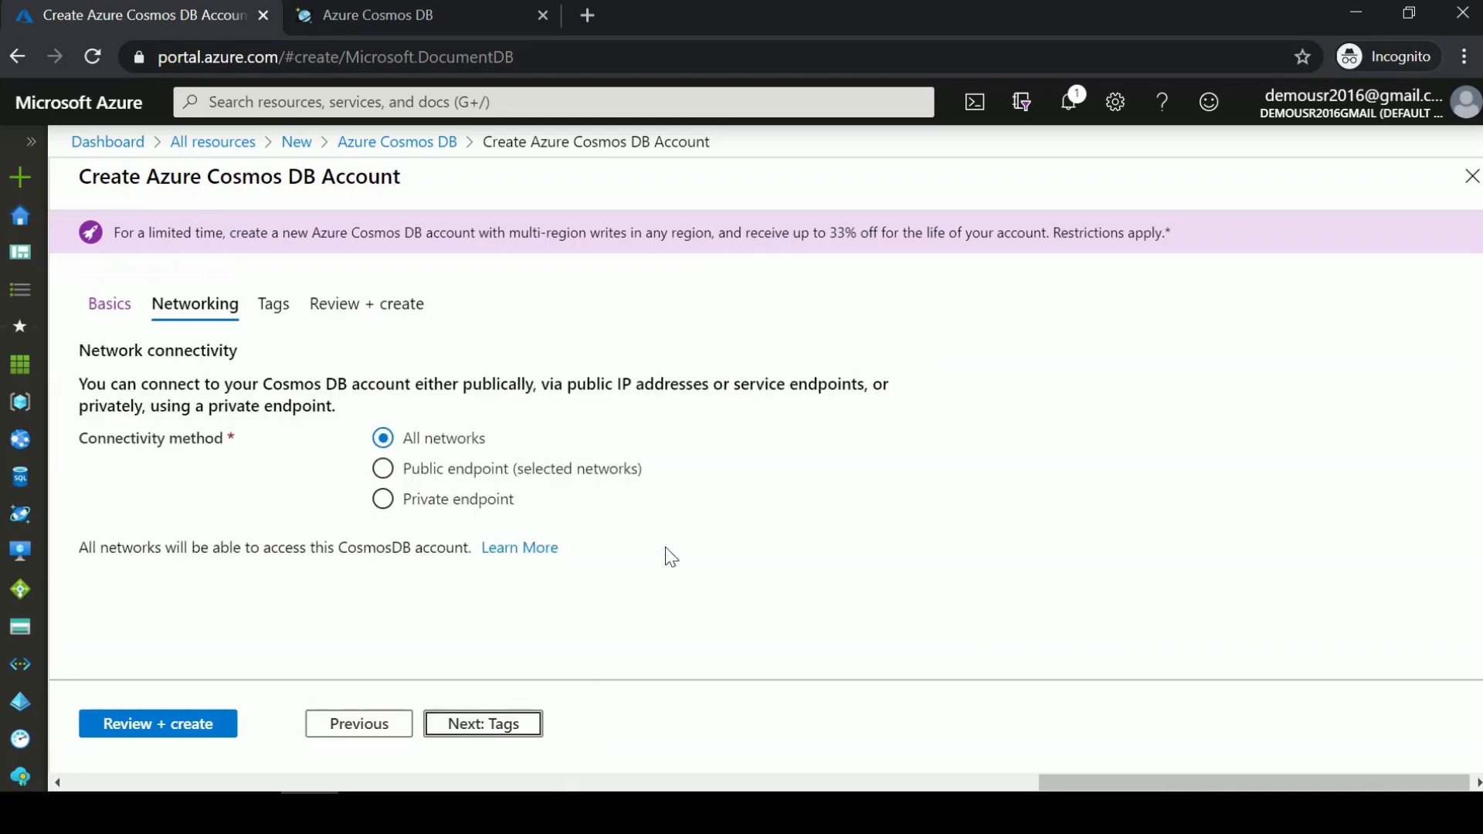
mouse_move(482, 724)
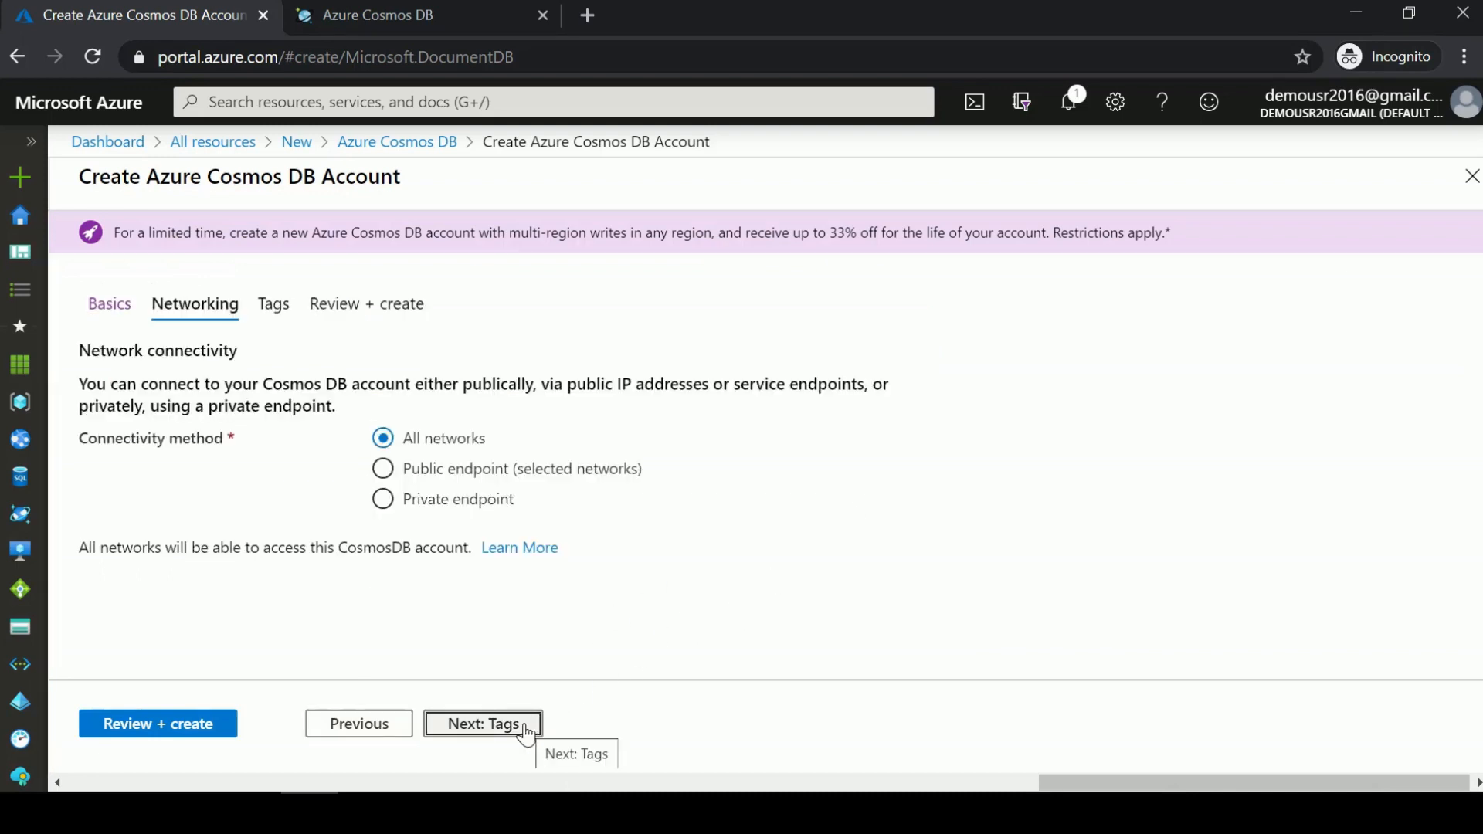
click(482, 724)
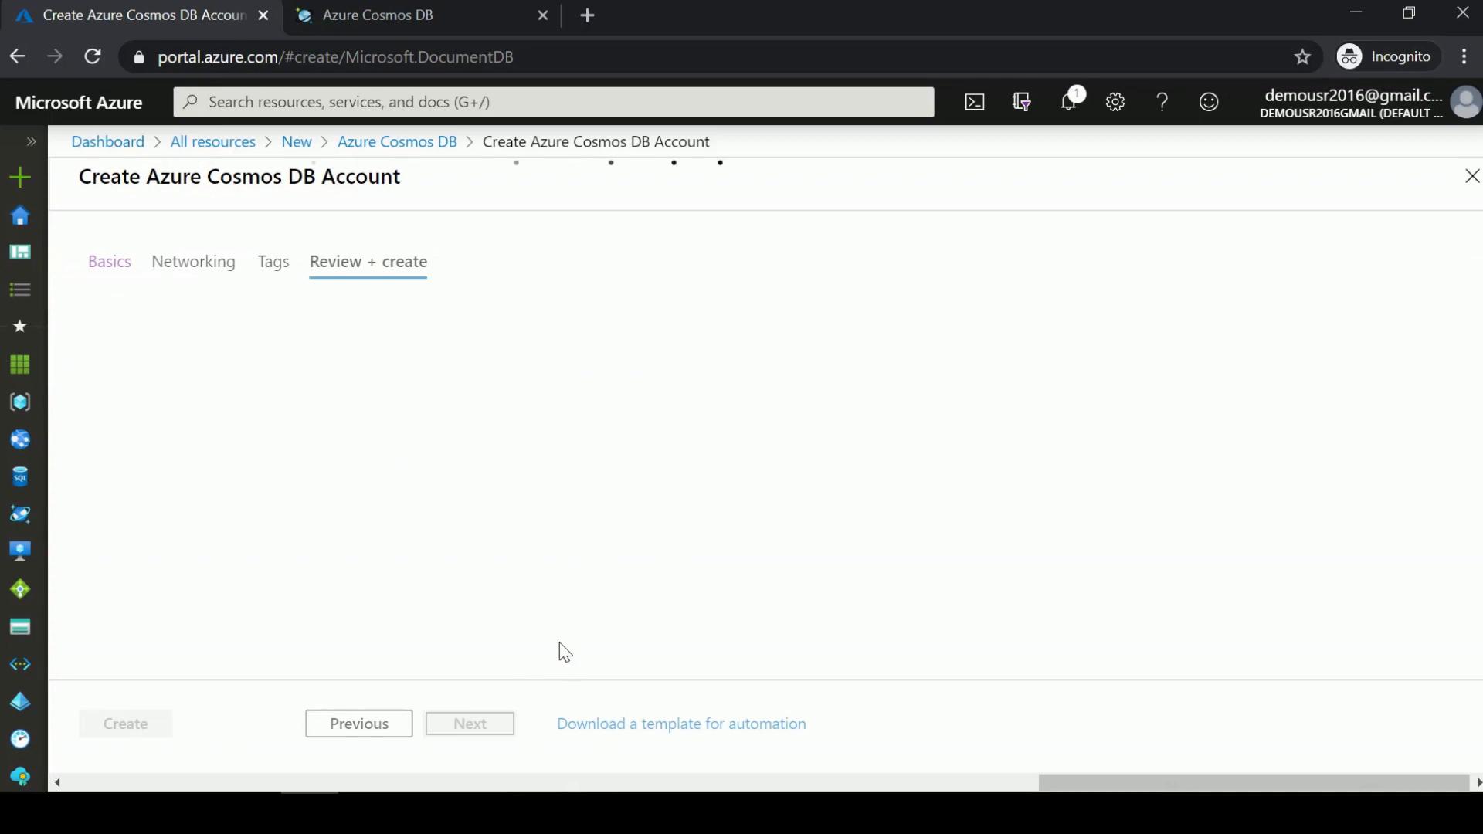
click(368, 262)
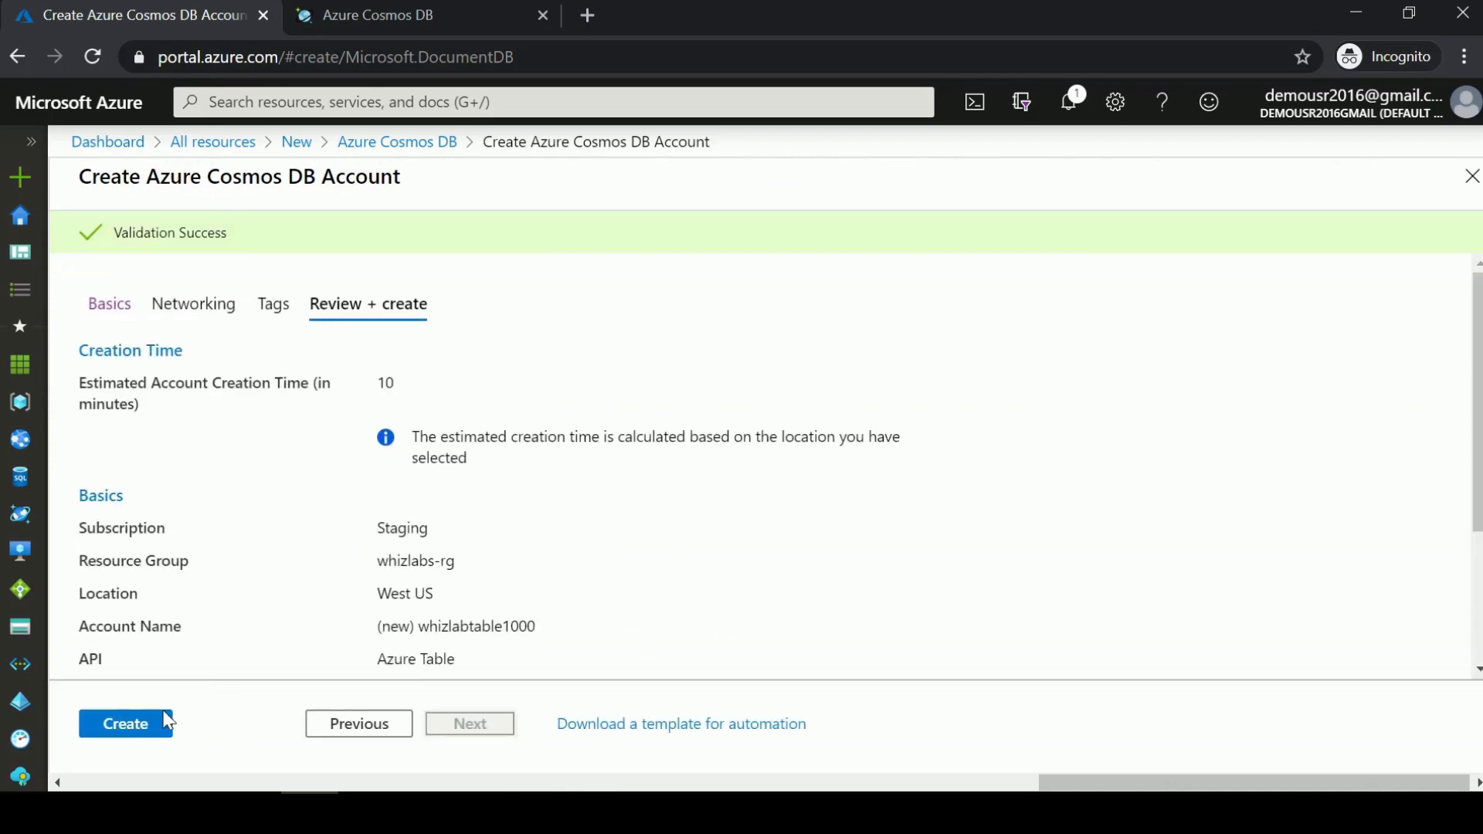
click(125, 724)
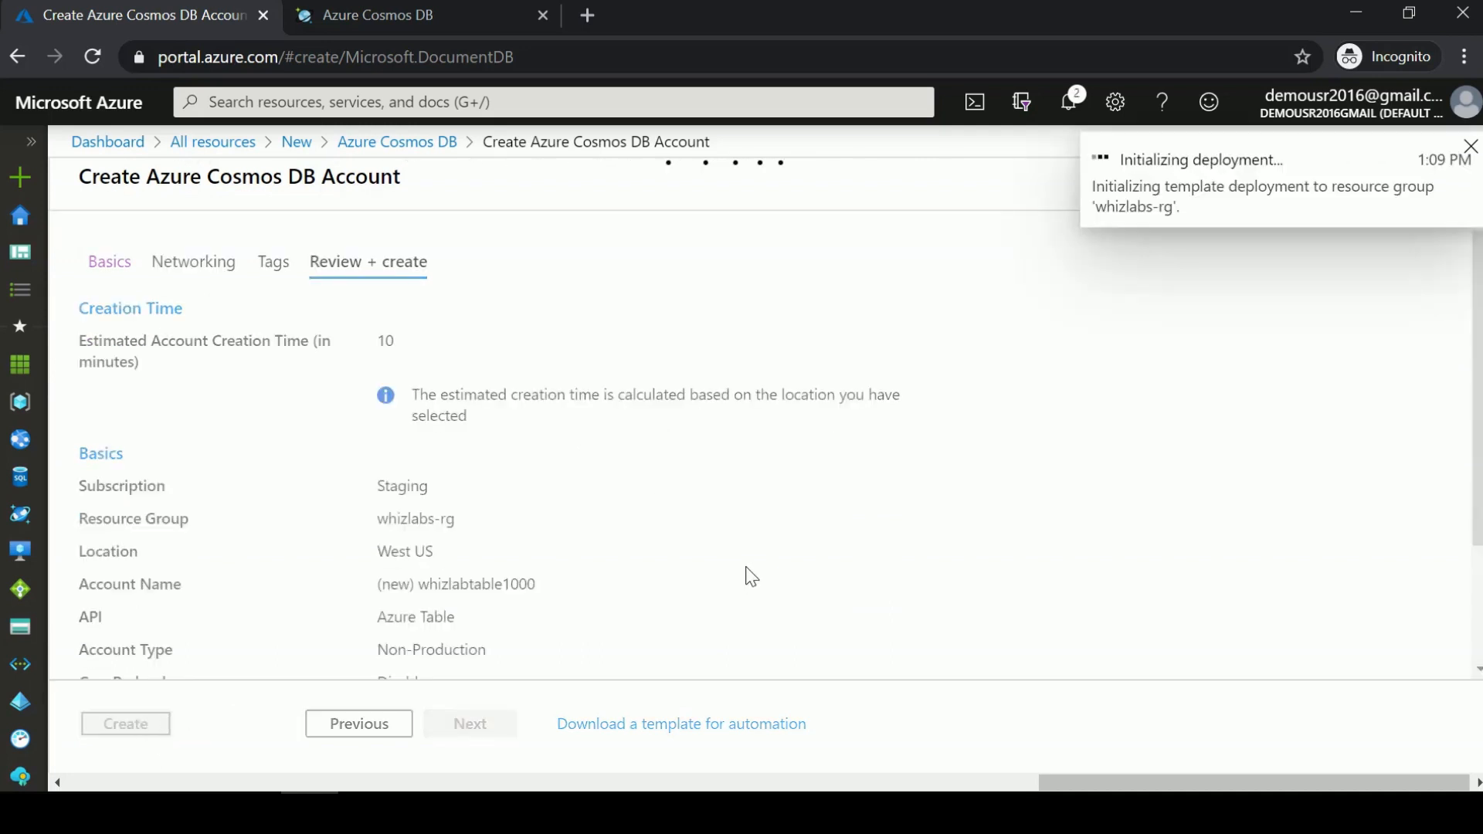
mouse_move(699, 645)
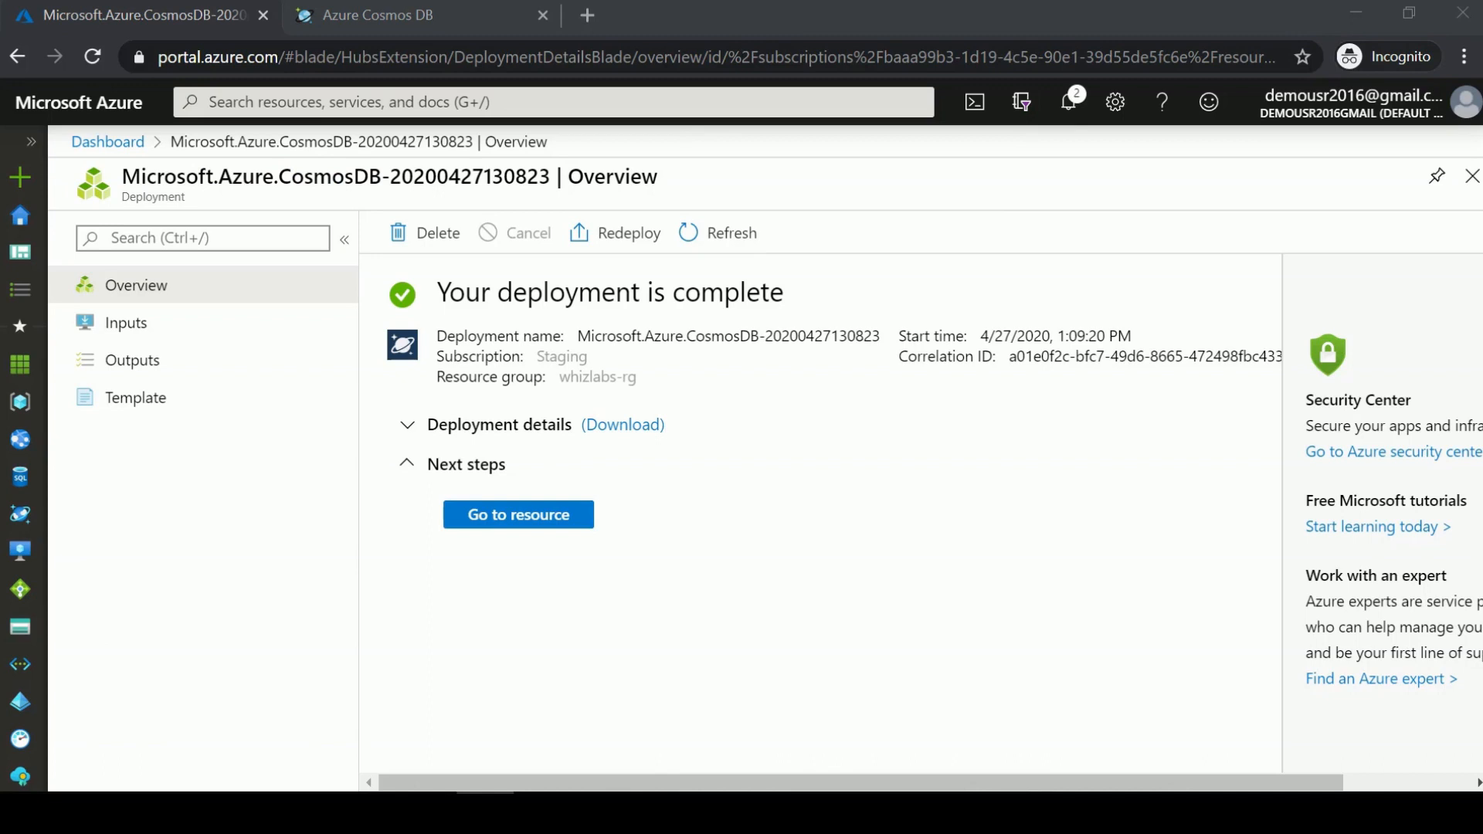
Go to the whizlabtable1000 resource, view Quick start, then open Data Explorer.
click(518, 514)
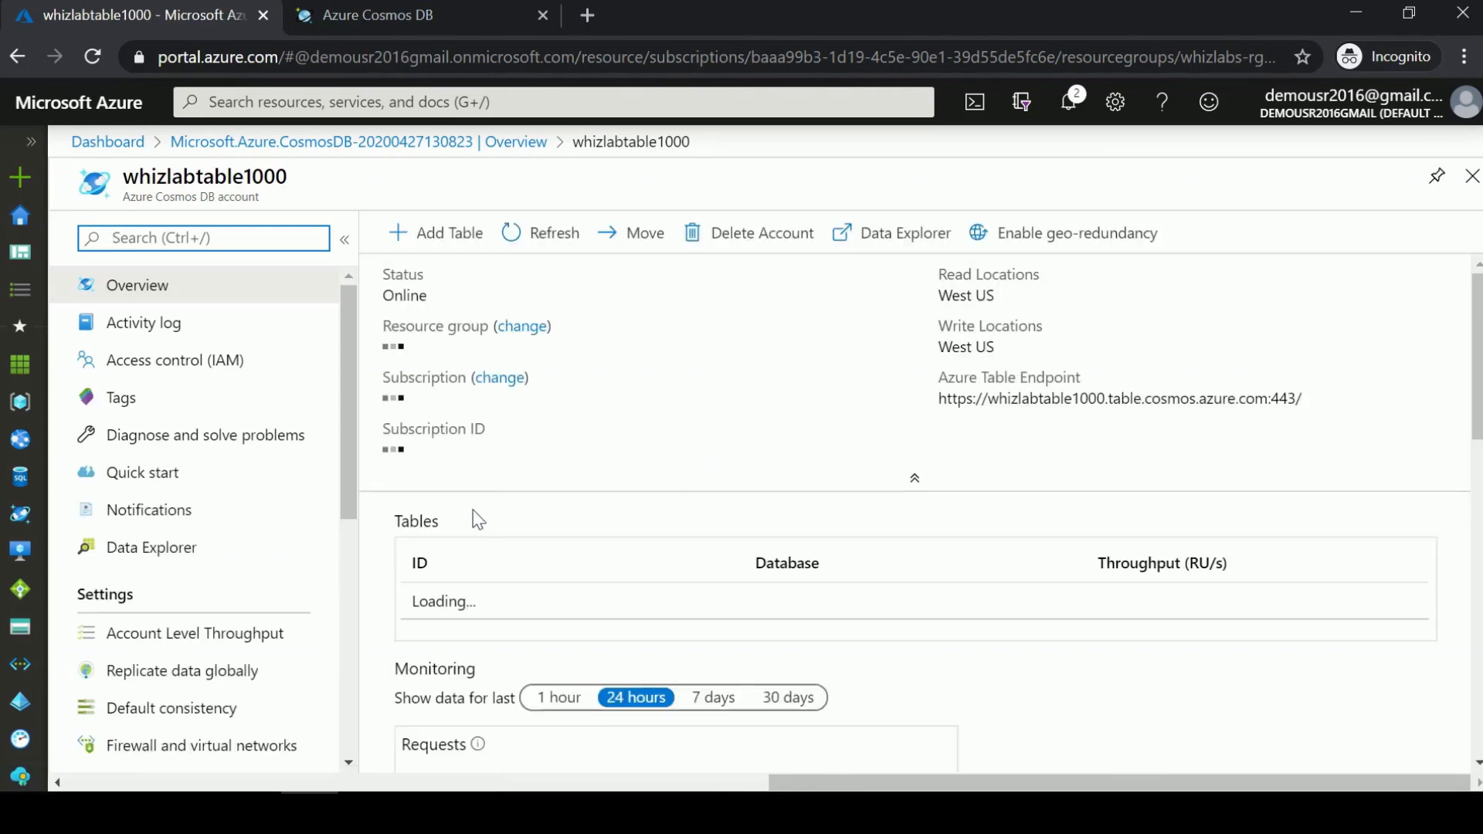
click(144, 472)
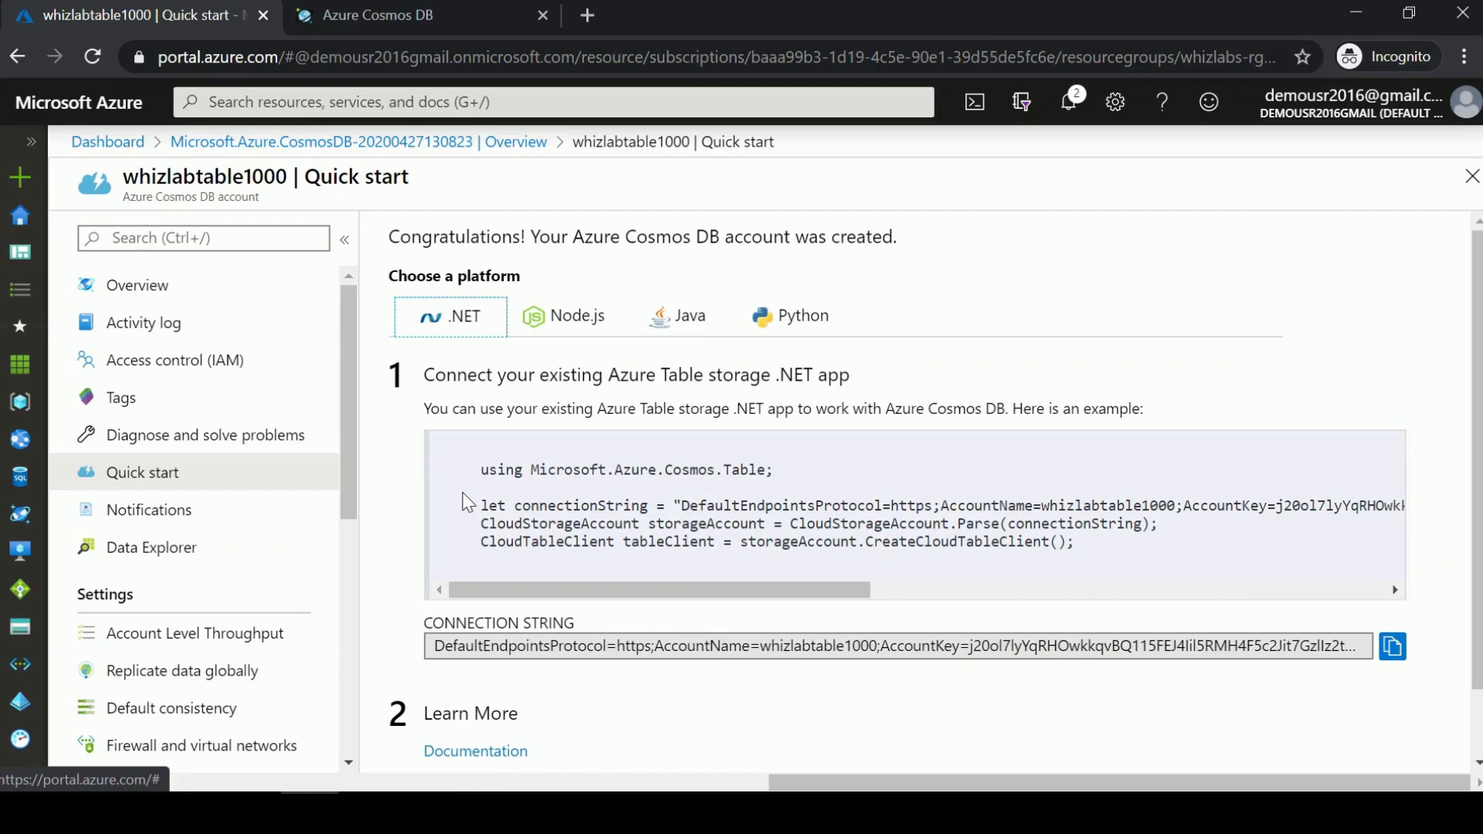
mouse_move(223, 547)
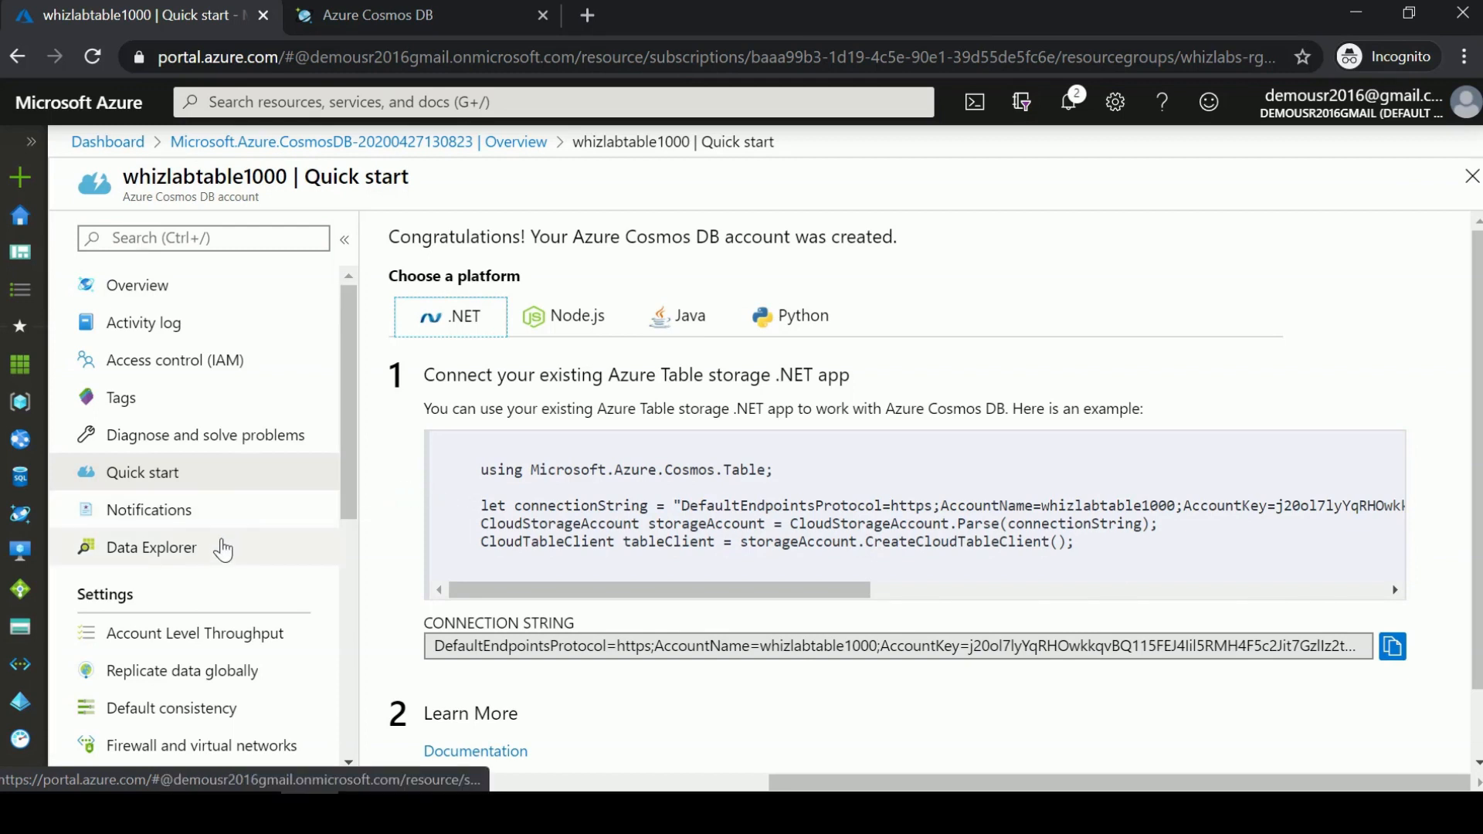
click(150, 547)
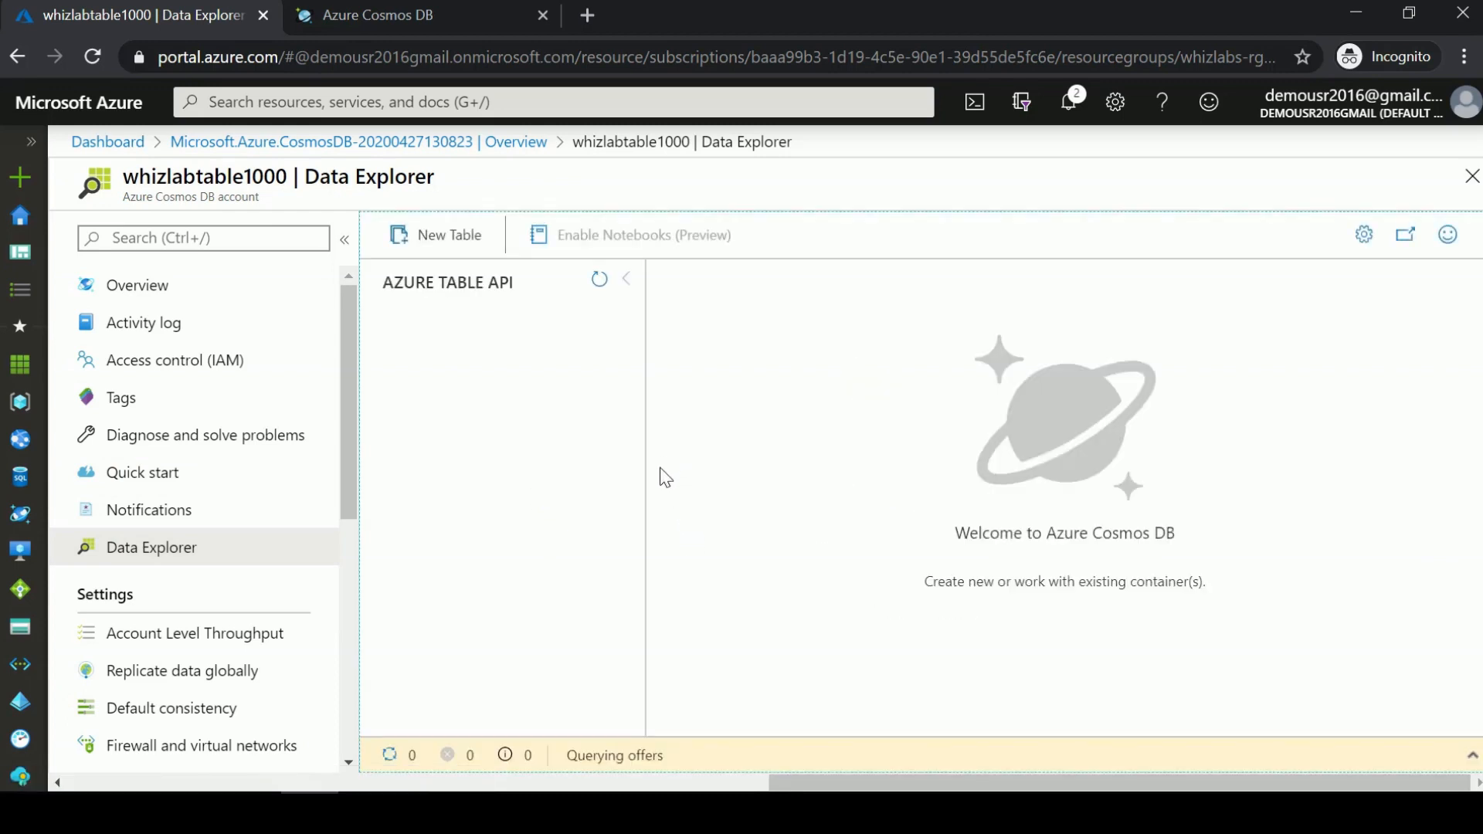
Create a new table with Table id 'customer'.
click(448, 234)
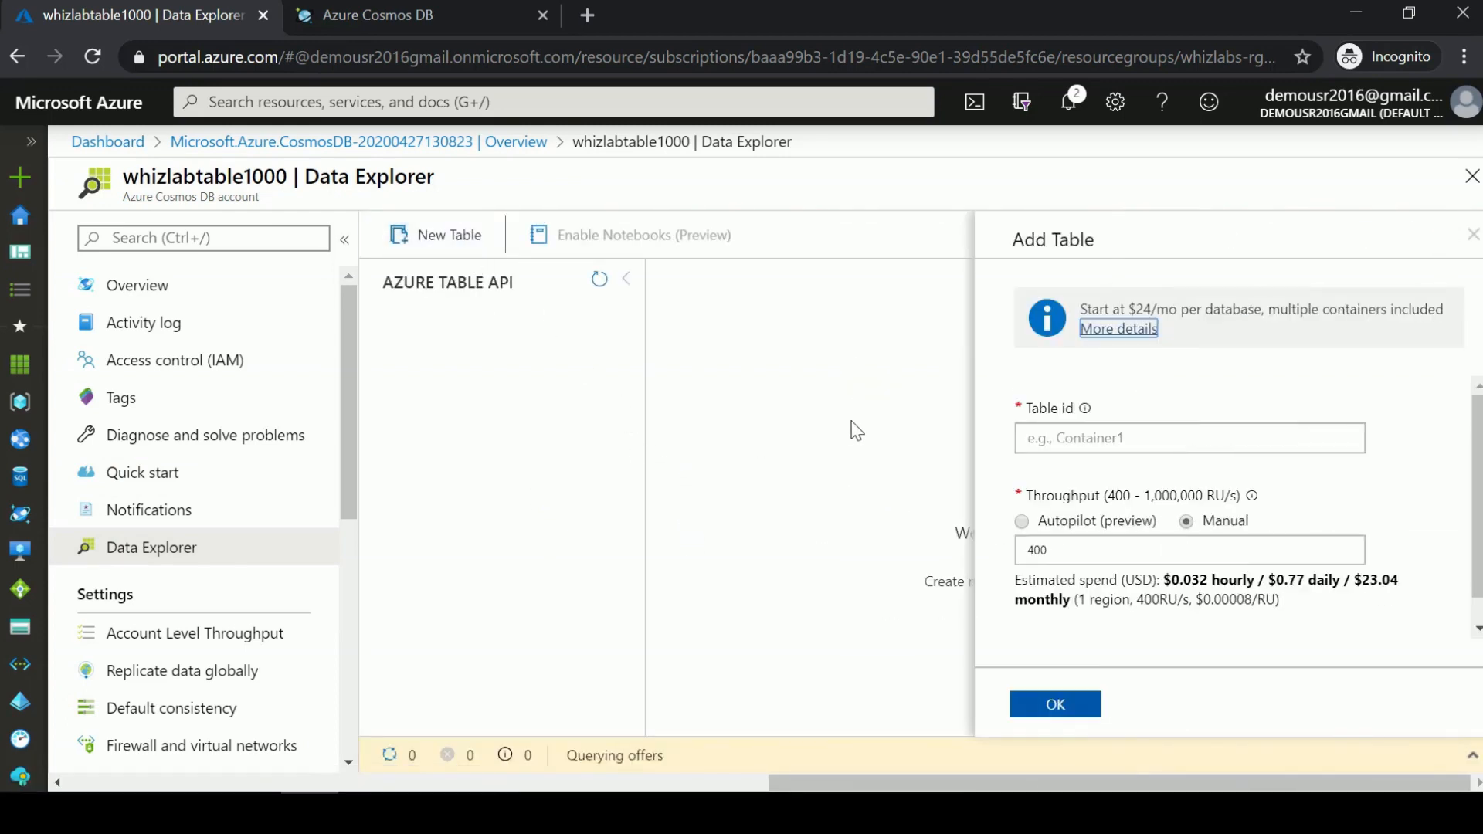
mouse_move(906, 484)
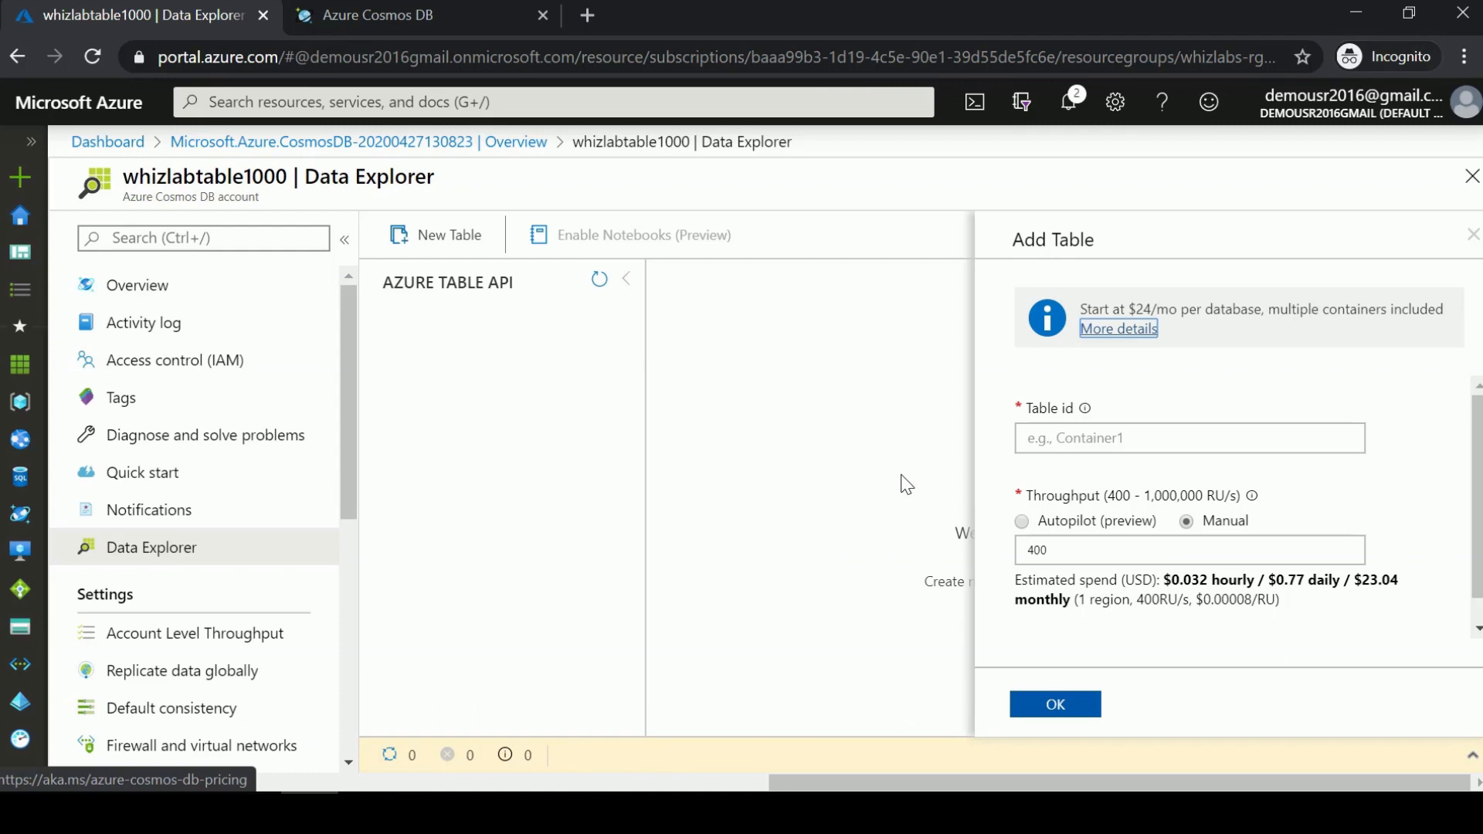
click(1189, 438)
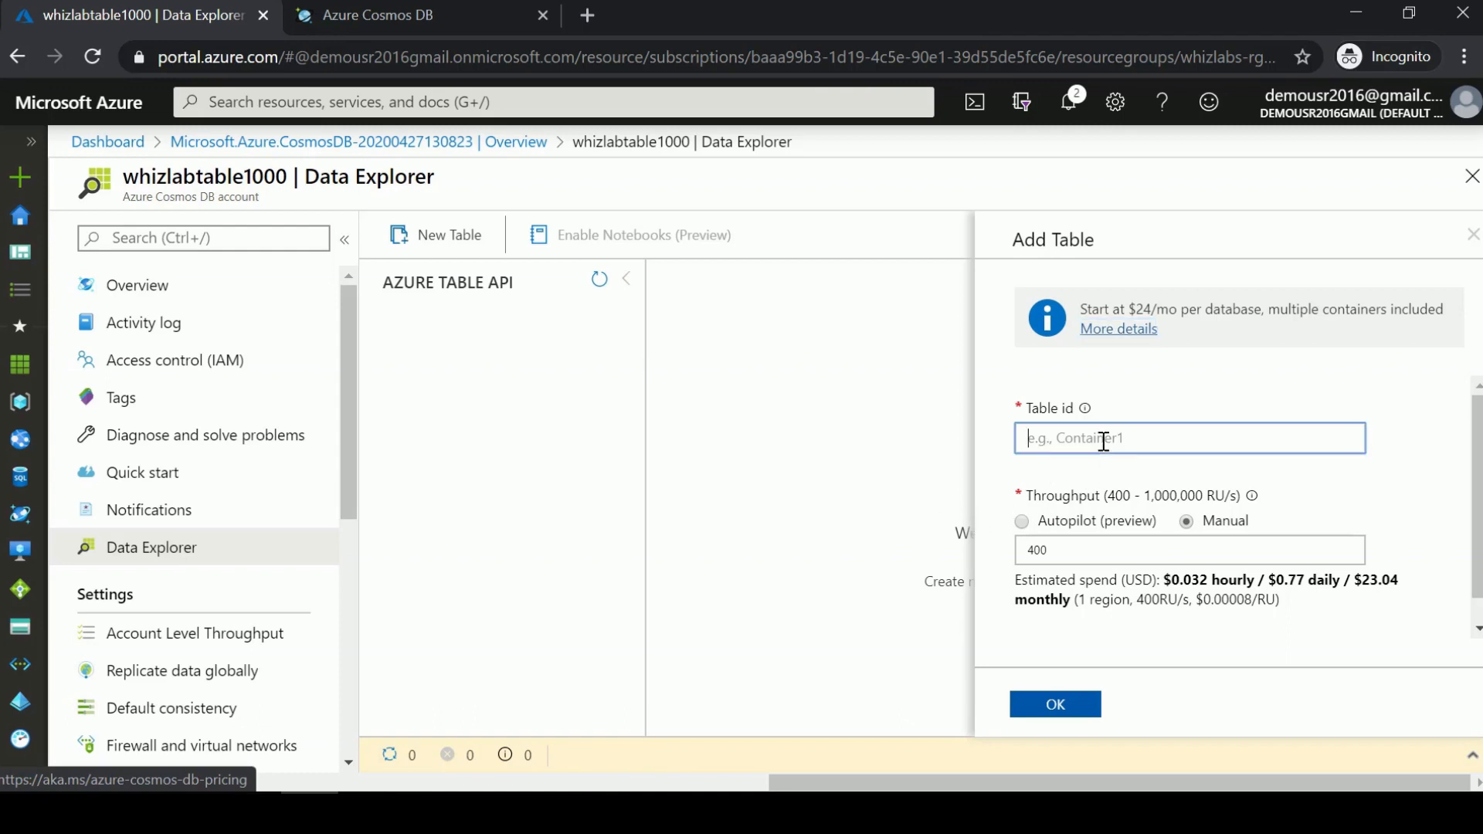
mouse_move(1269, 420)
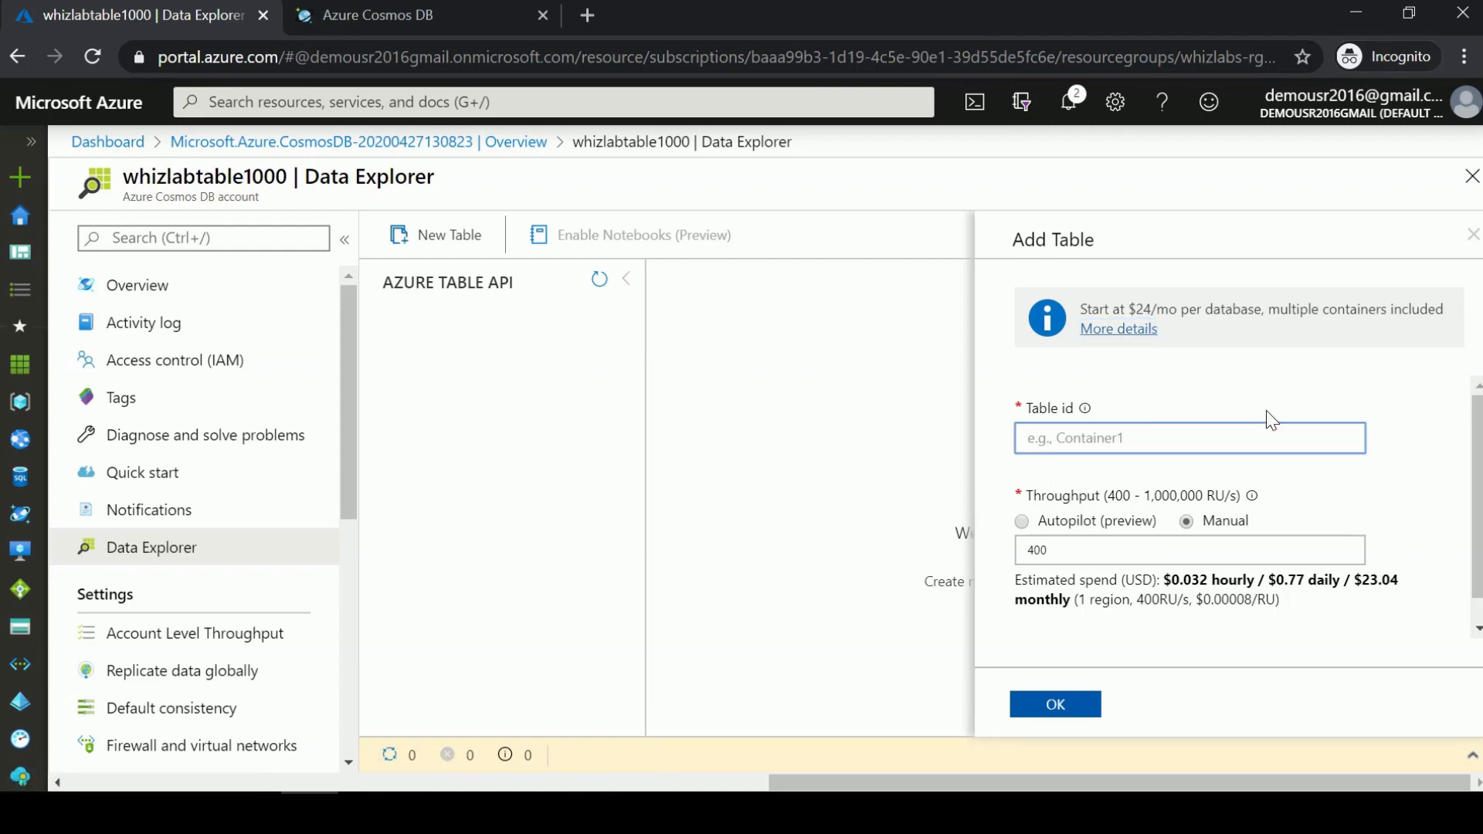
text(customer)
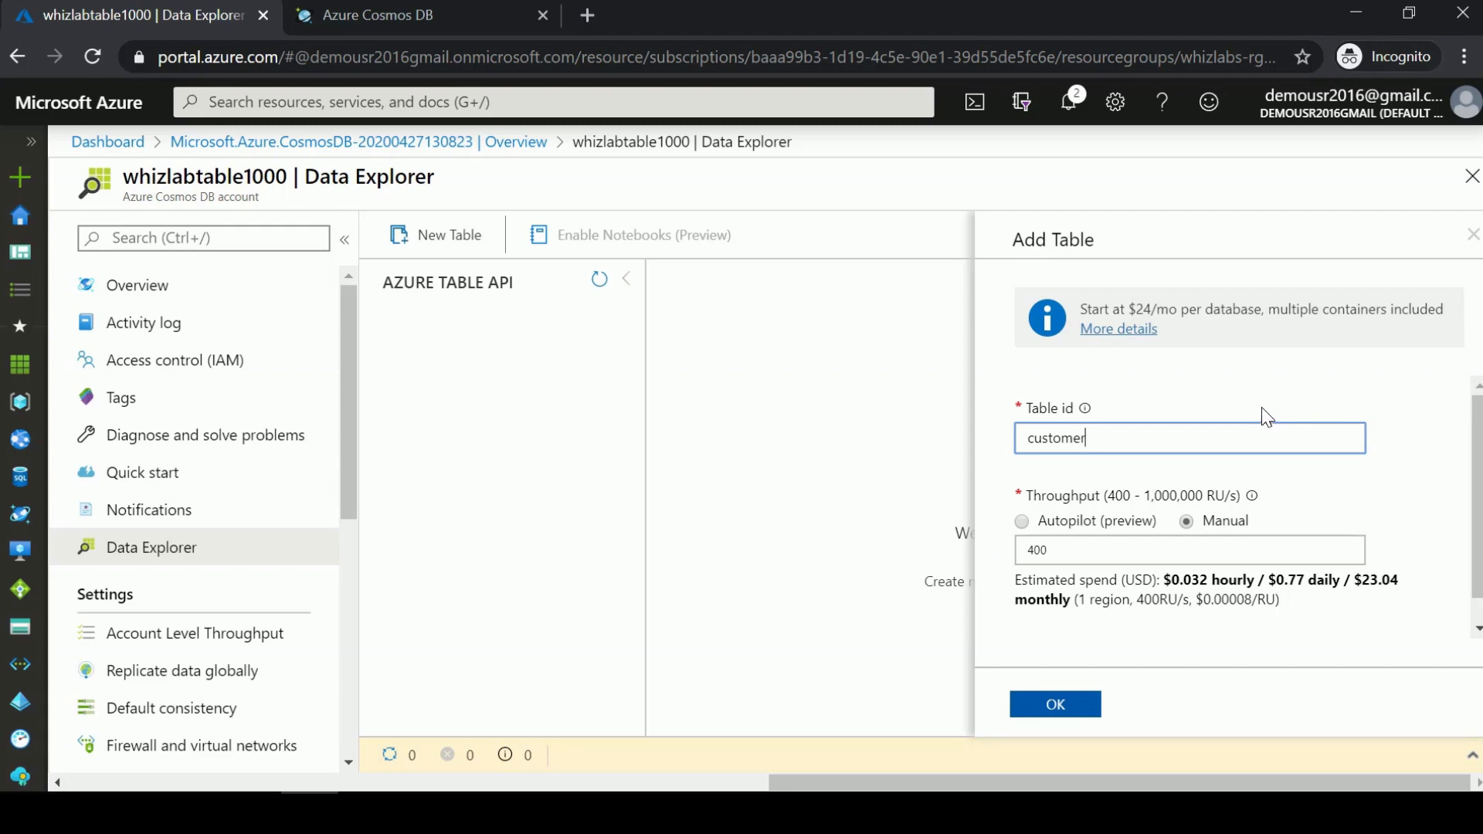
mouse_move(1155, 666)
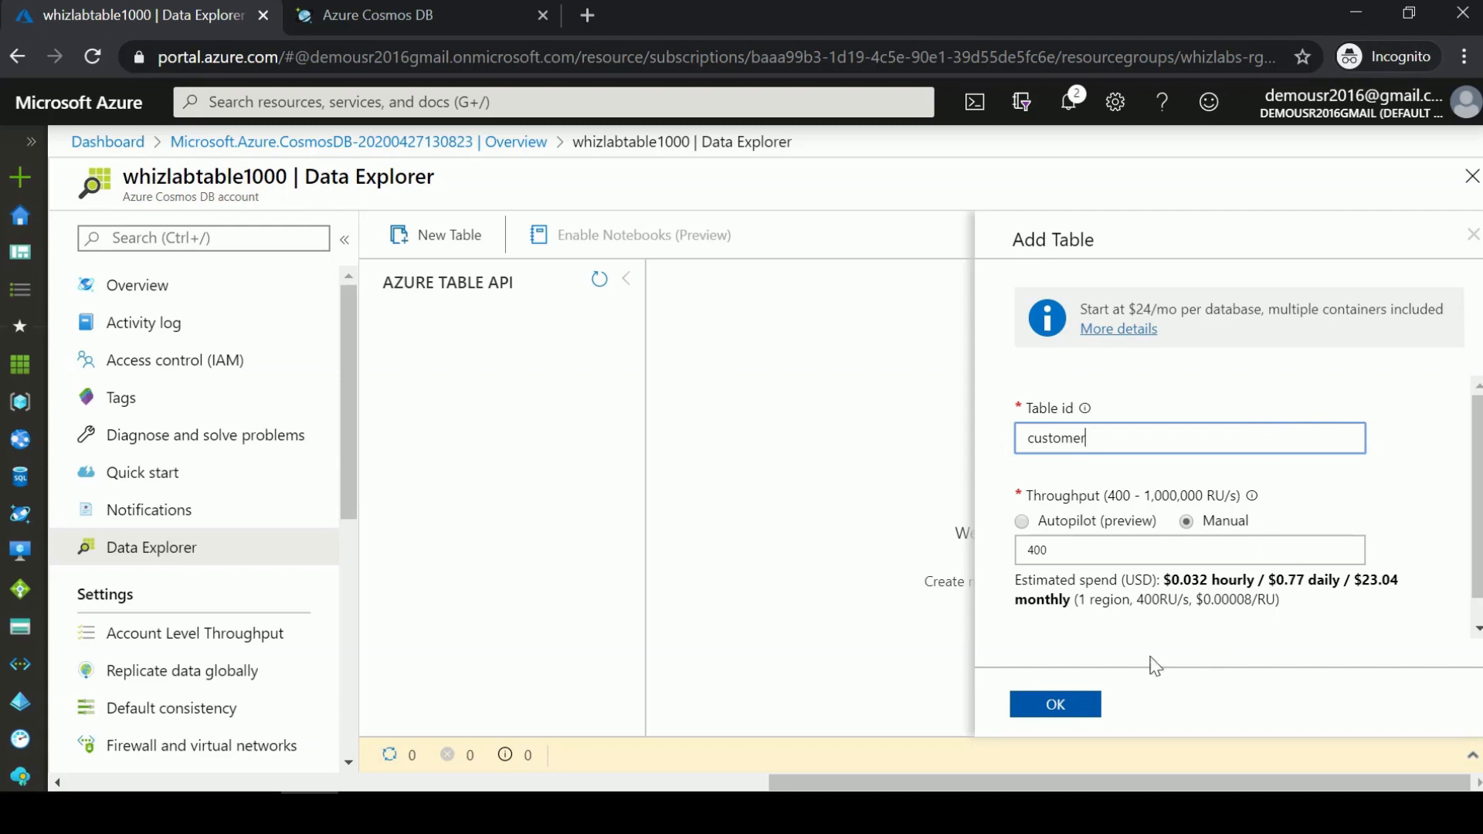
click(1054, 703)
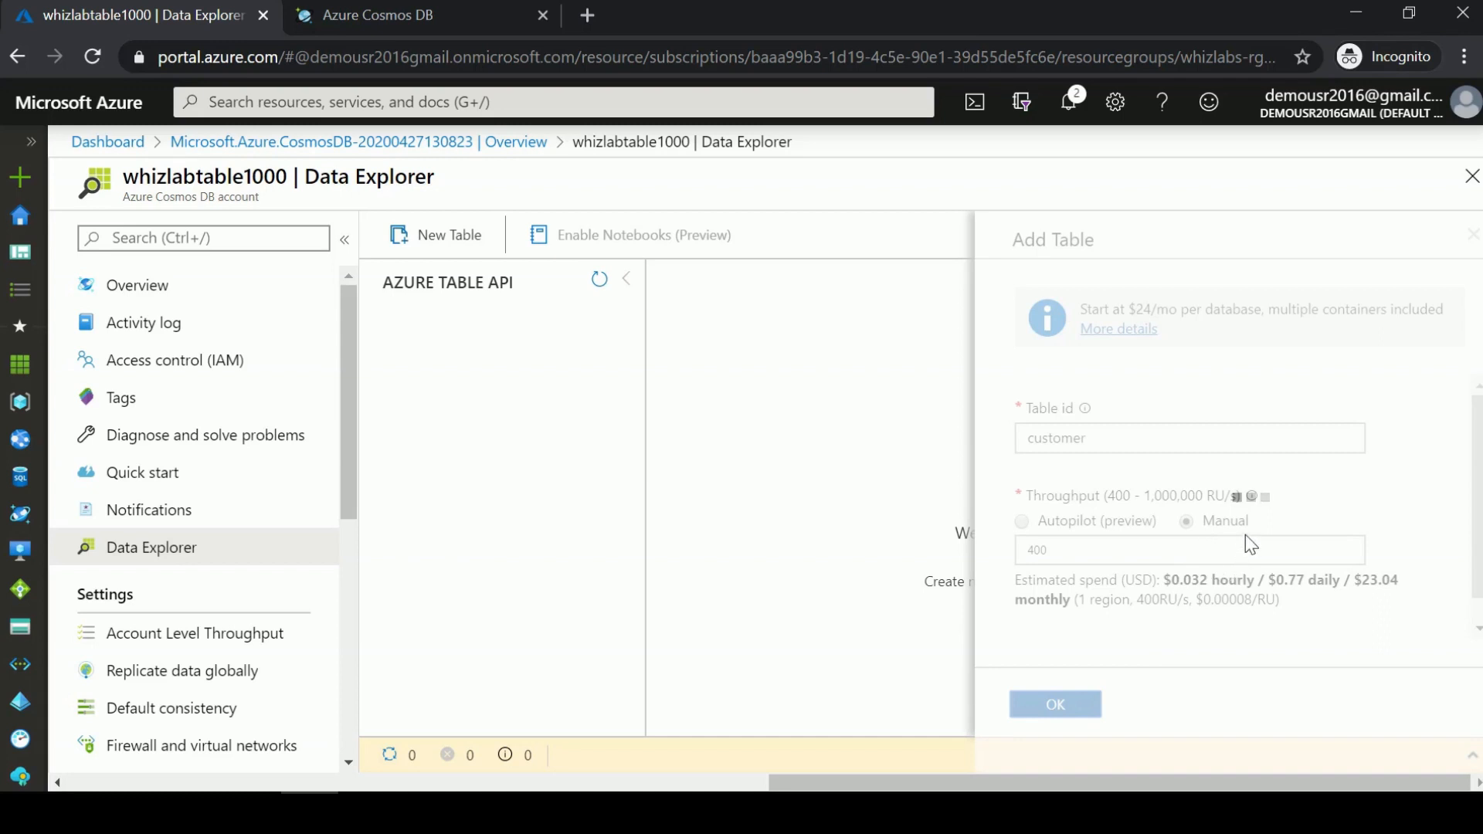
Expand TablesDB > customer and open its Entities view.
click(1053, 703)
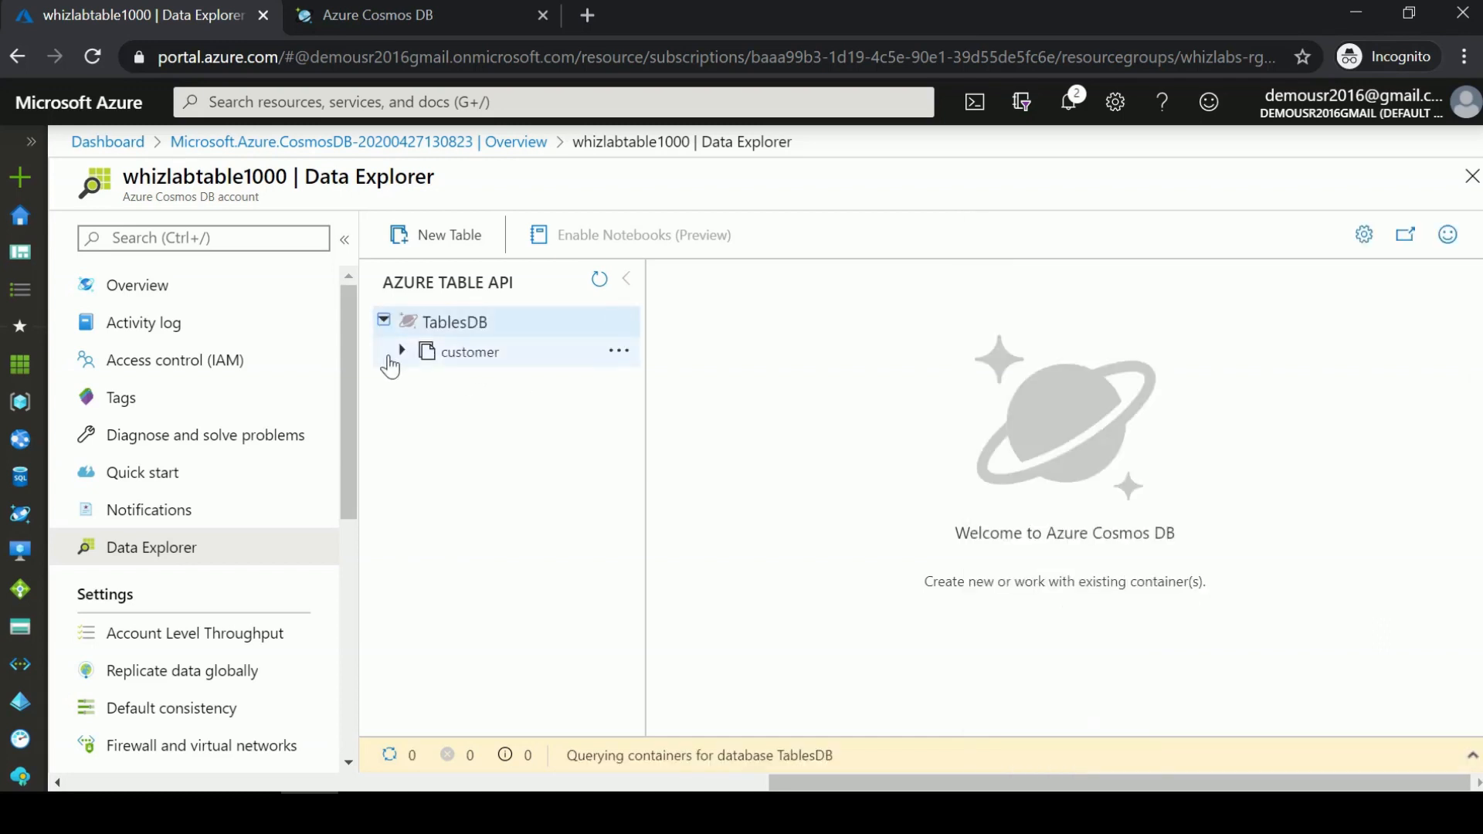
click(401, 350)
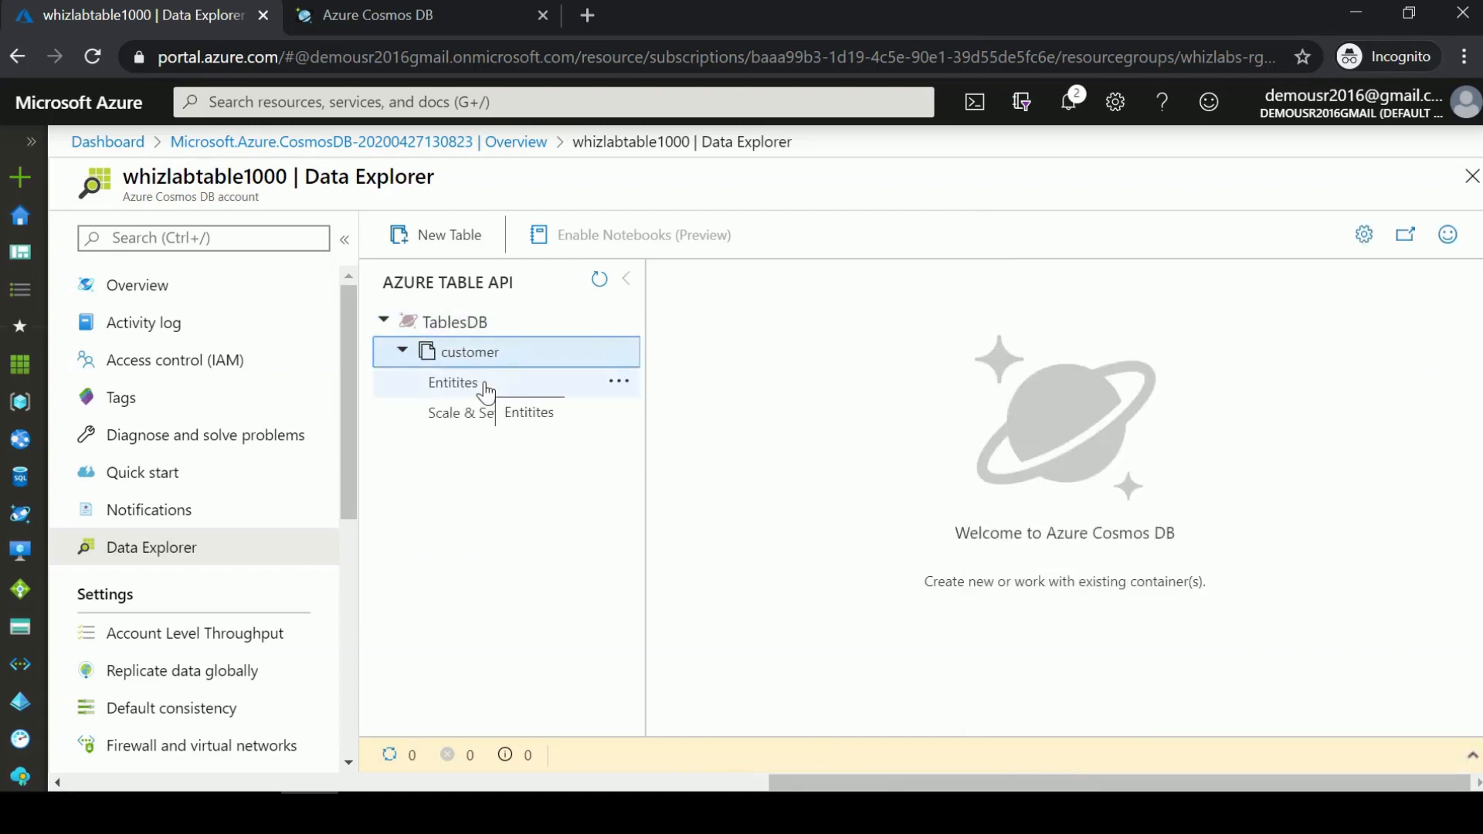
click(454, 383)
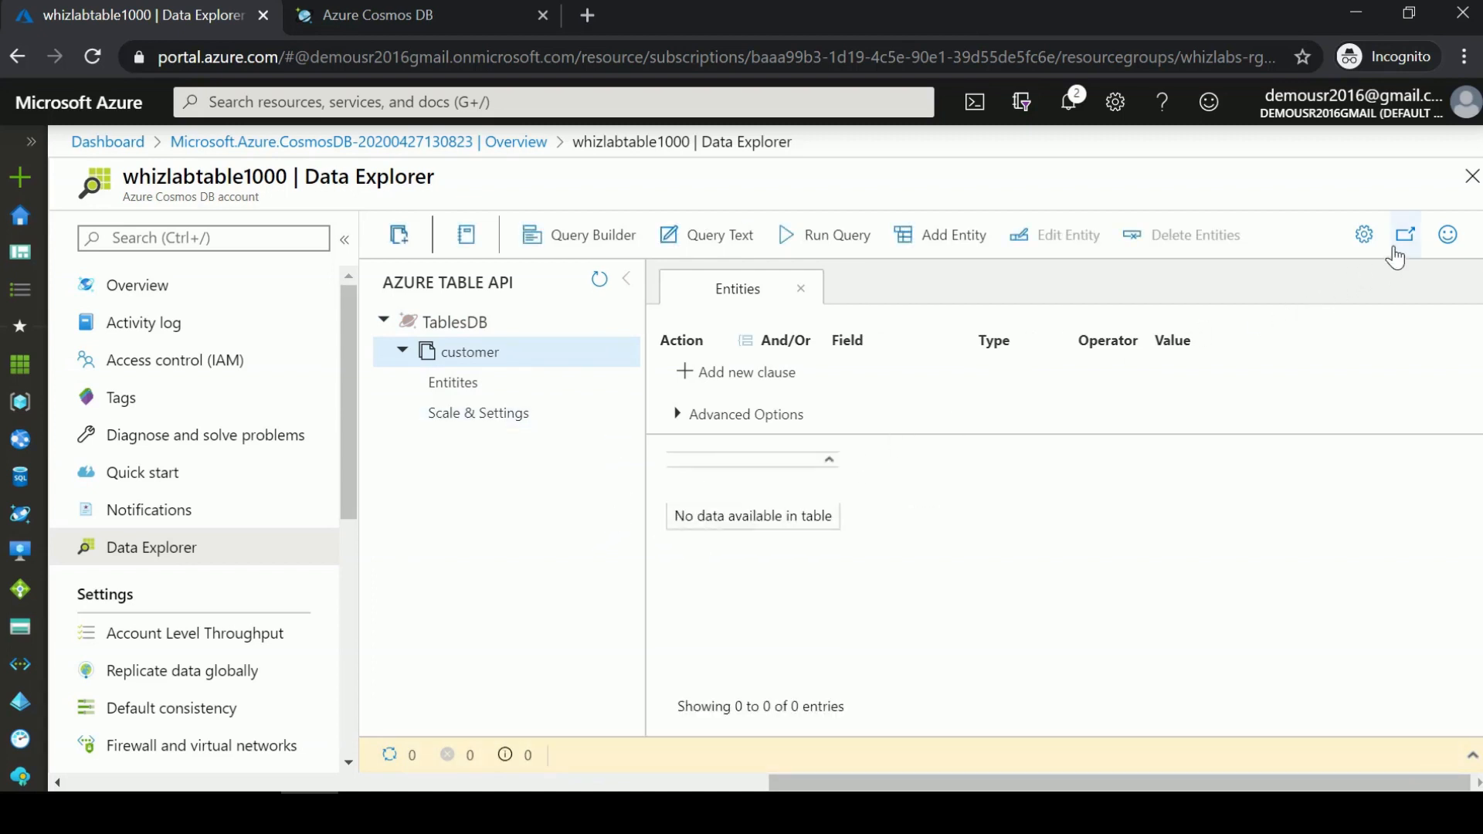
Open Data Explorer full-screen in a new browser tab.
click(1406, 234)
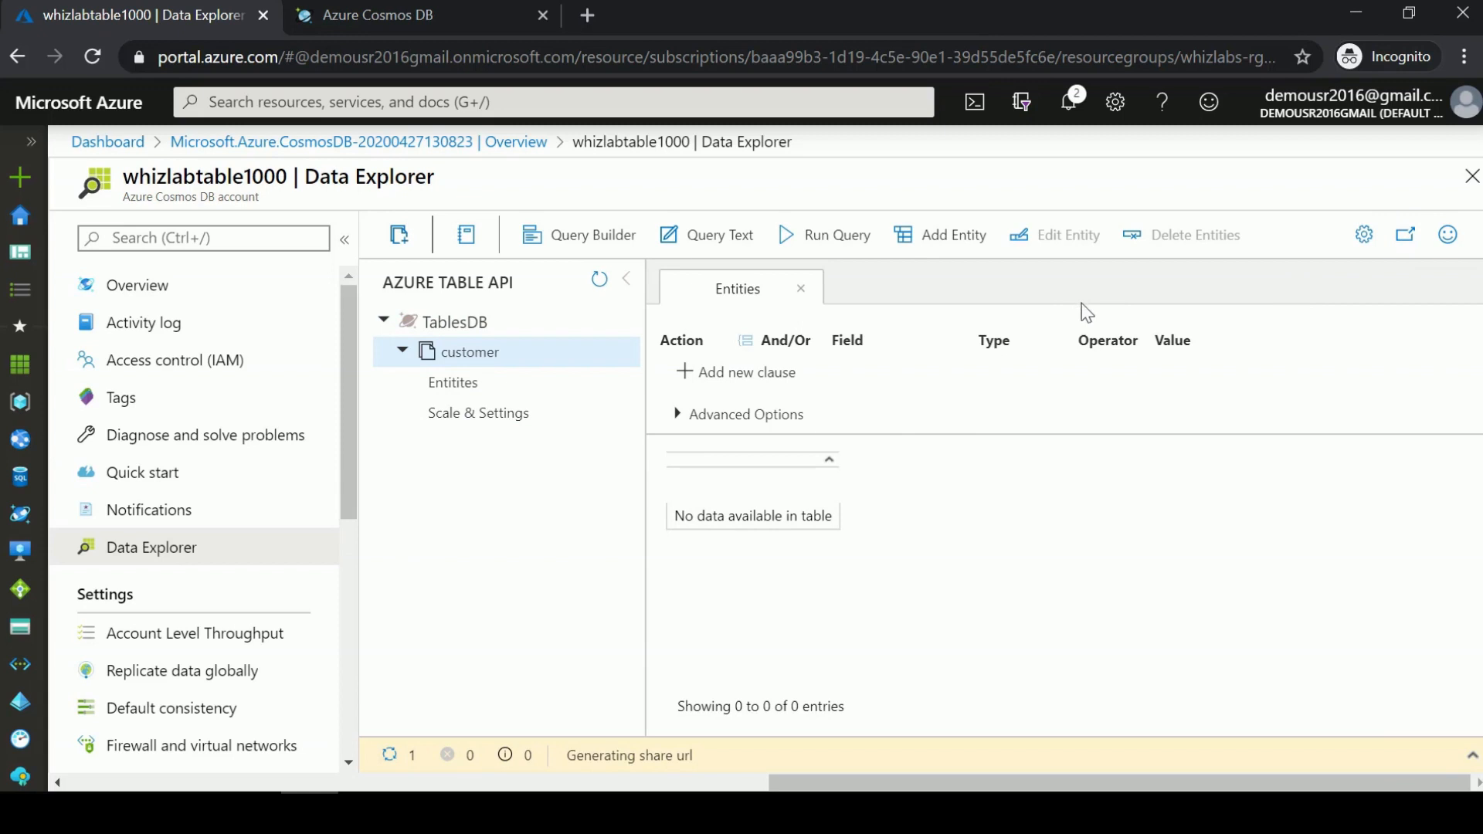
click(1406, 234)
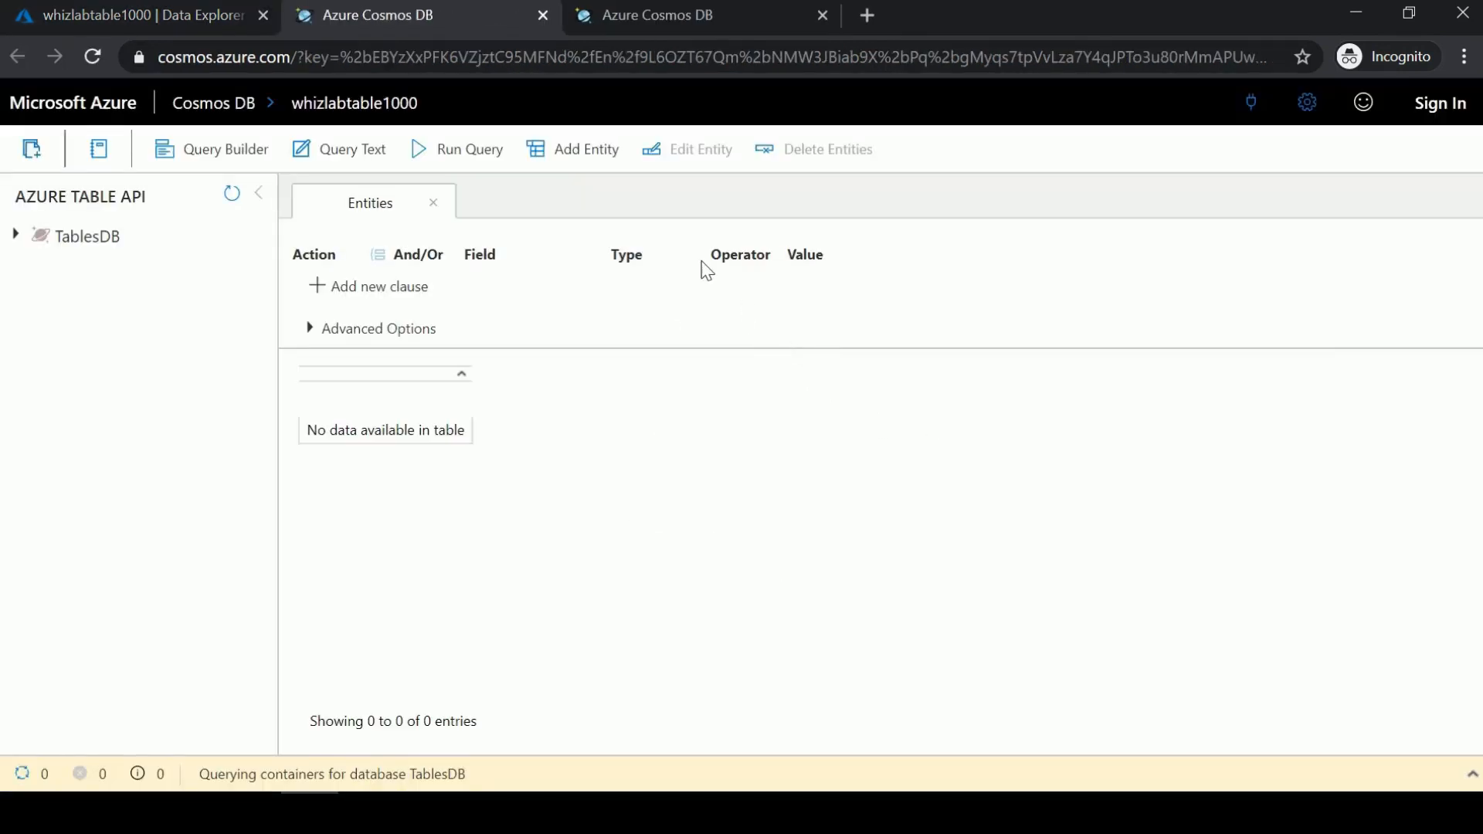
Open the Add Table Entity panel from the toolbar.
click(584, 148)
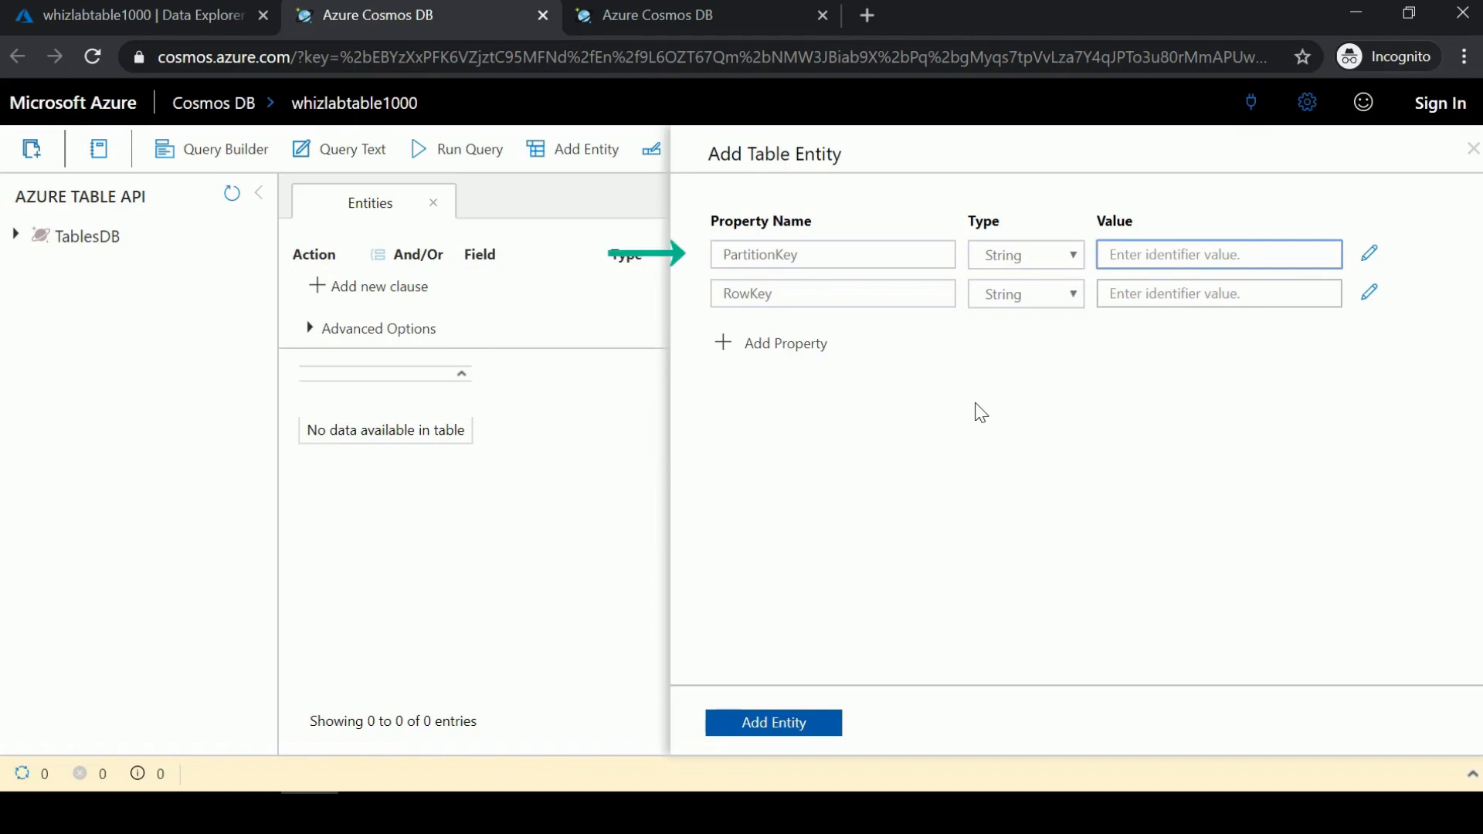
click(1218, 254)
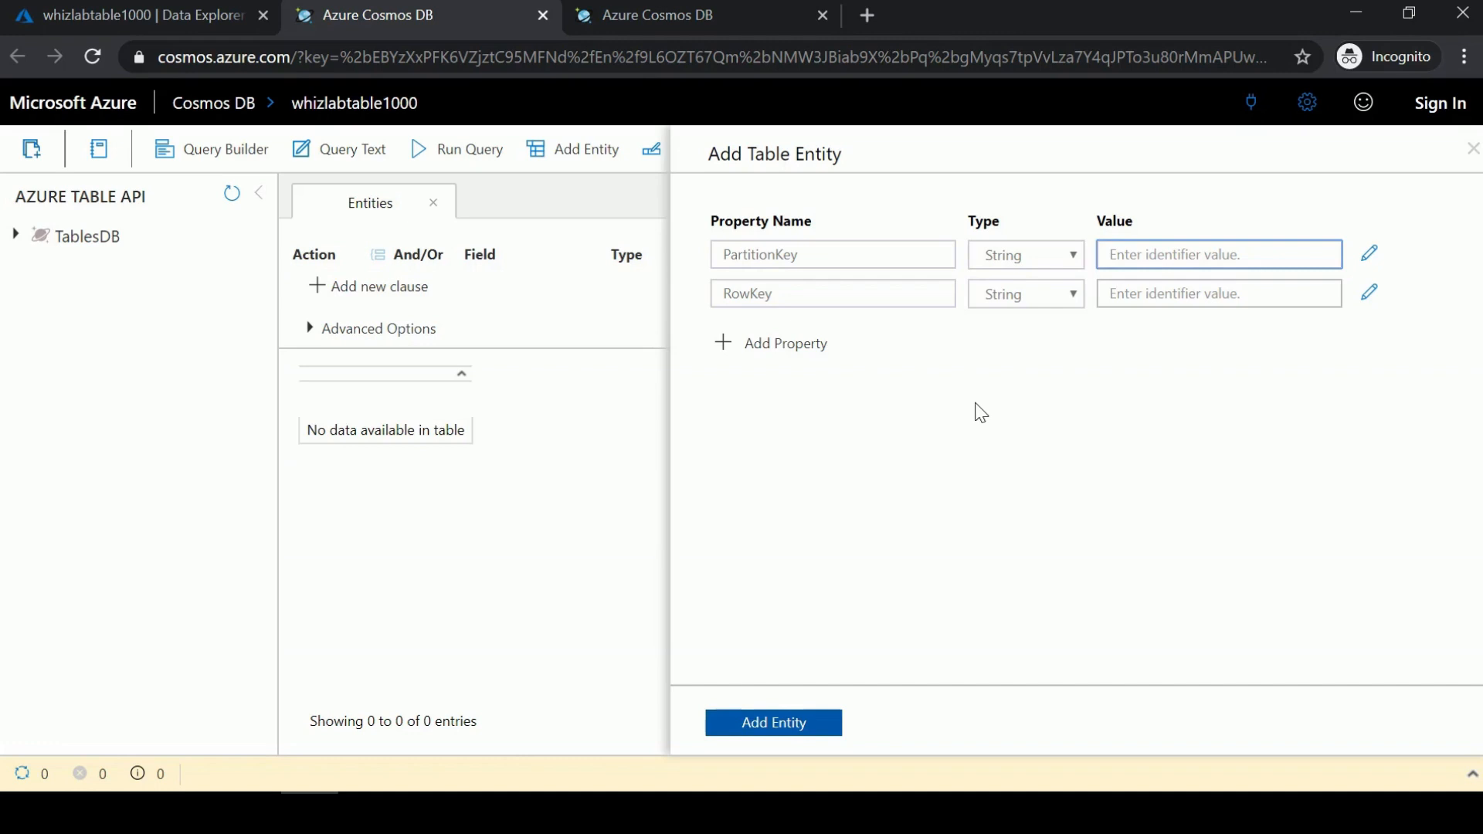
click(1218, 253)
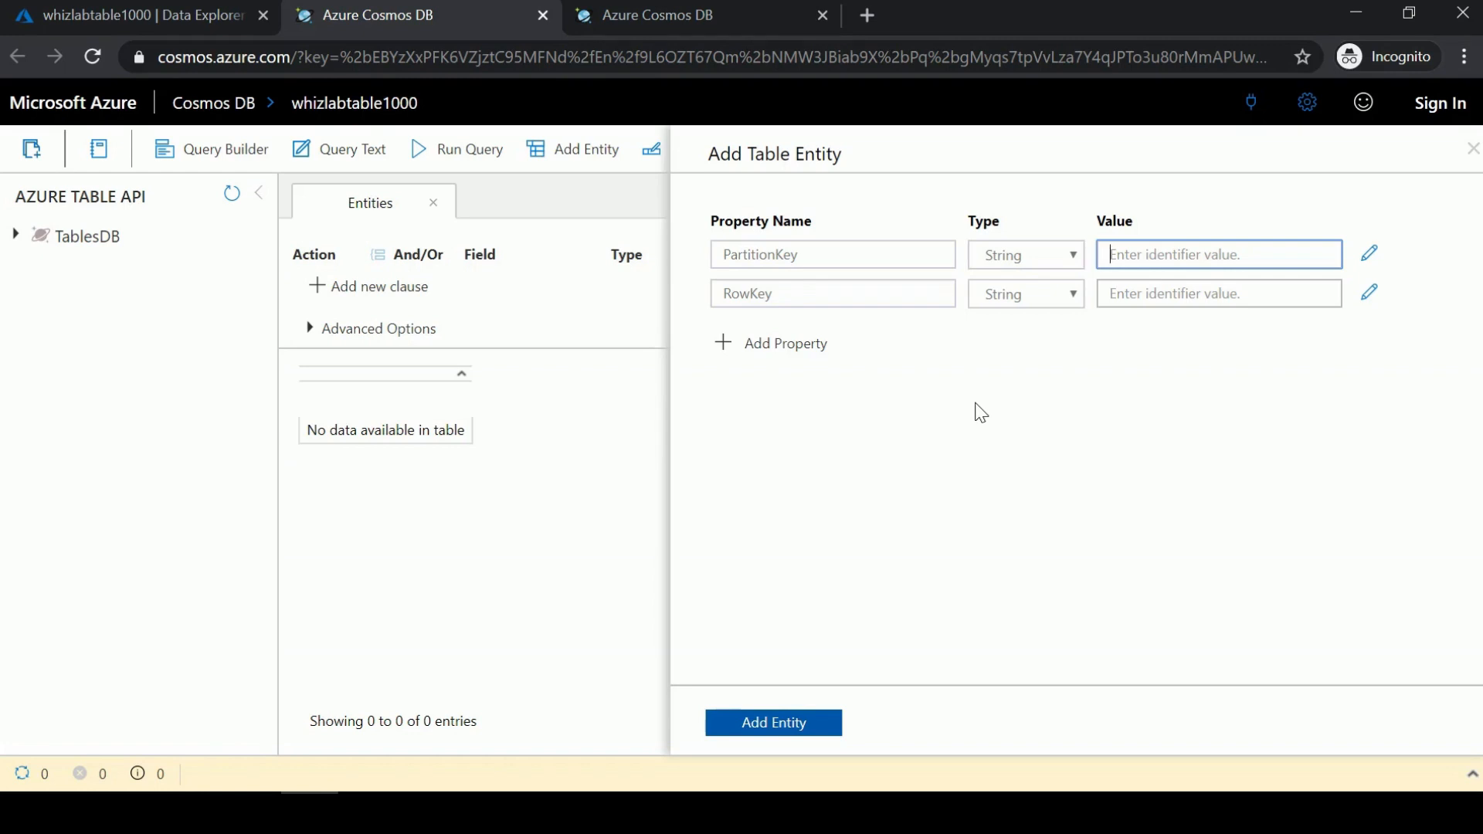
mouse_move(872, 265)
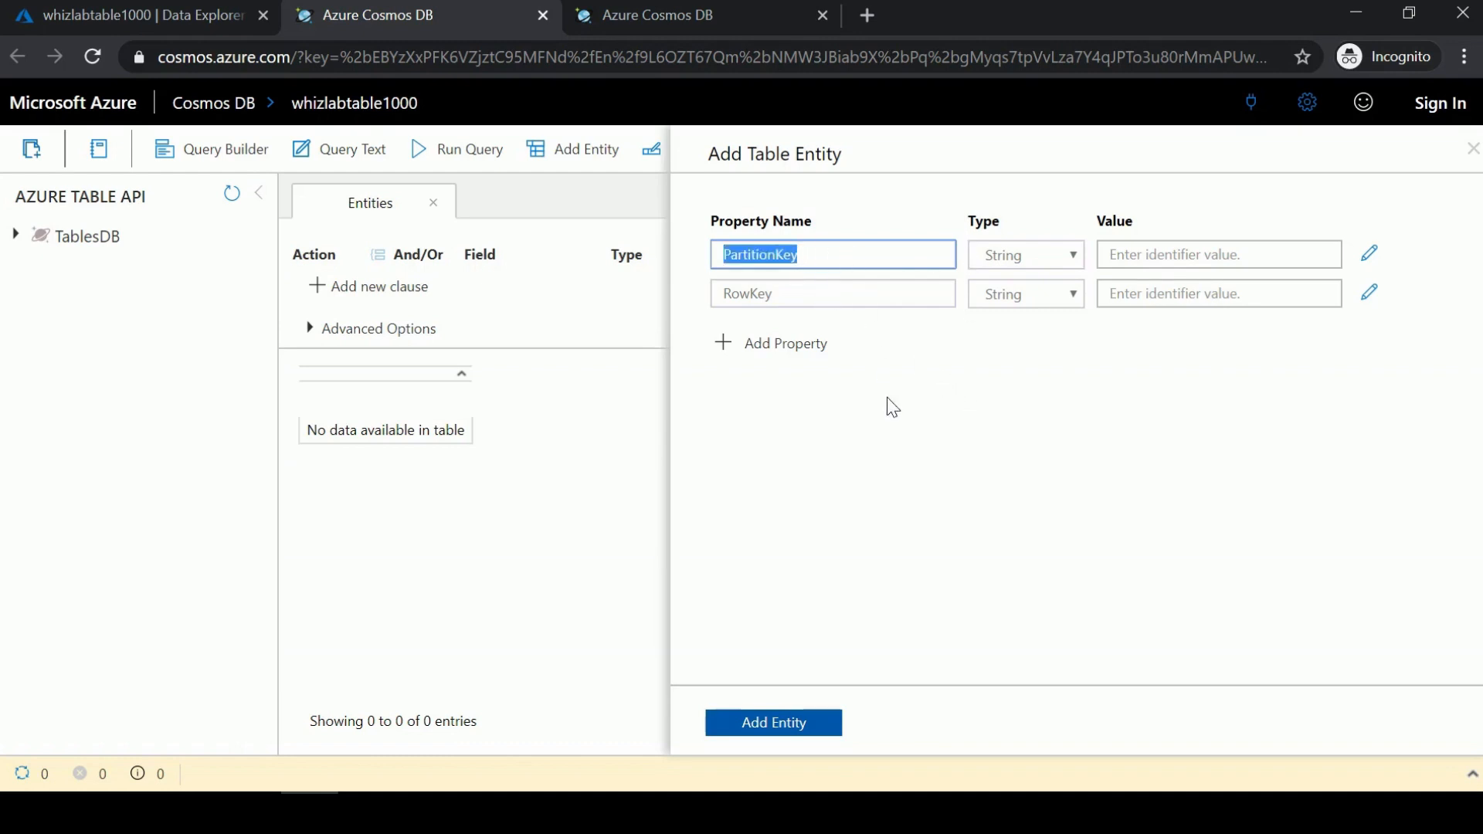
click(833, 293)
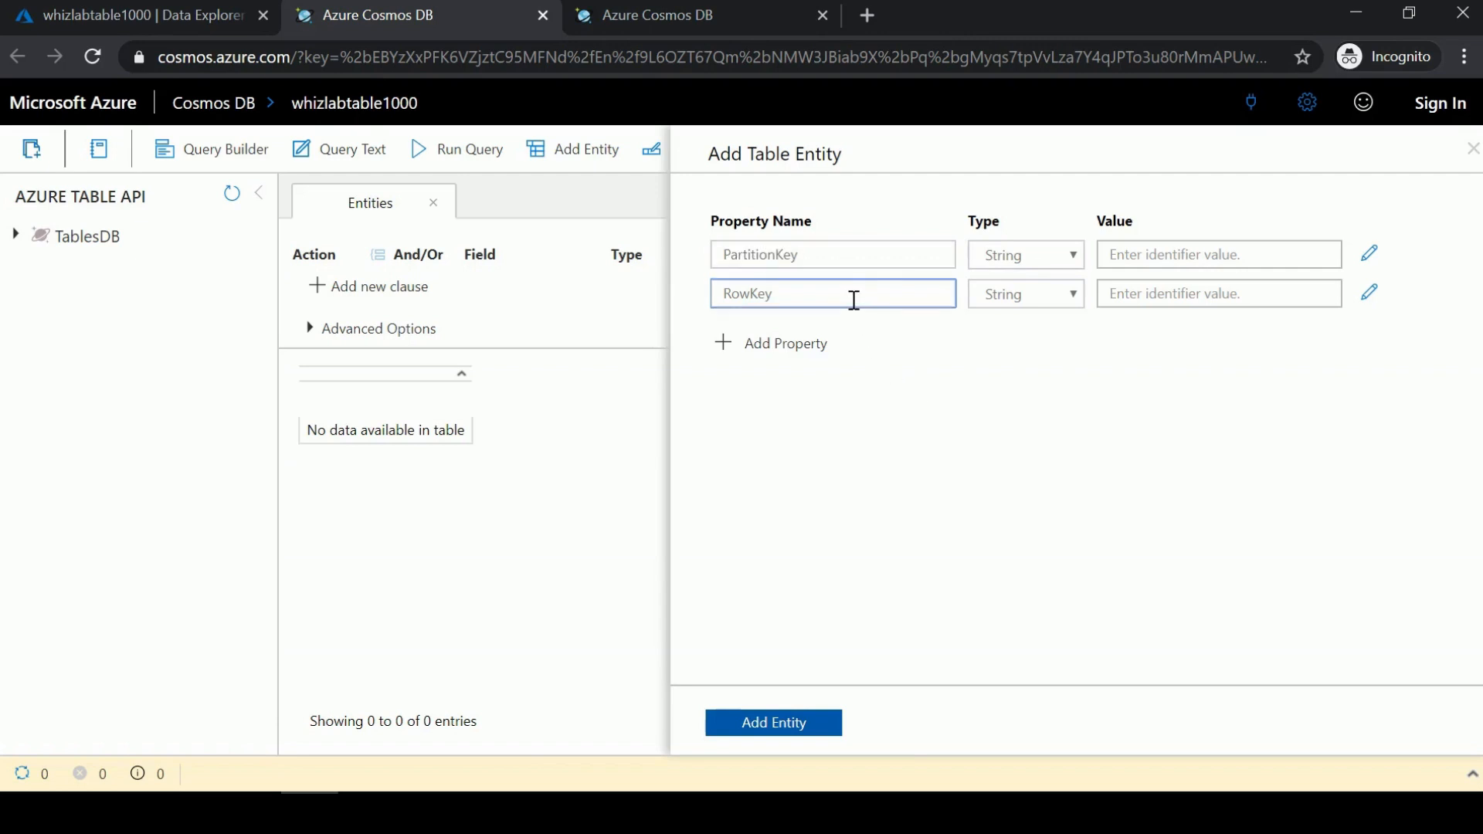
mouse_move(931, 416)
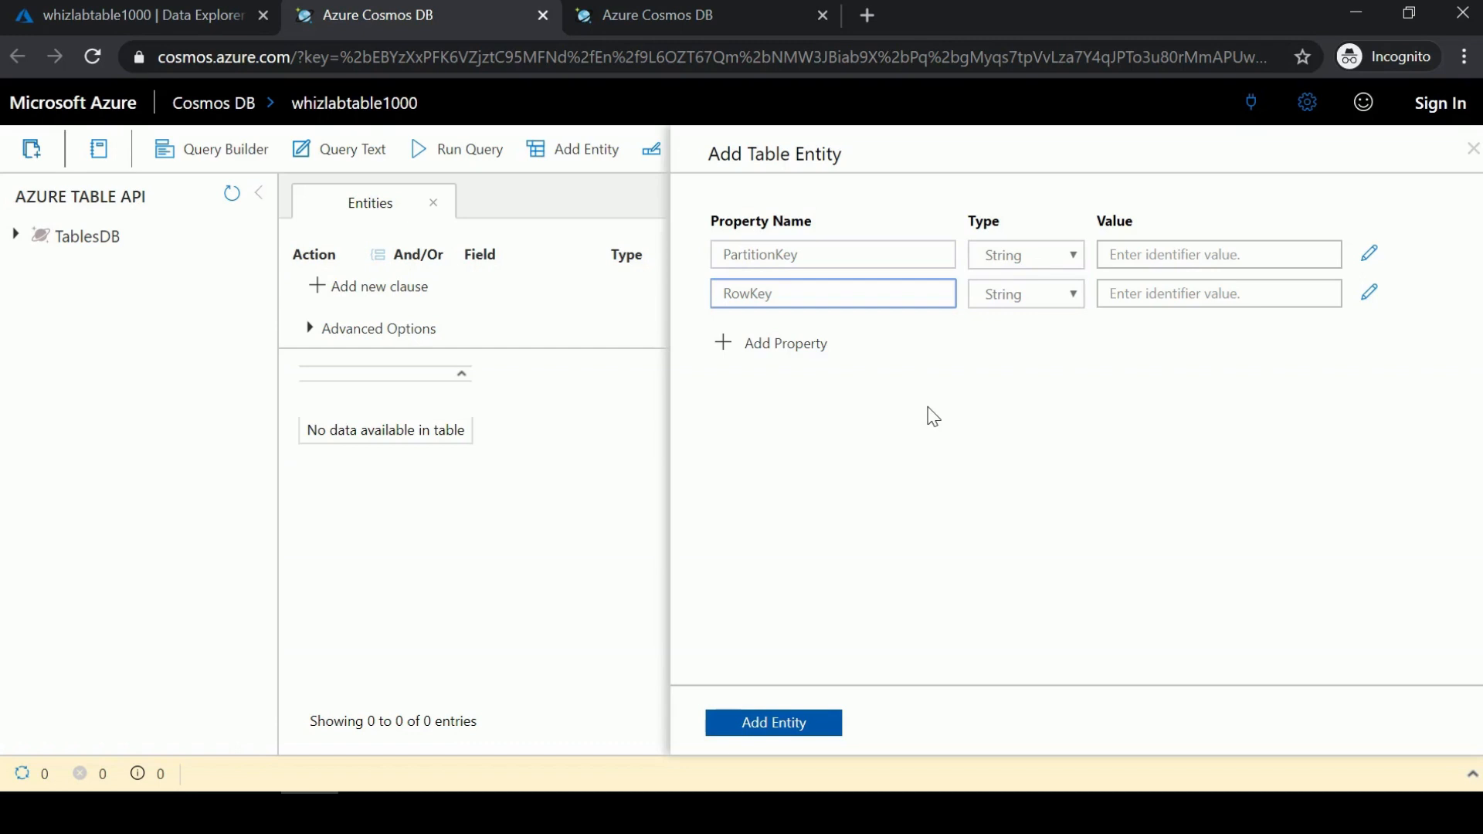
mouse_move(1094, 277)
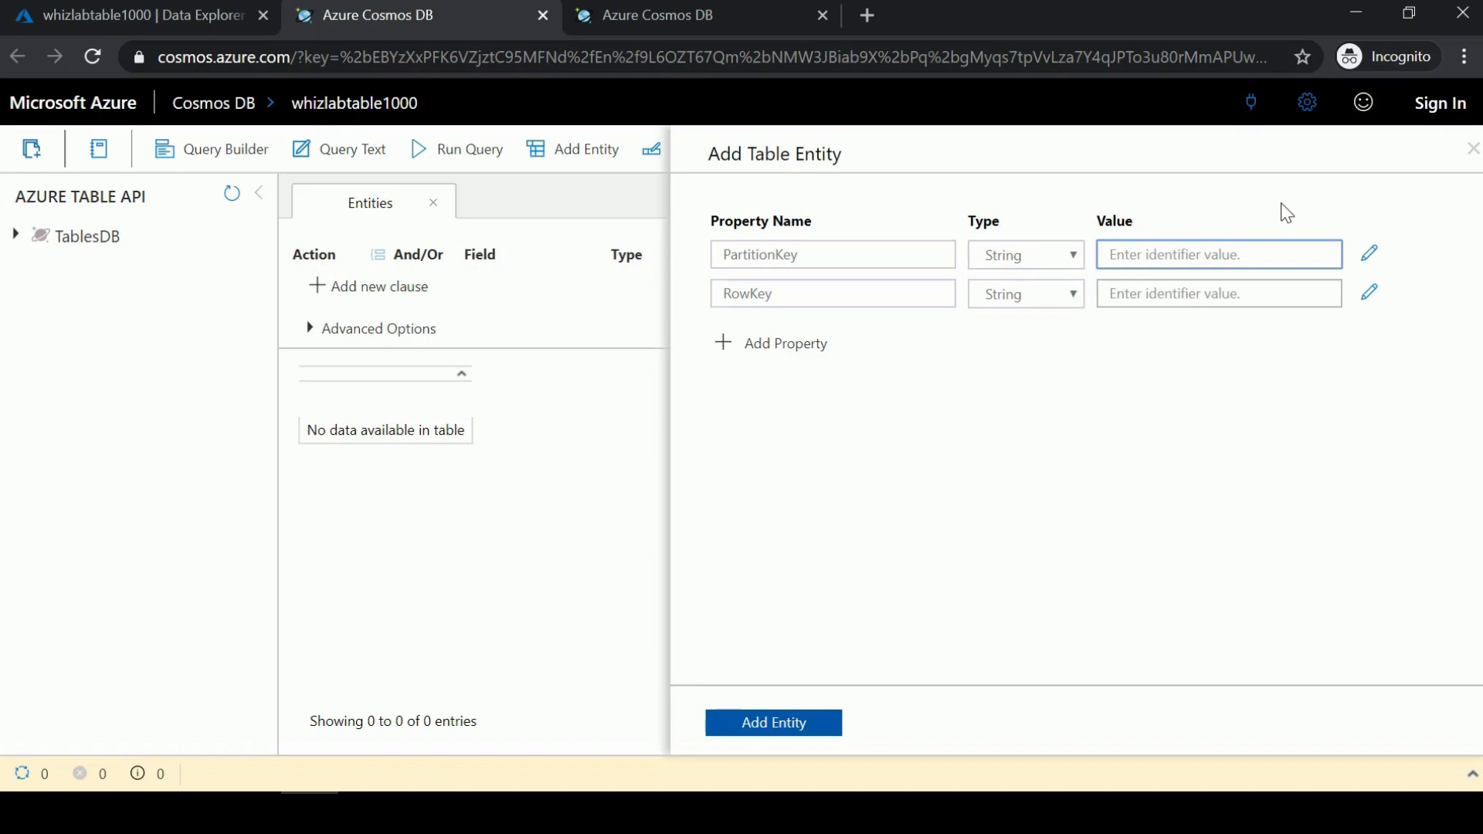
Enter PartitionKey Chicago and RowKey 1 for the new entity.
text(Chic)
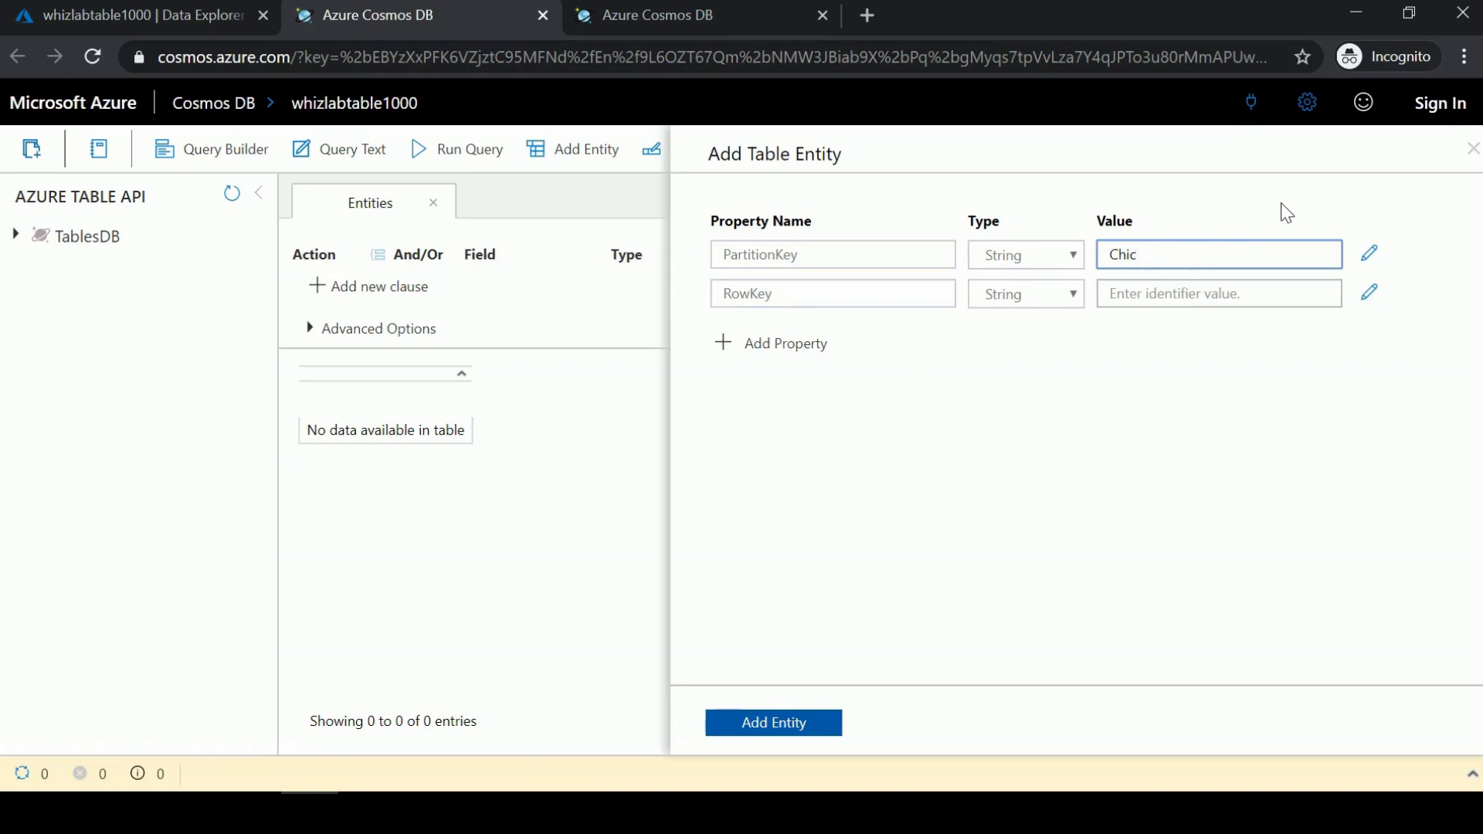
text(ago)
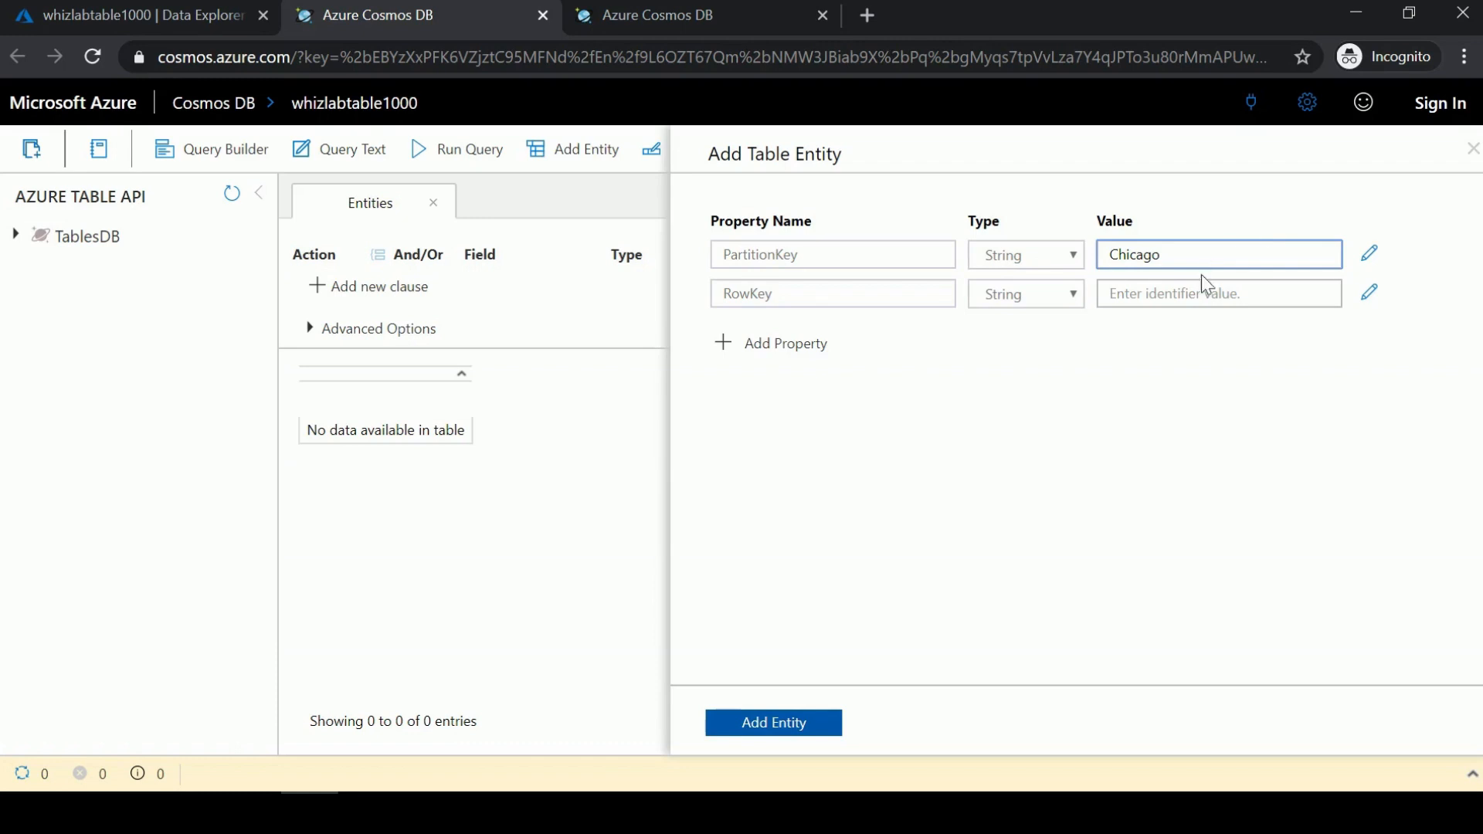
click(1217, 294)
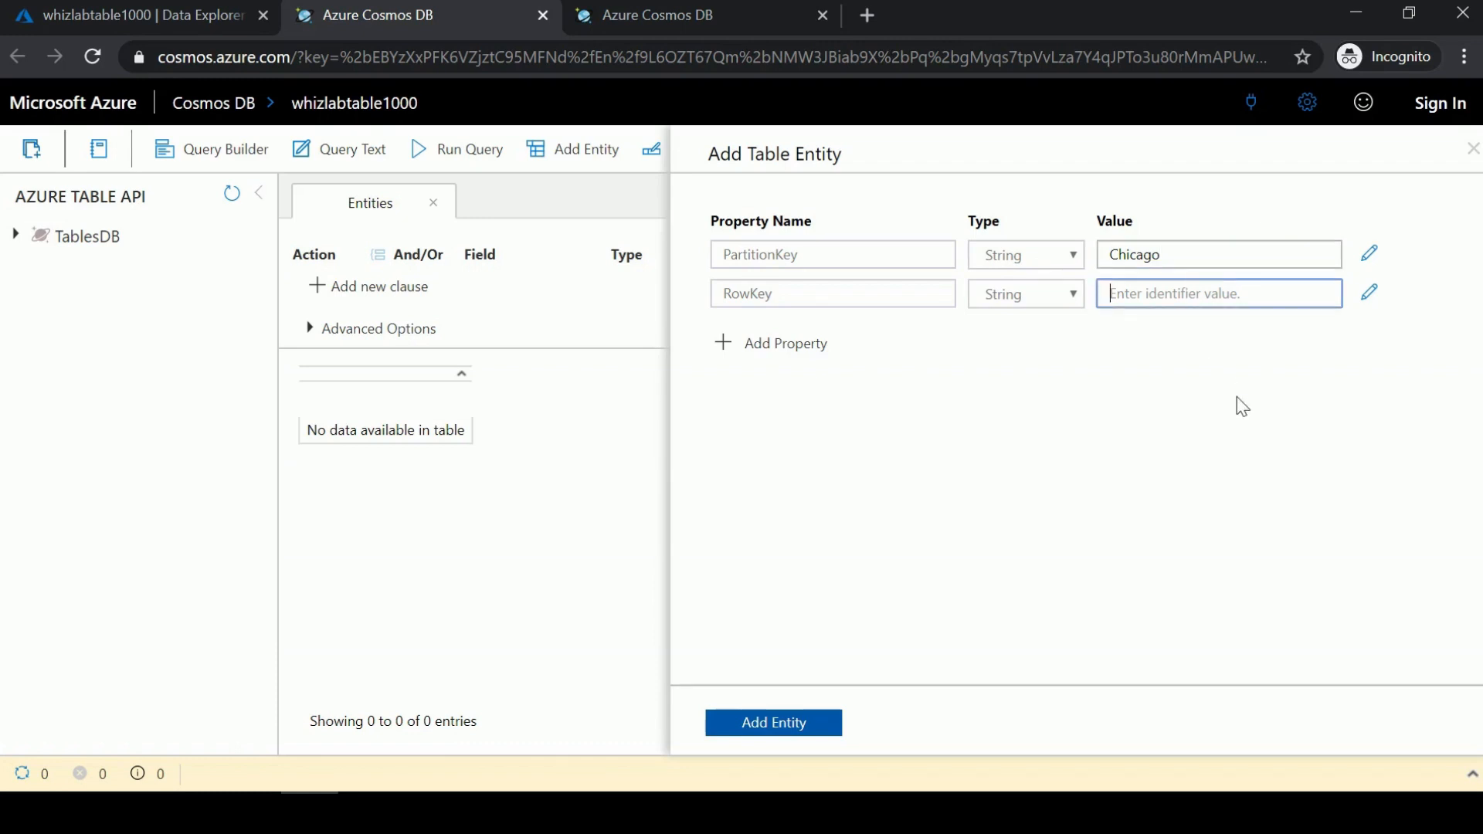
text(1)
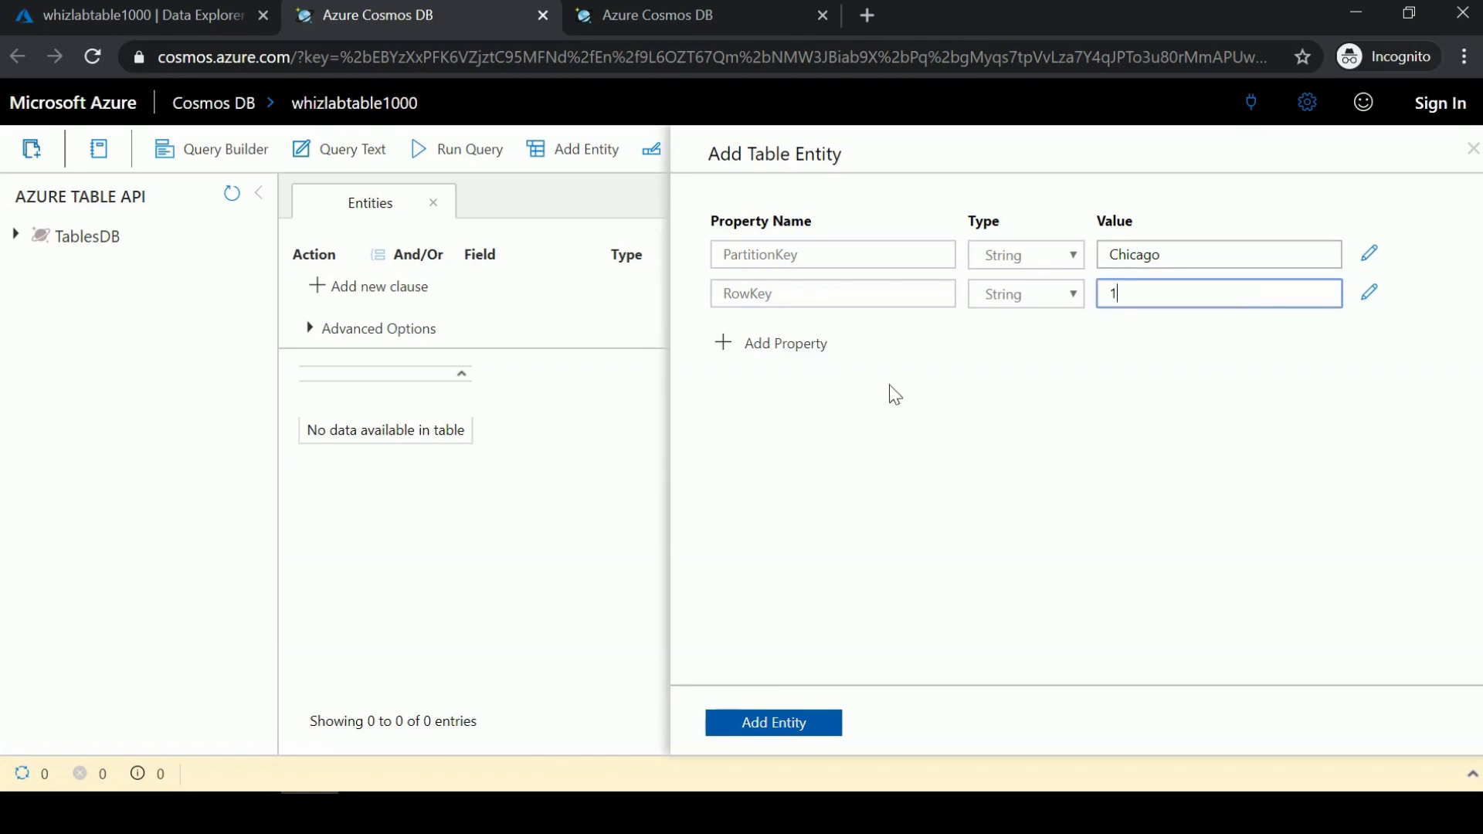
Add String property customername with value whizlabusrA and save the entity.
click(783, 342)
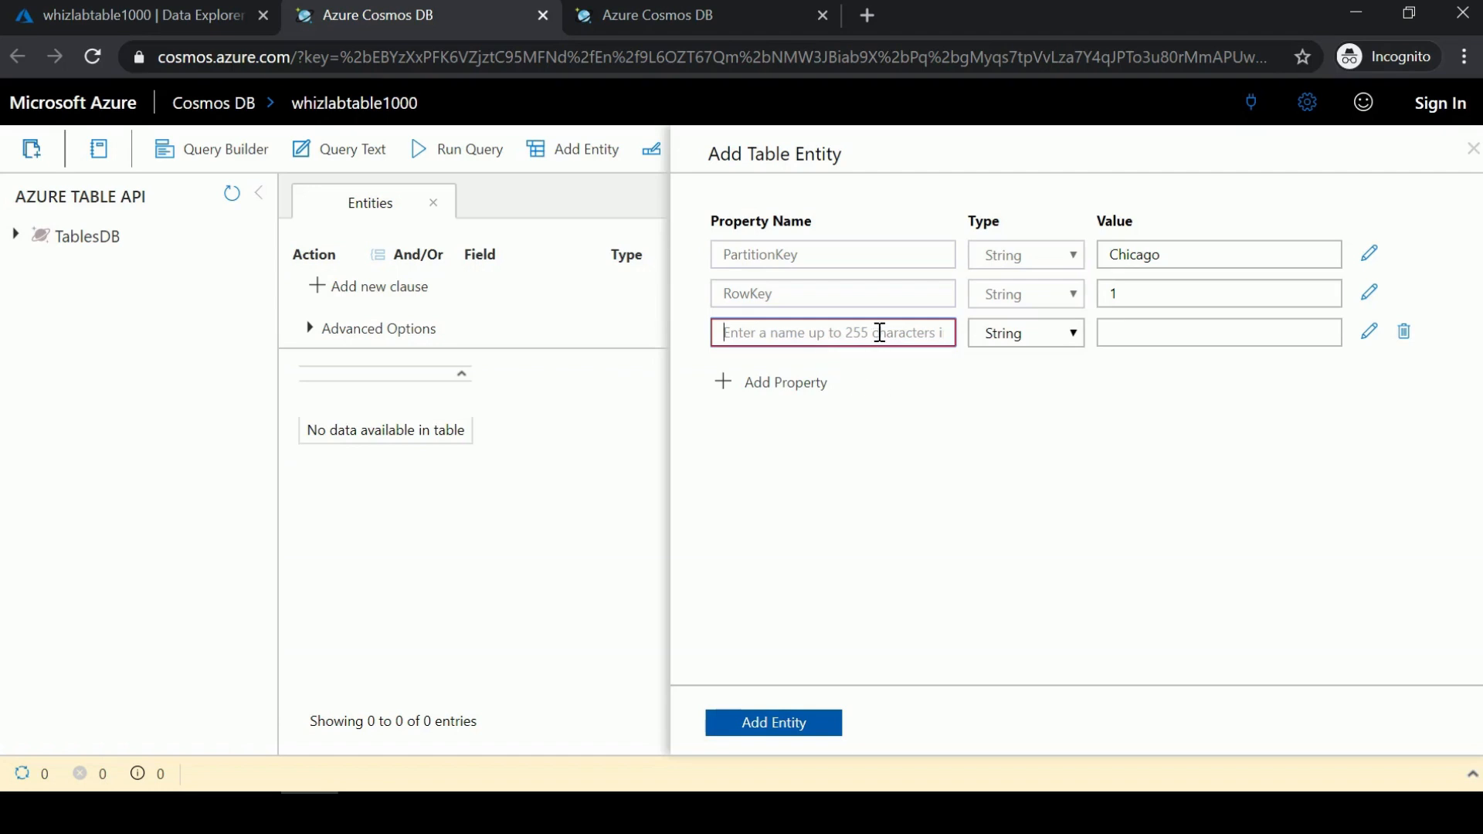
mouse_move(1190, 438)
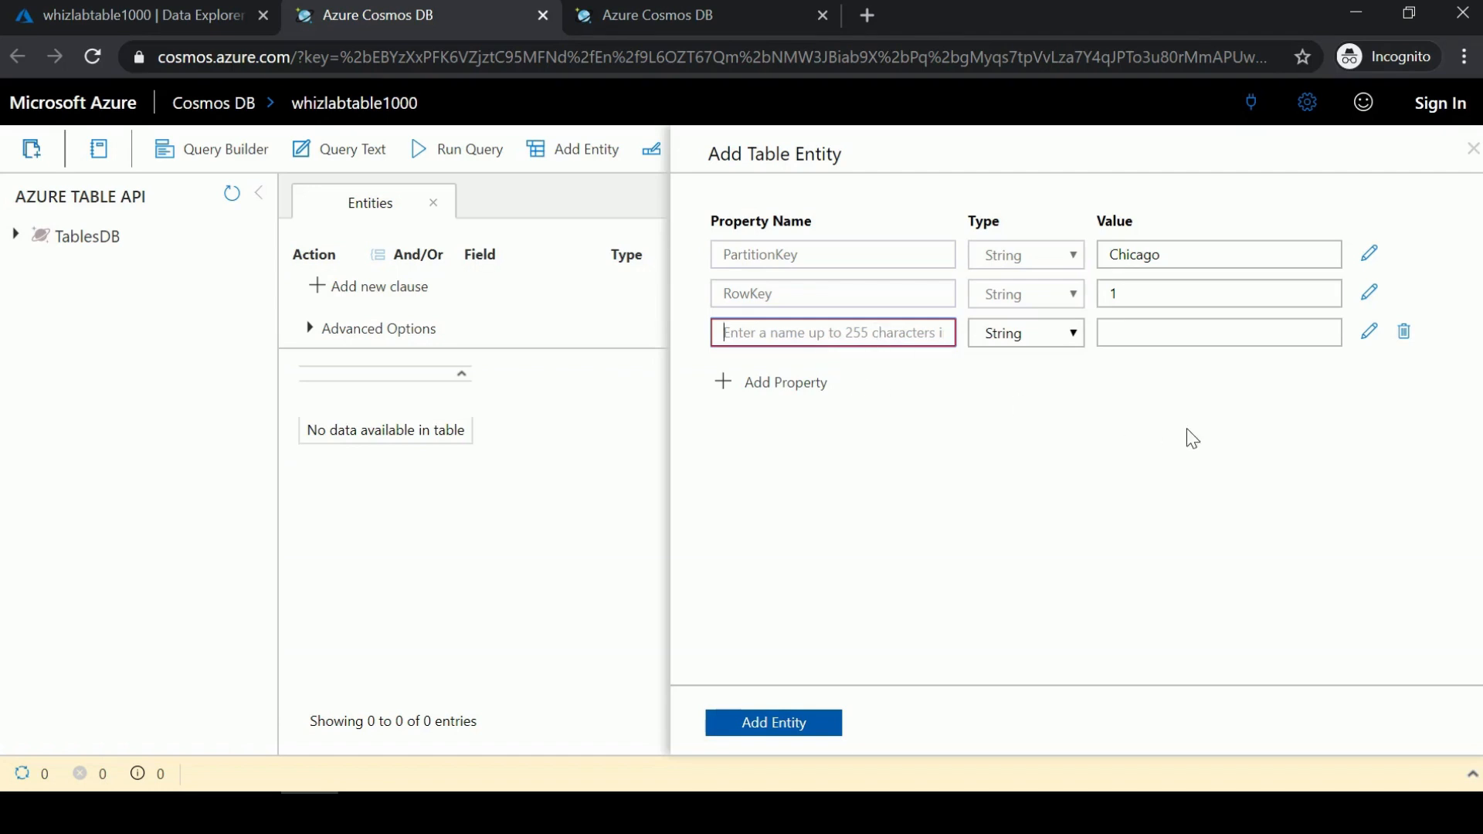
text(customername)
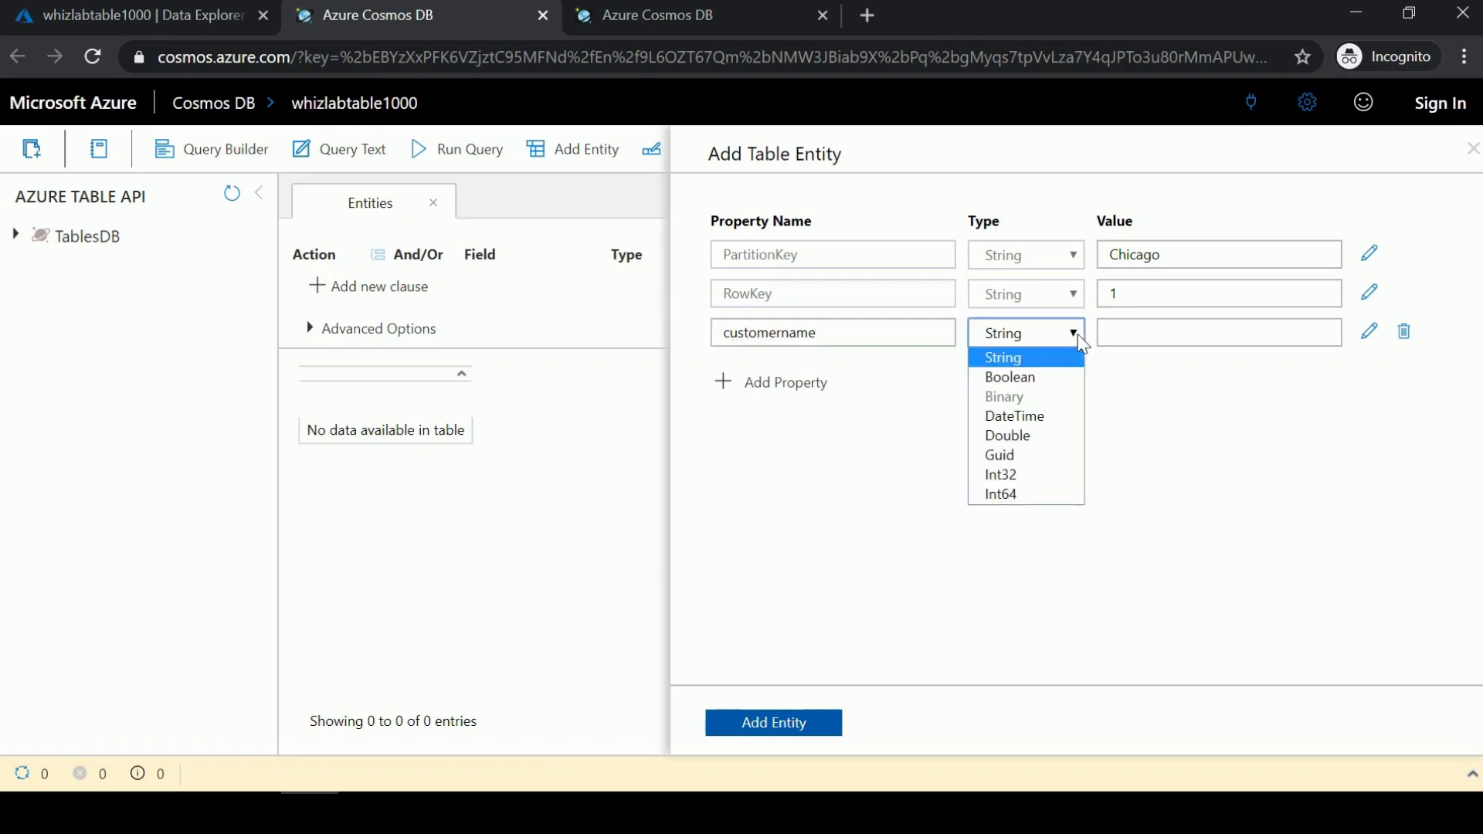
click(1001, 357)
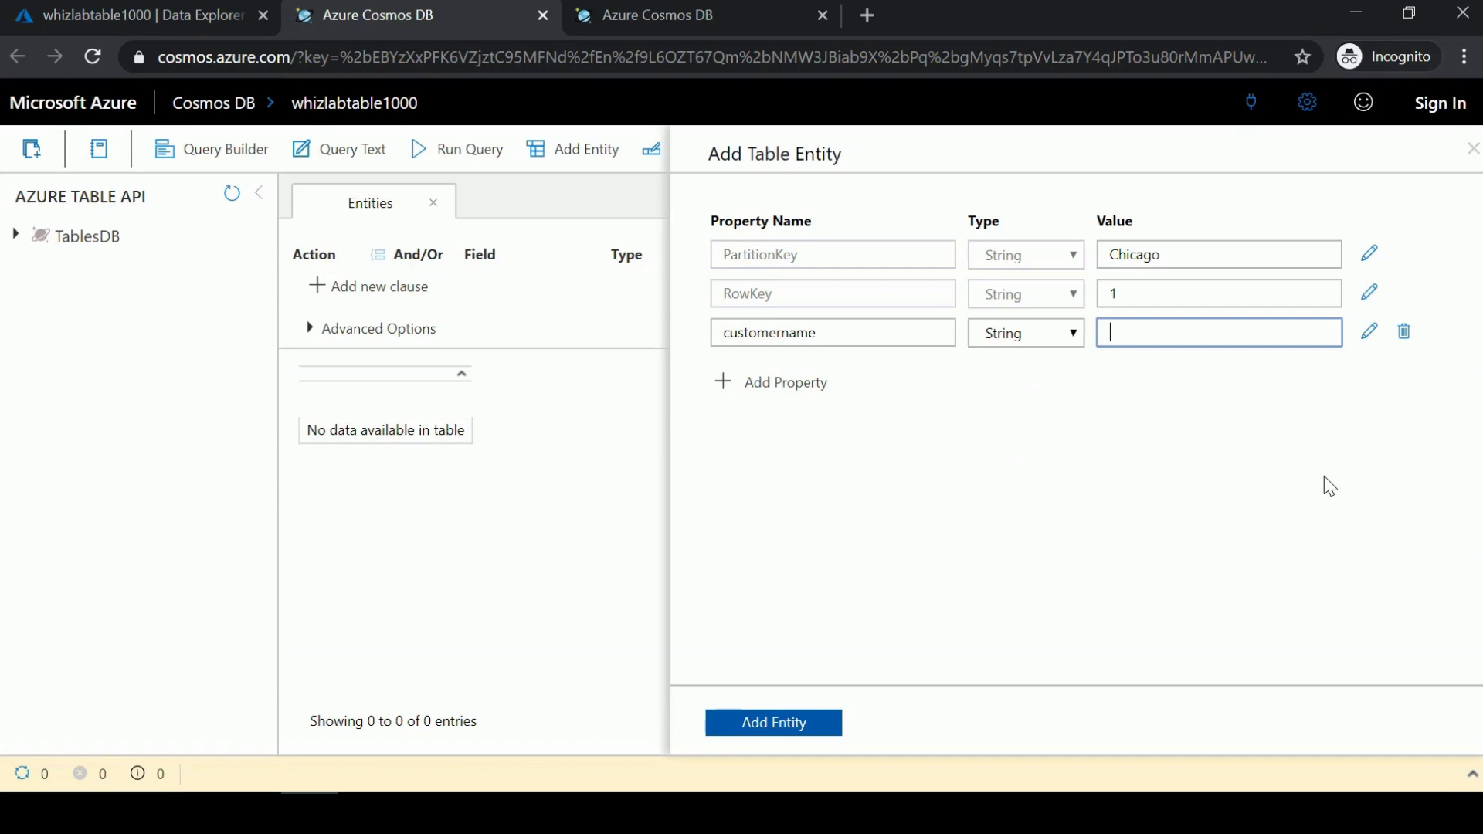
text(whizlabus)
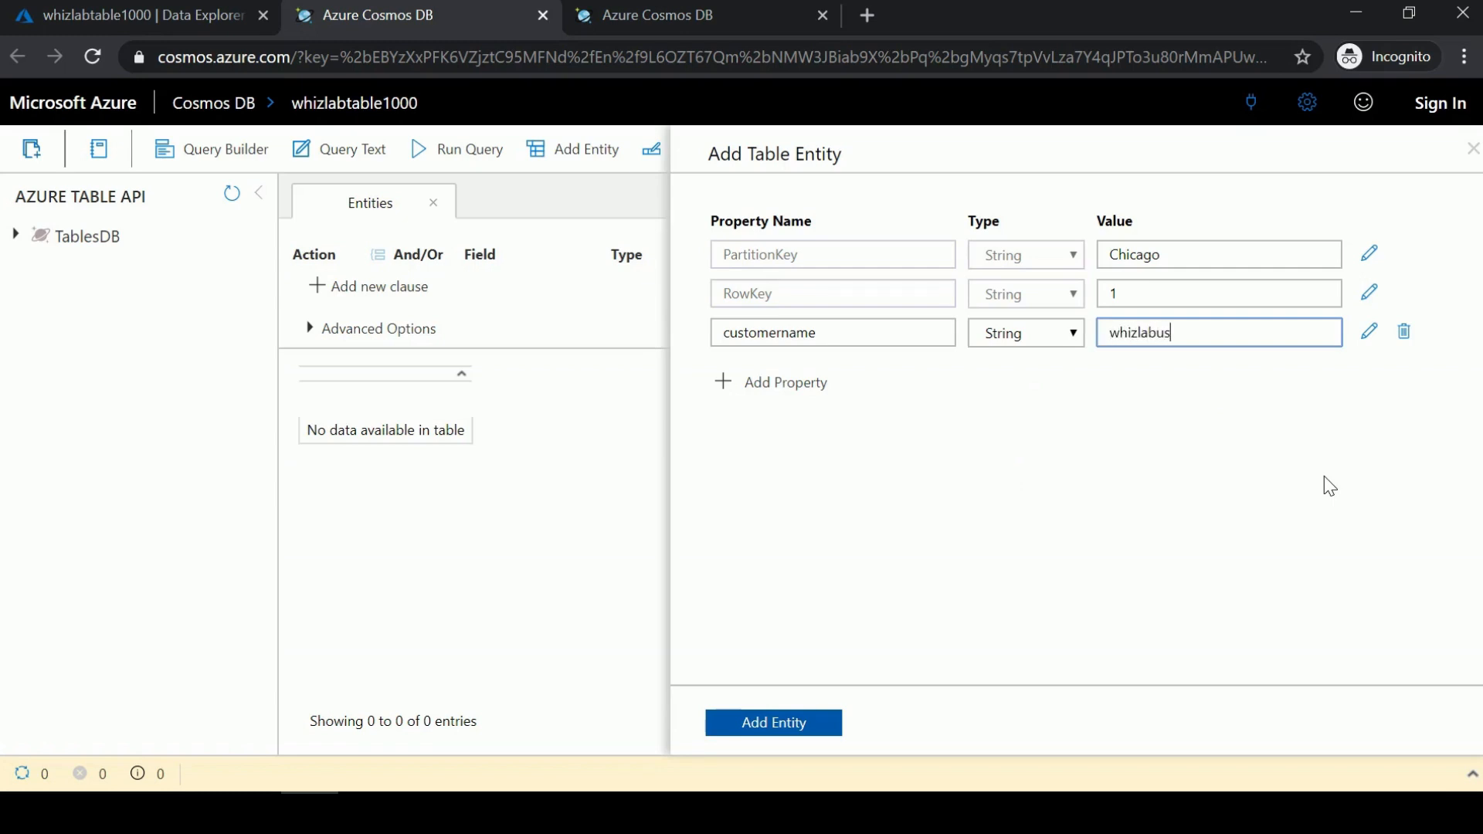
text(rA)
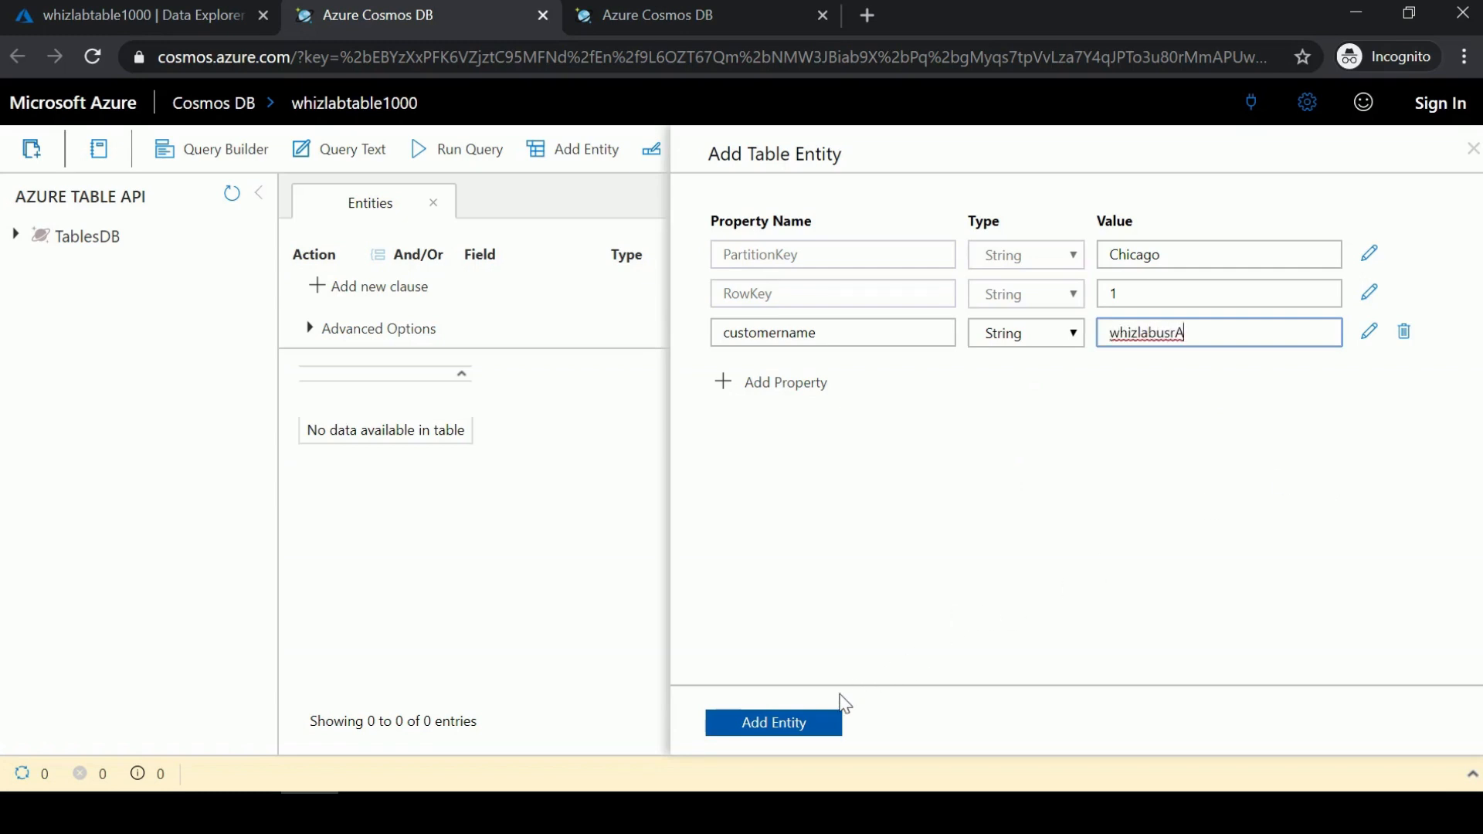
click(772, 723)
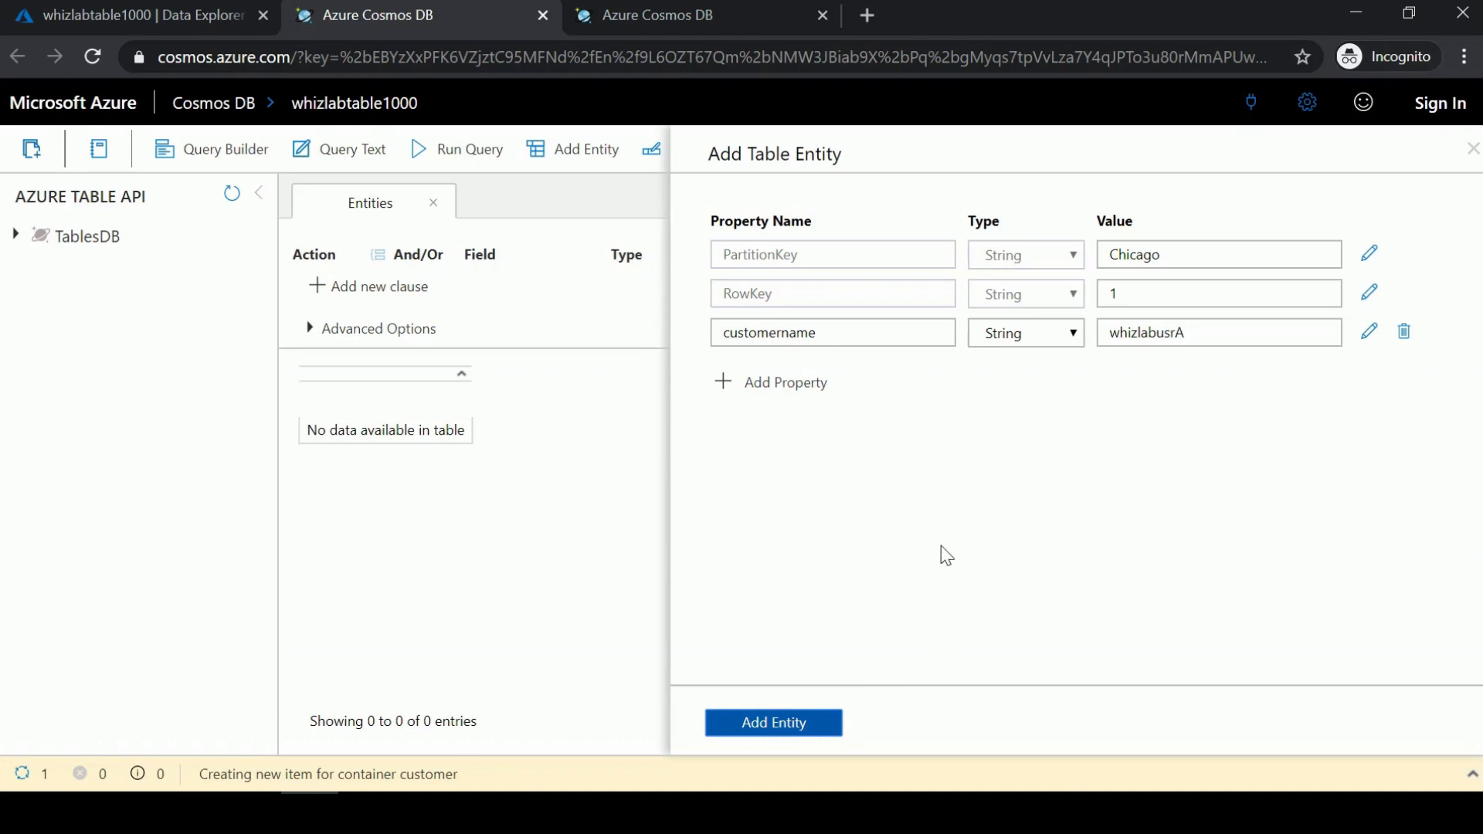
Review the new Chicago / 1 / whizlabusrA row in the results grid.
click(773, 723)
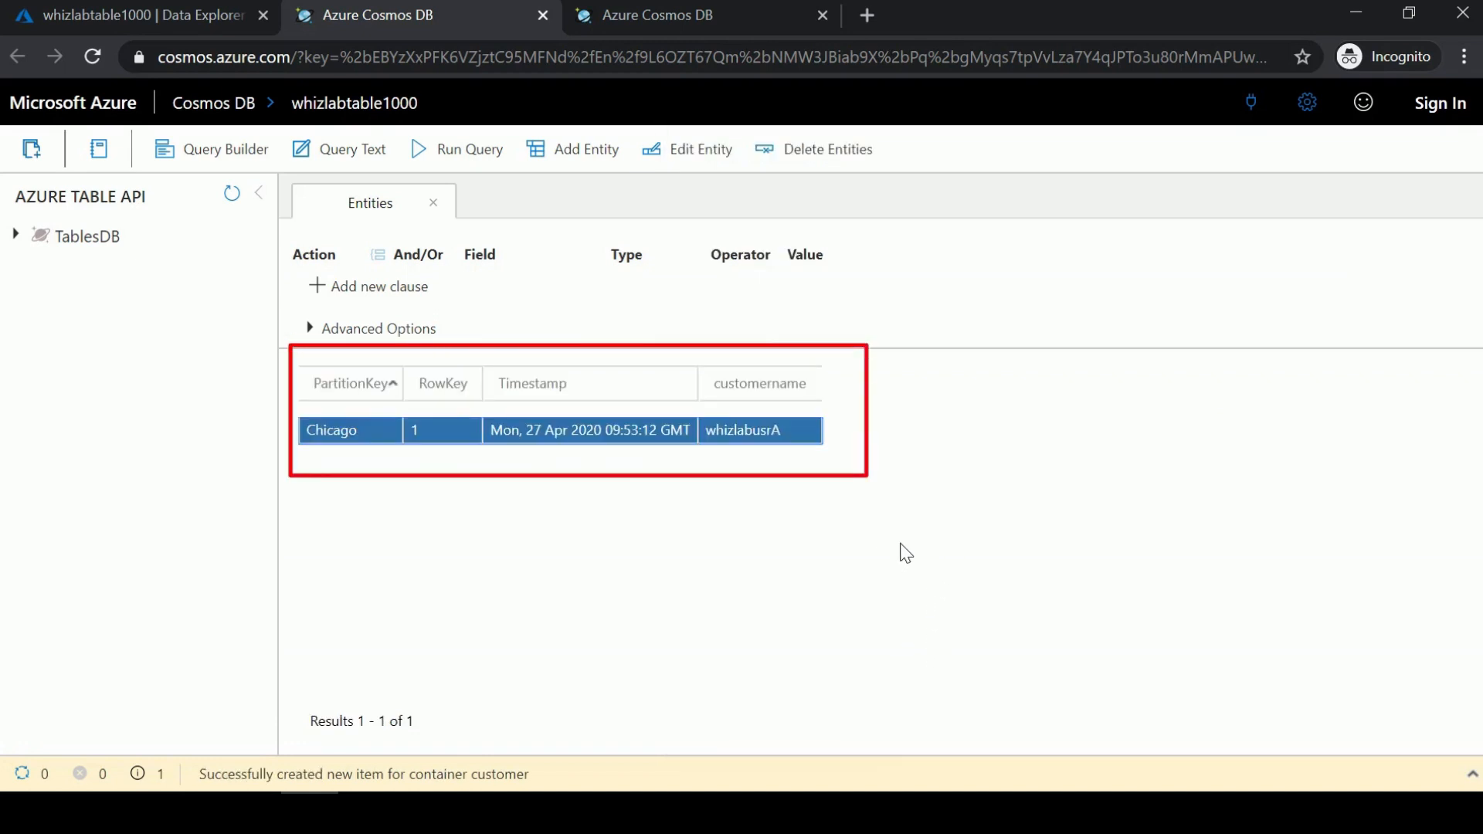
mouse_move(784, 324)
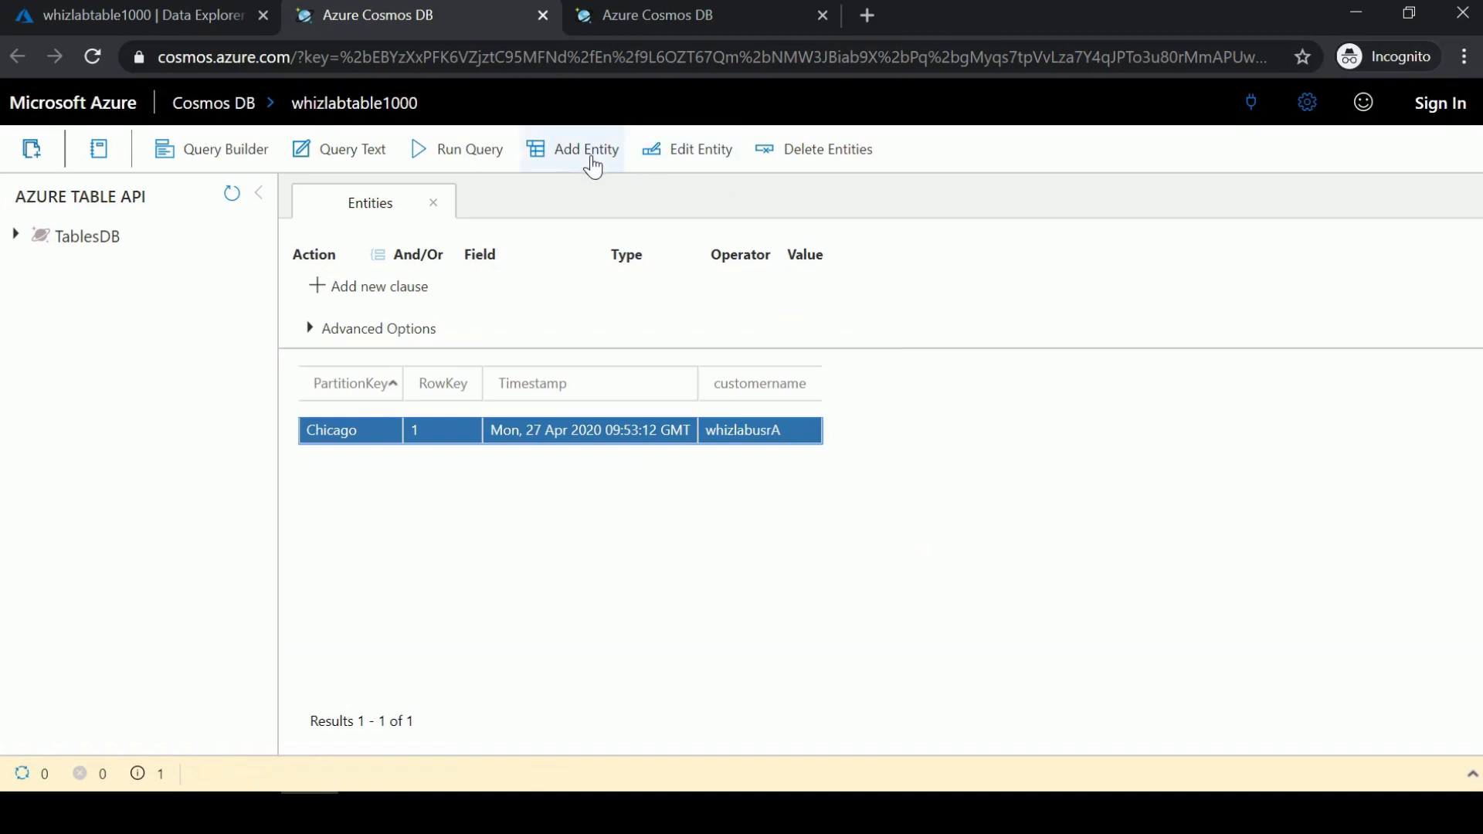
mouse_move(699, 149)
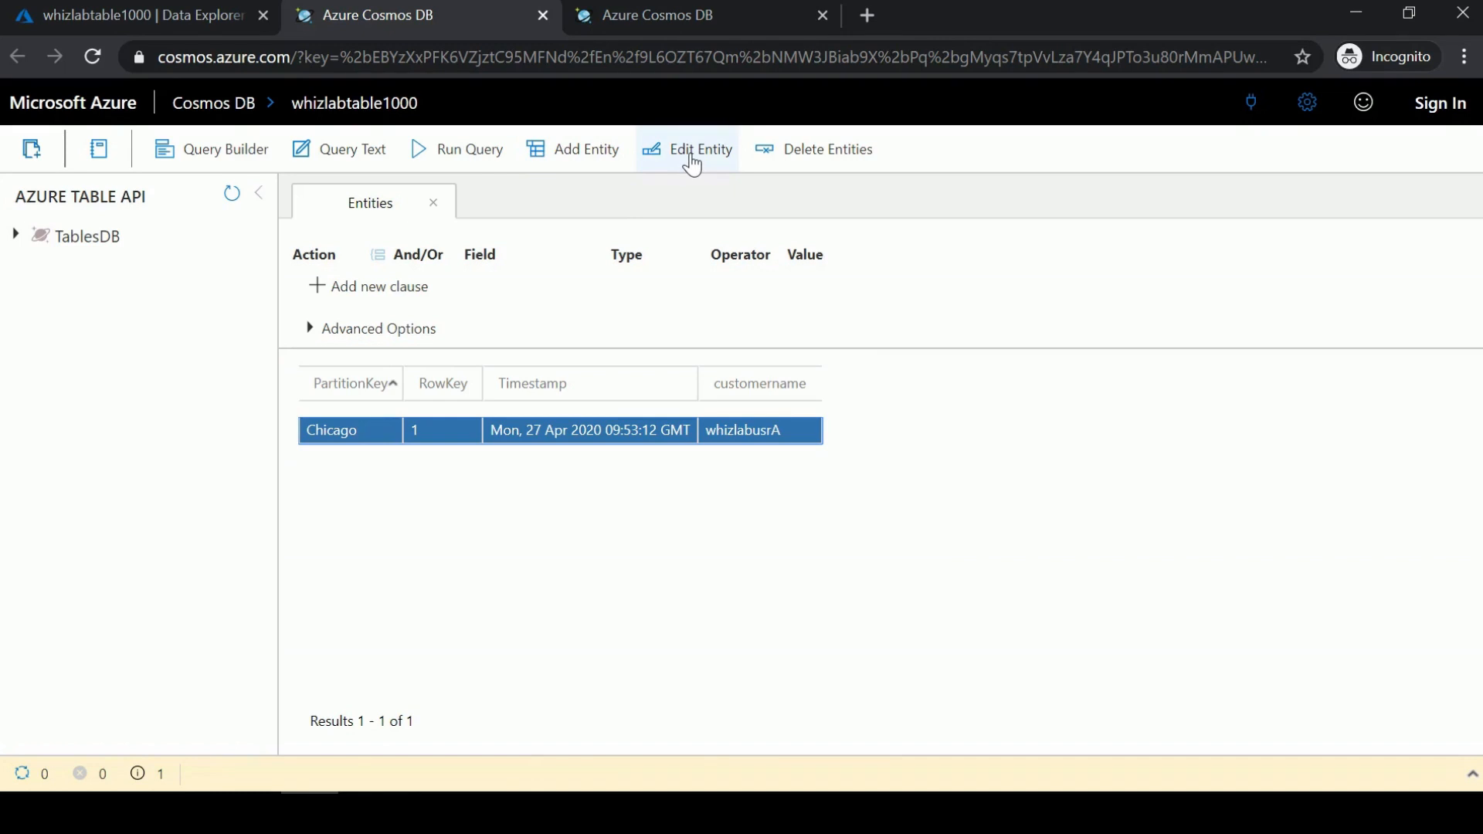
mouse_move(808, 165)
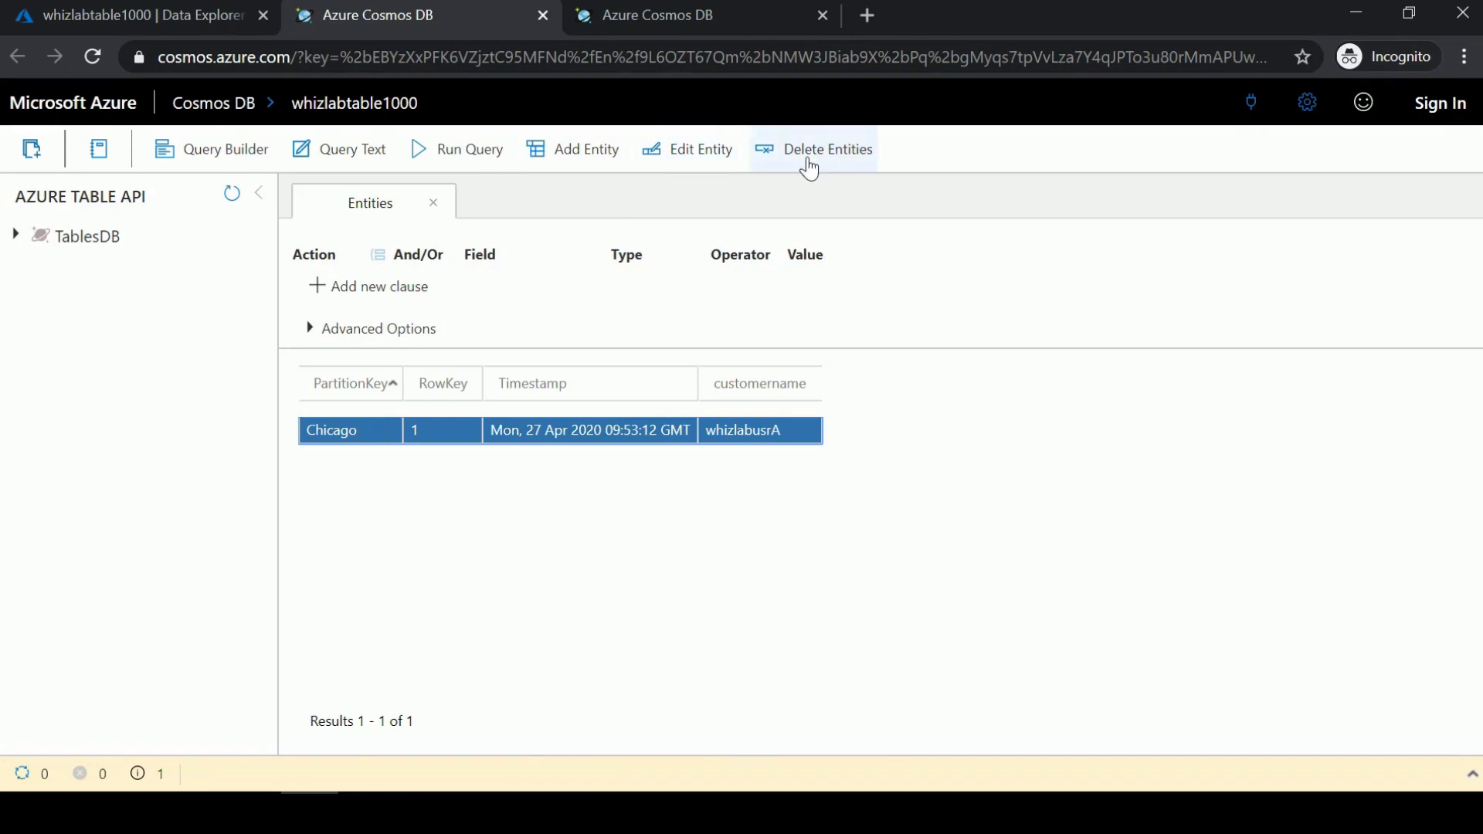
mouse_move(452, 160)
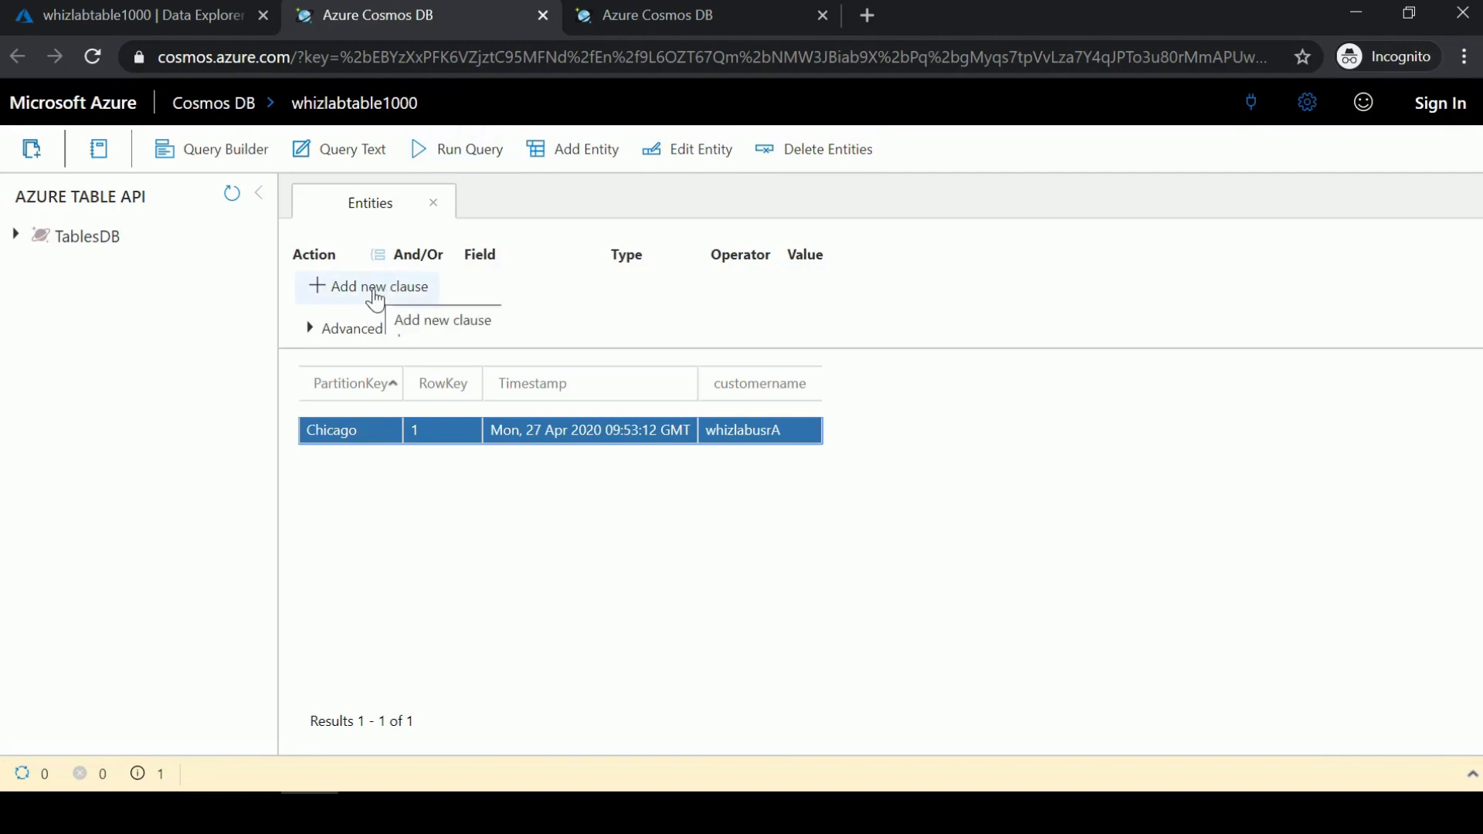
Add two PartitionKey filter clauses to the query builder, joined with And.
click(367, 286)
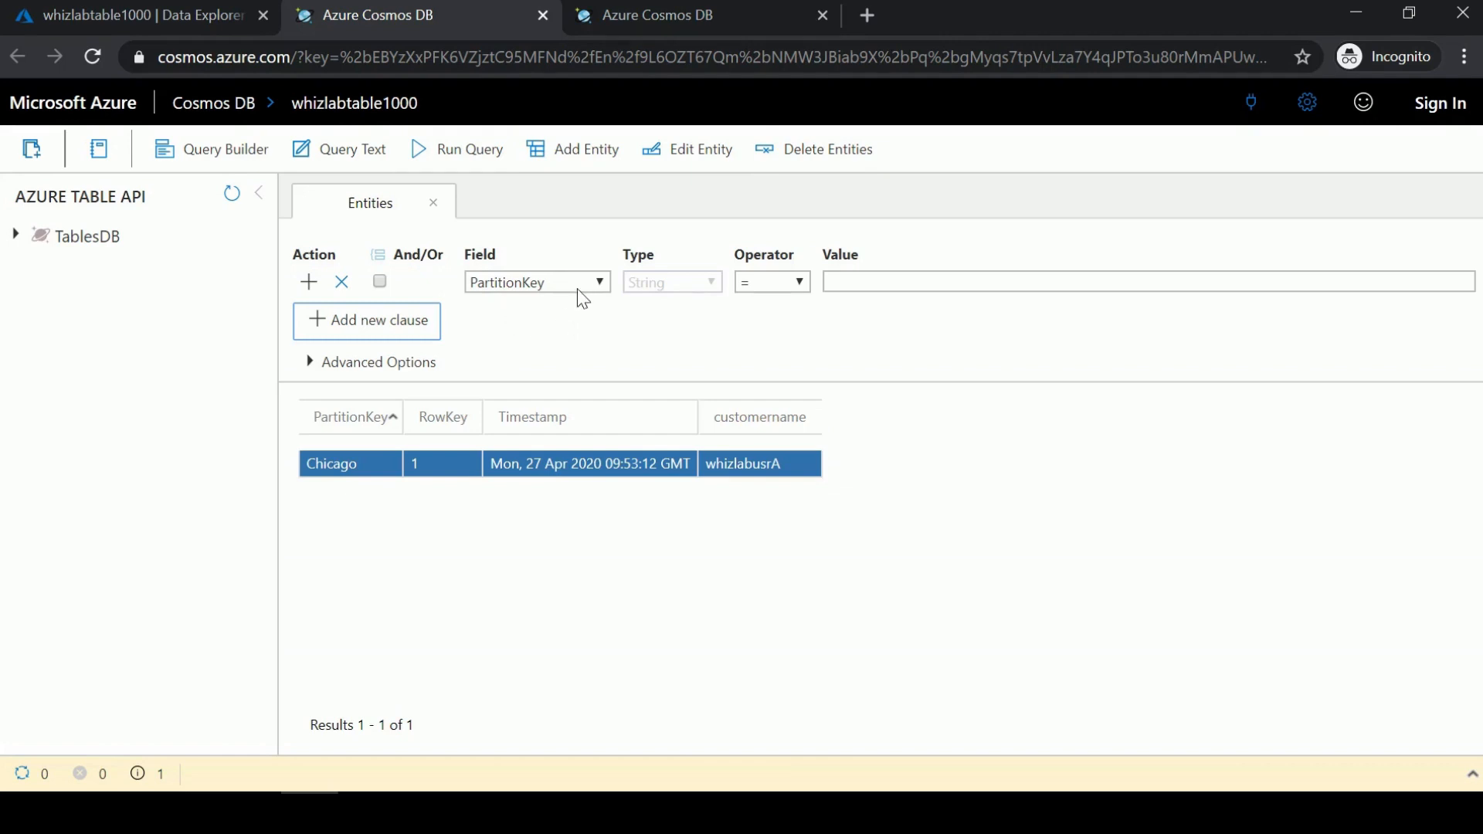
mouse_move(591, 296)
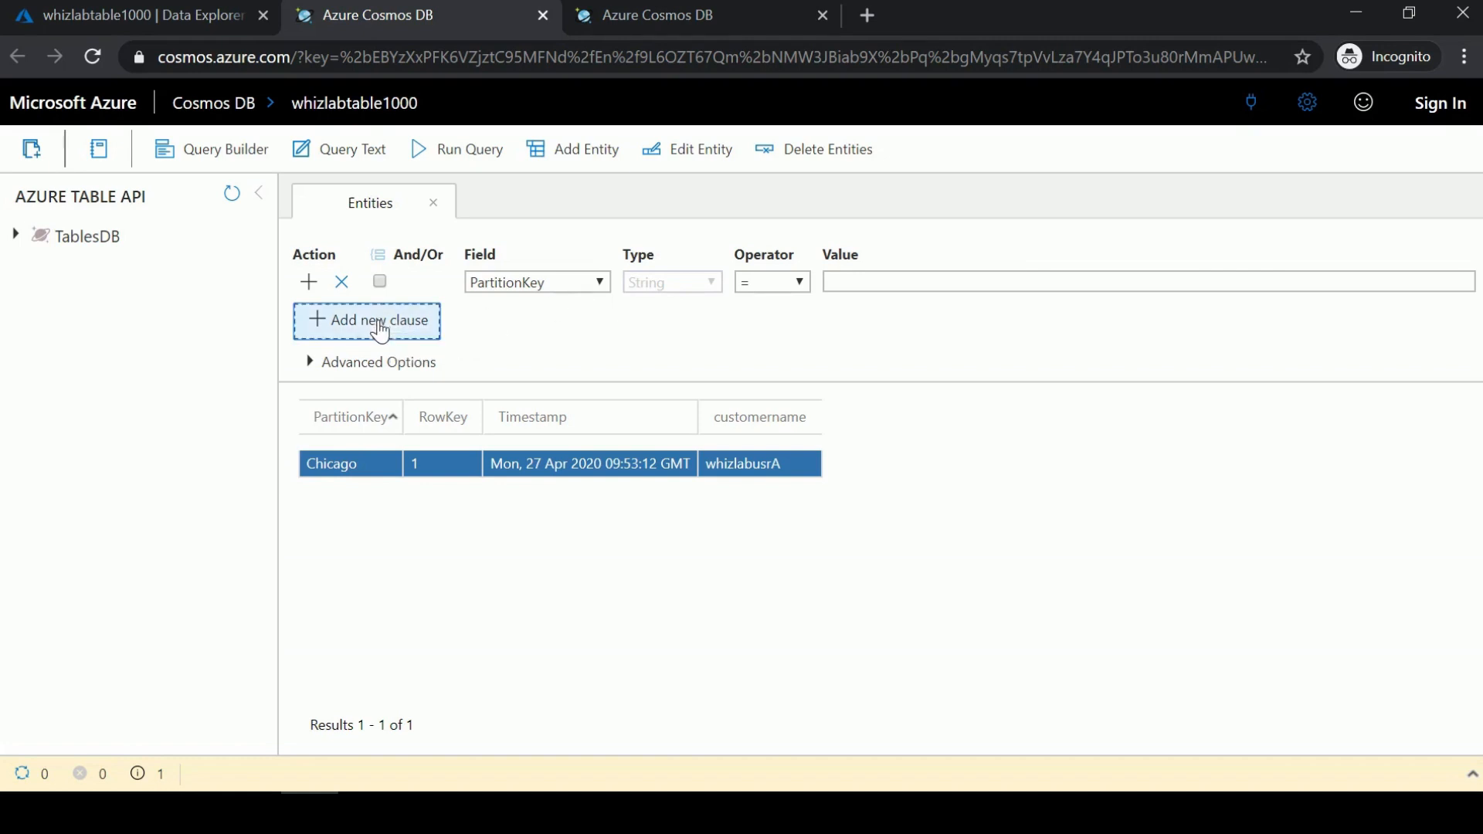
click(367, 321)
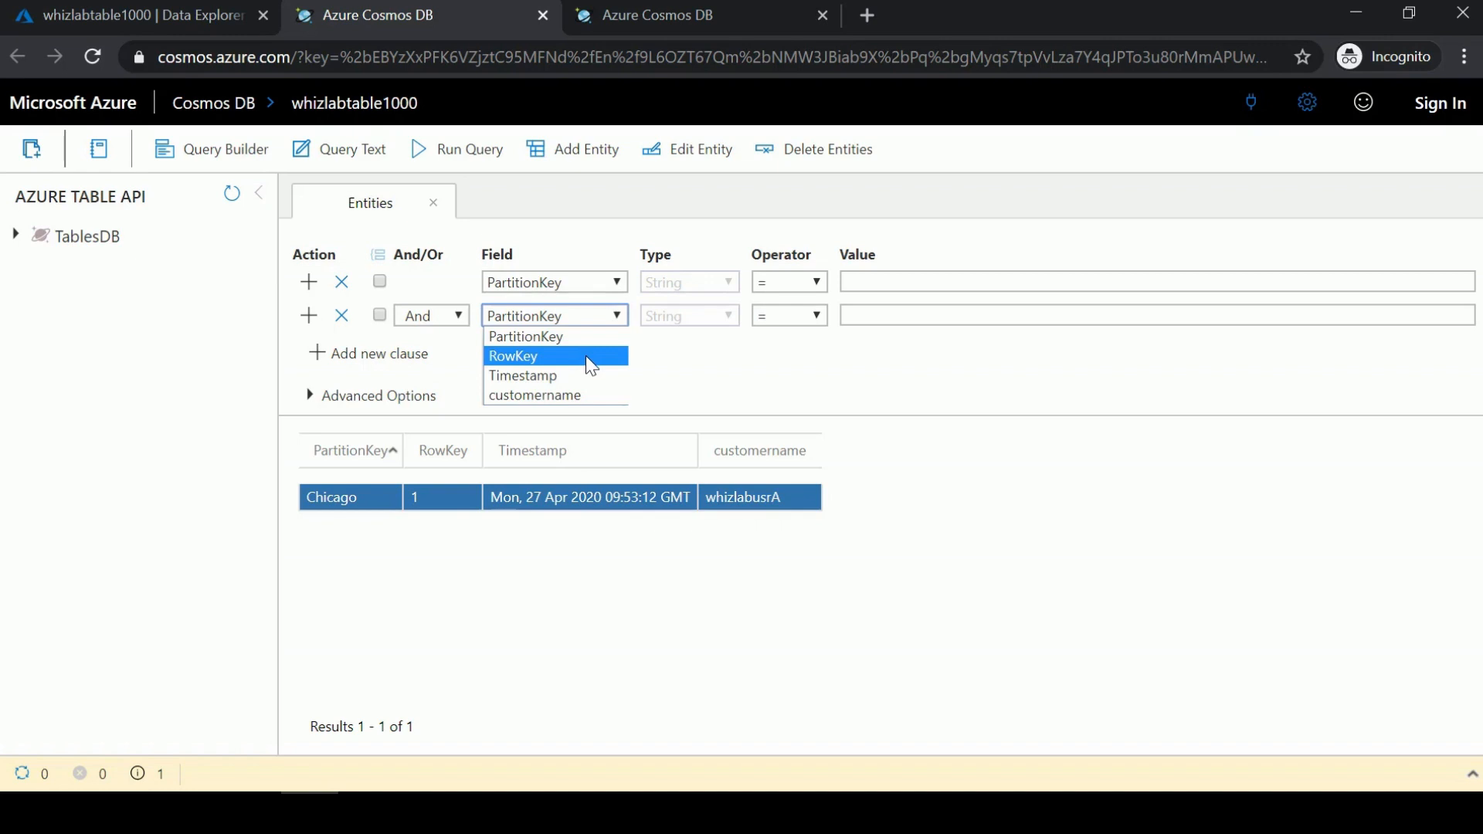
click(738, 366)
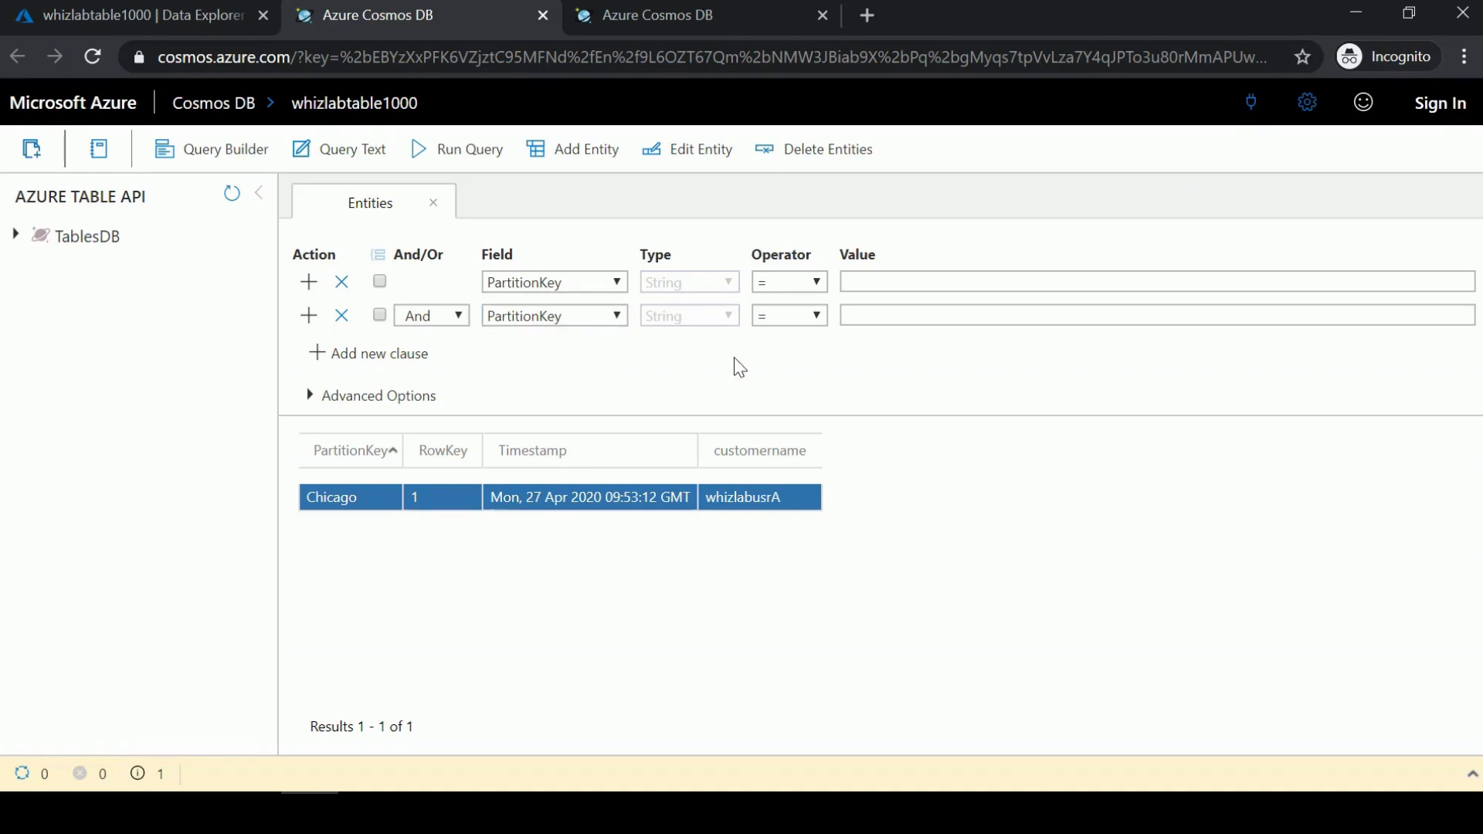